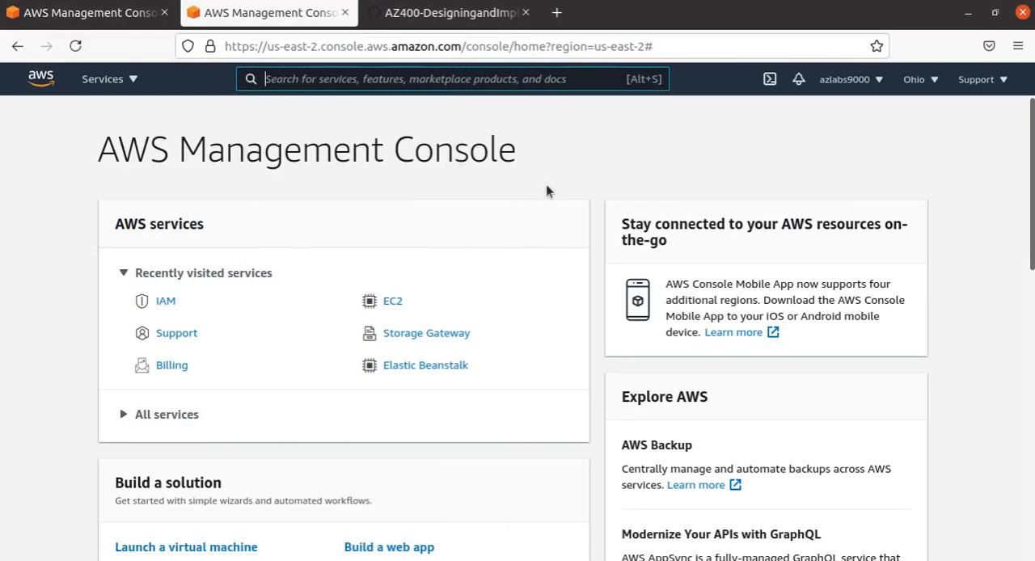
pyautogui.moveTo(850, 89)
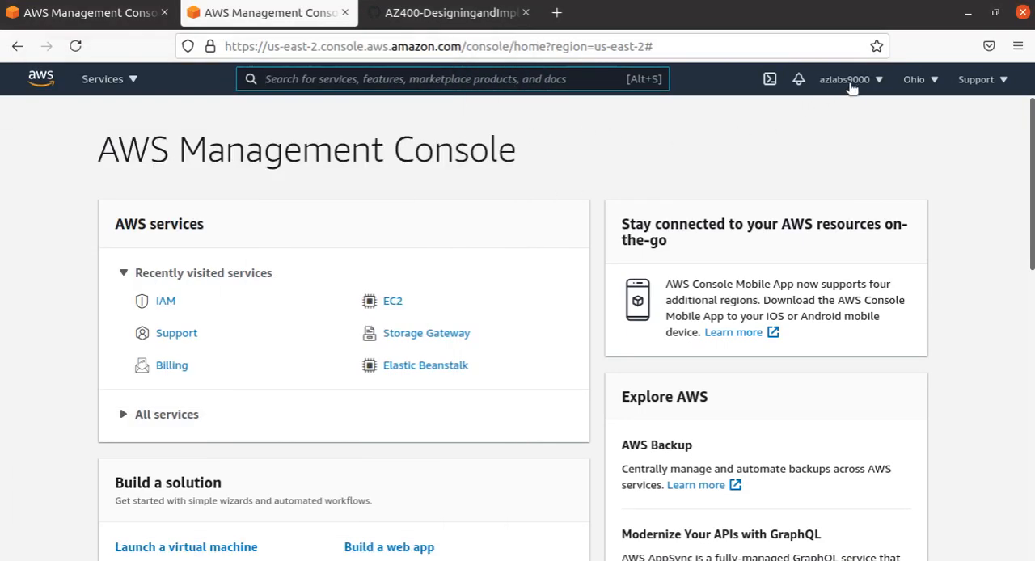
pyautogui.moveTo(853, 84)
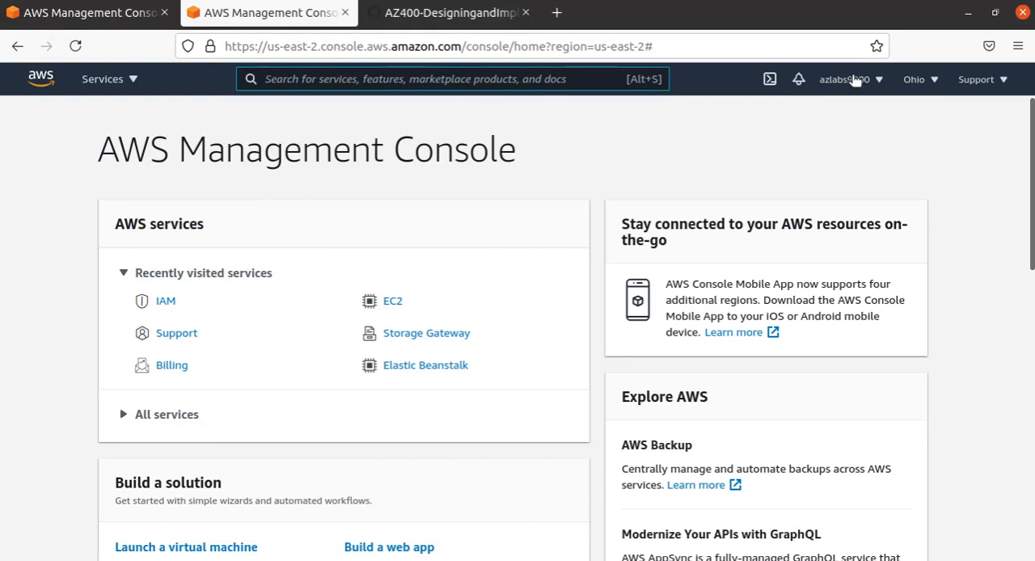
# Sign out of the AWS account from the account name menu
pyautogui.click(844, 79)
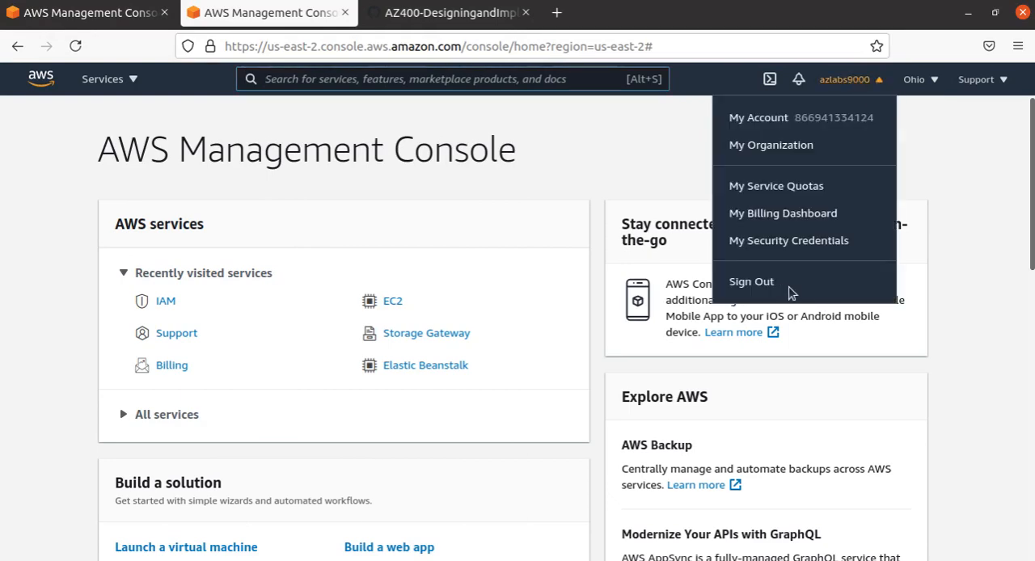
pyautogui.moveTo(760, 283)
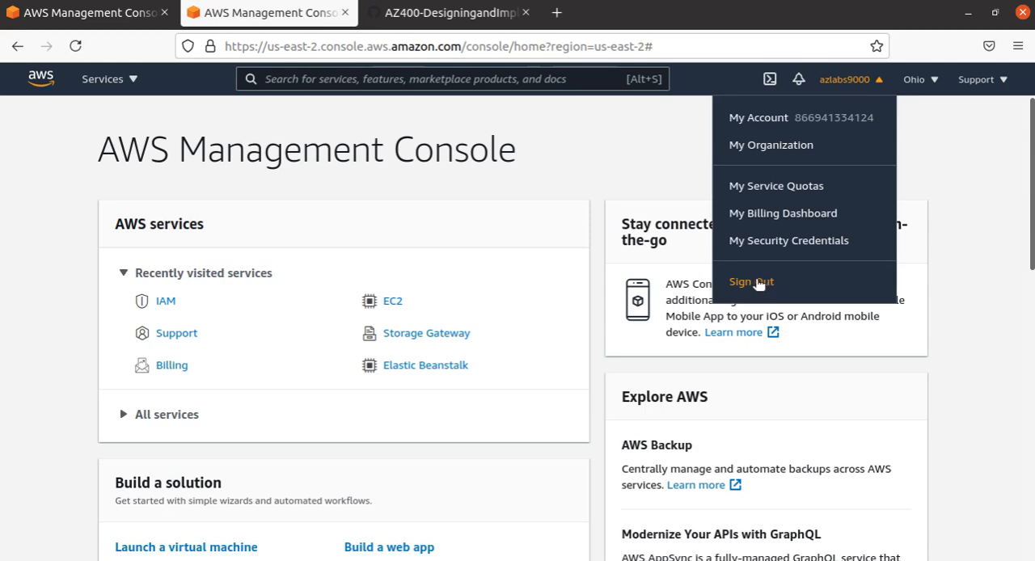
pyautogui.click(750, 281)
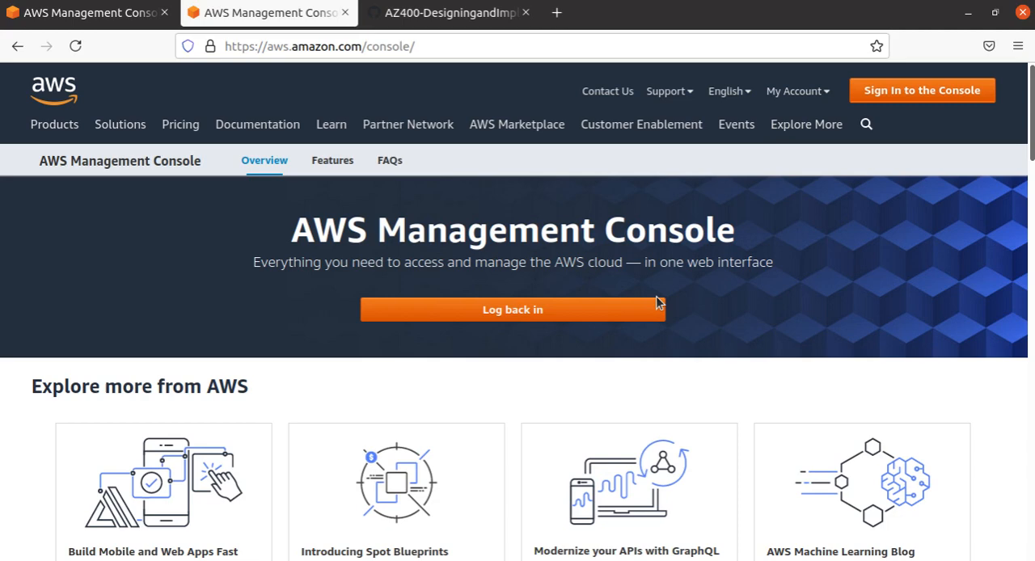
pyautogui.moveTo(773, 11)
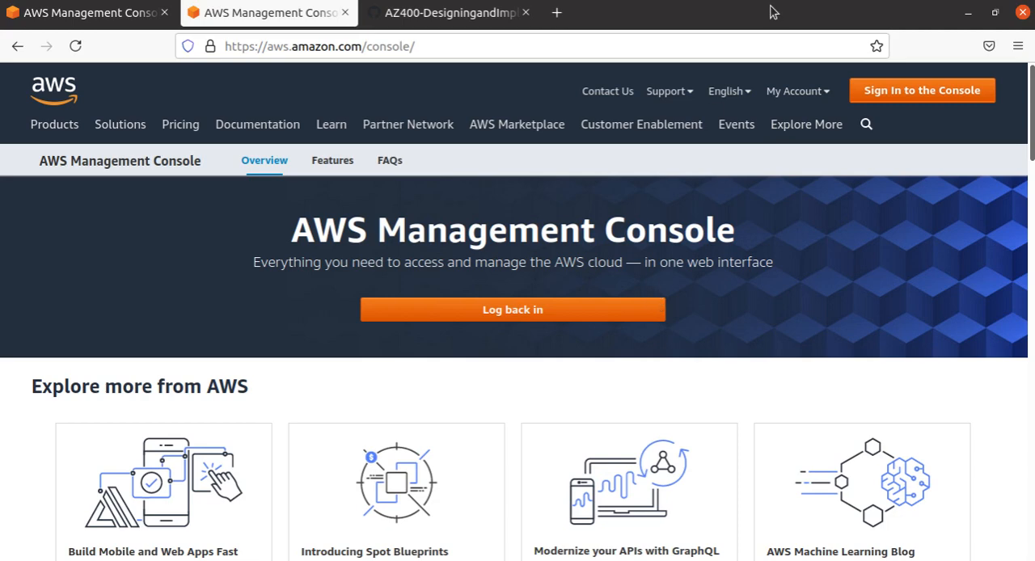
pyautogui.moveTo(778, 110)
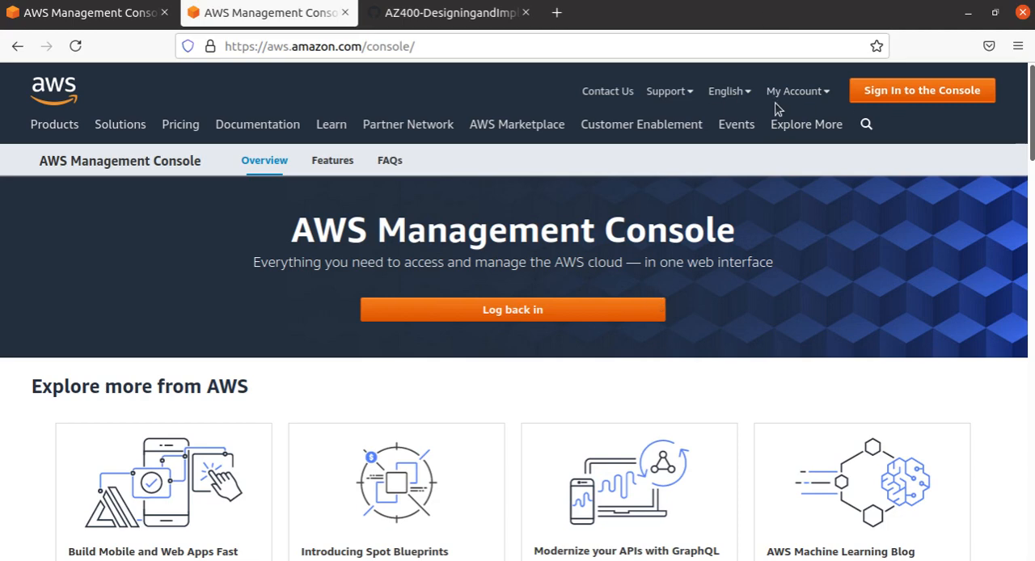
# Begin console sign-in as the Root user and continue with the root email address
pyautogui.click(922, 90)
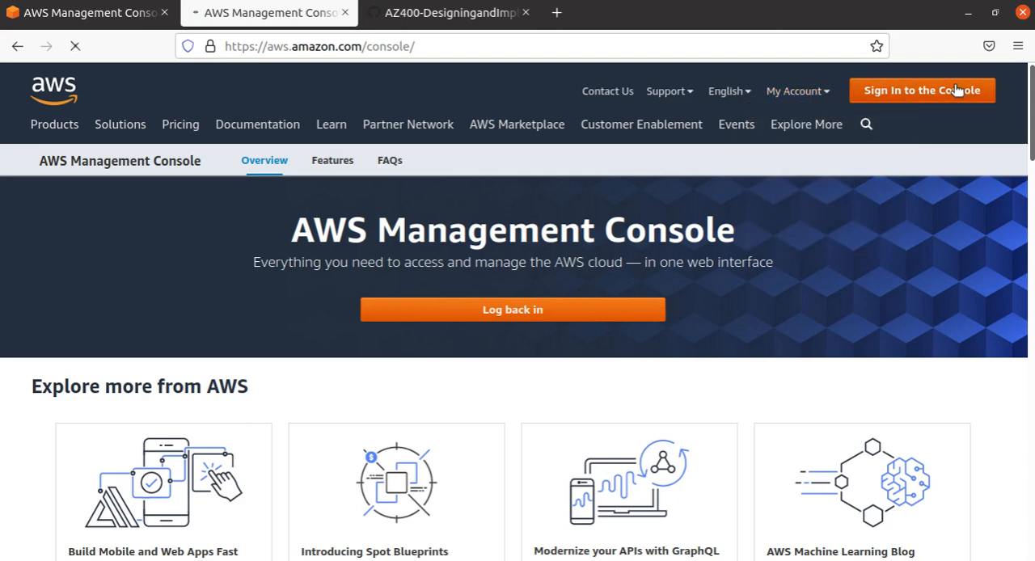
pyautogui.click(922, 90)
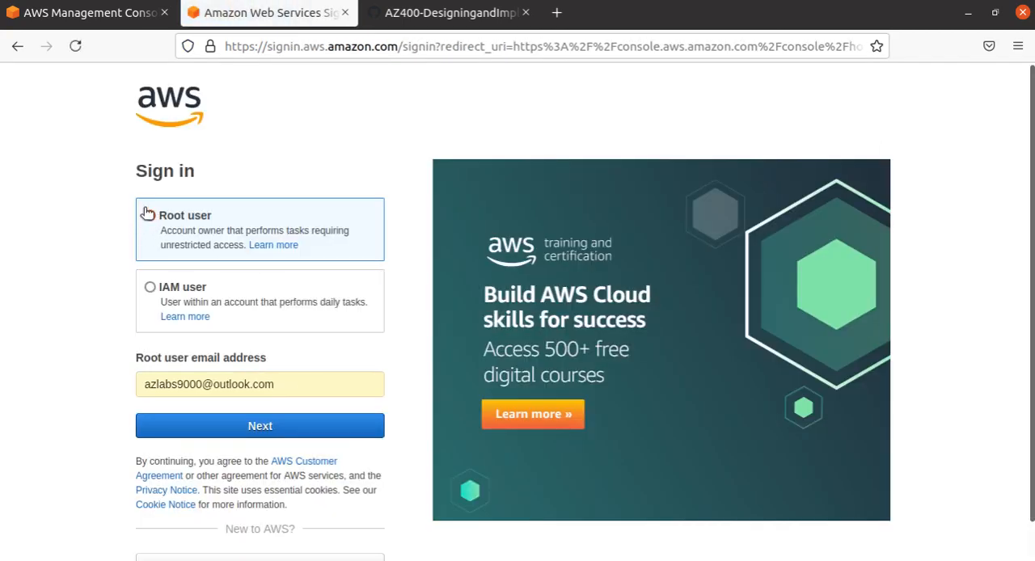
pyautogui.click(148, 215)
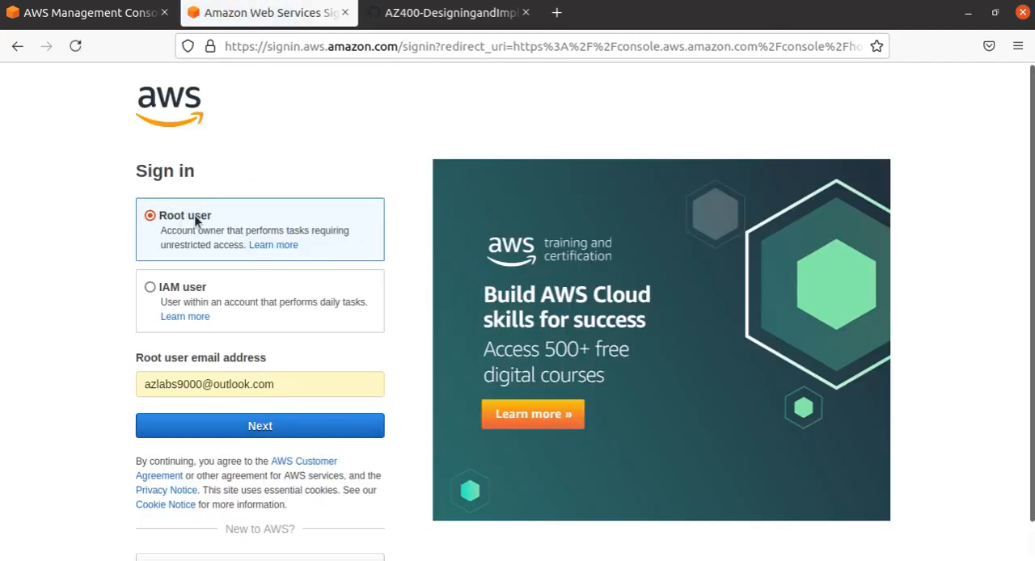
pyautogui.moveTo(194, 226)
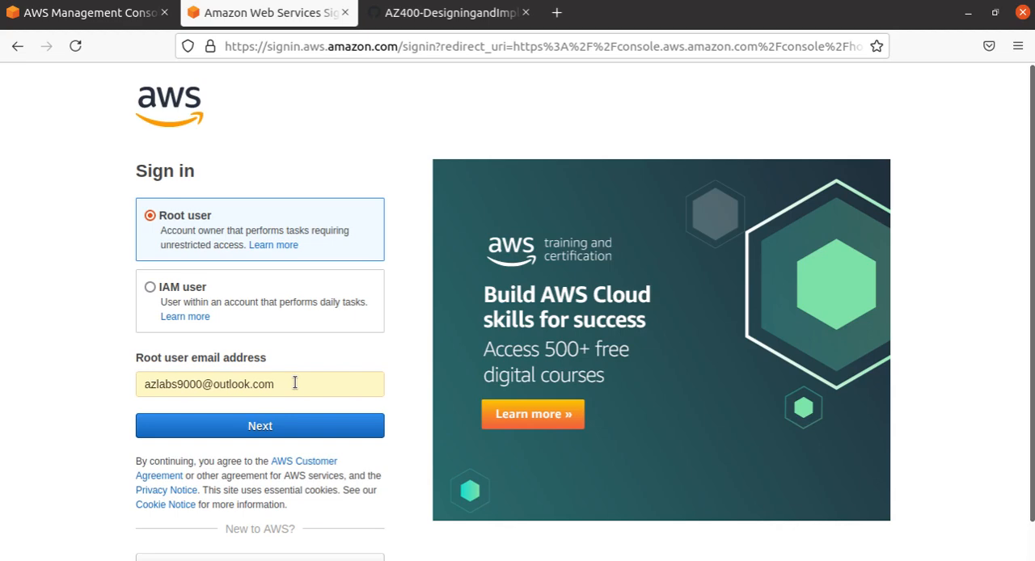
pyautogui.click(259, 426)
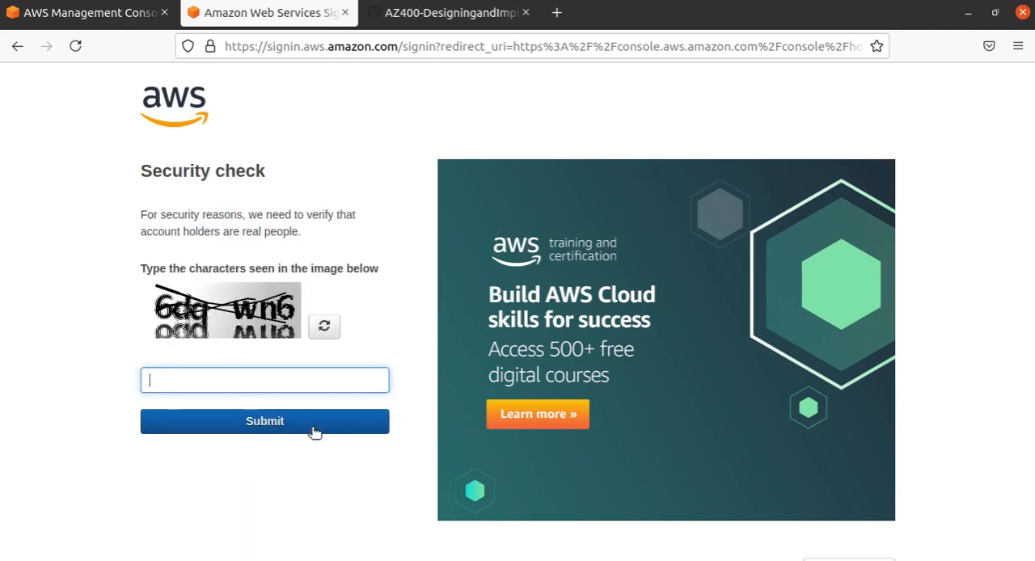
pyautogui.moveTo(367, 306)
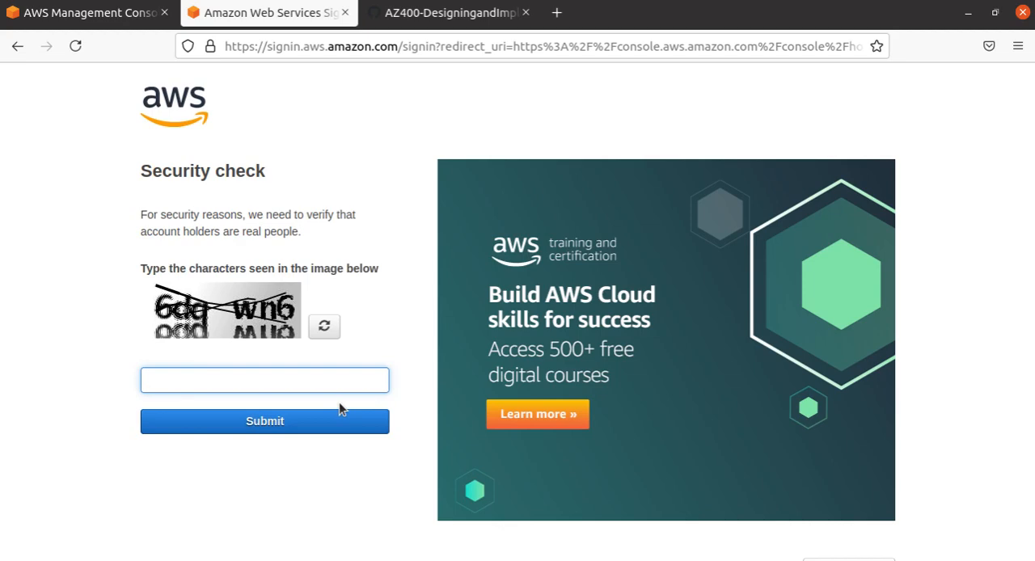
# Pass the captcha security check, retrying with 'r24' after '6dqwn' was rejected
pyautogui.write('6d')
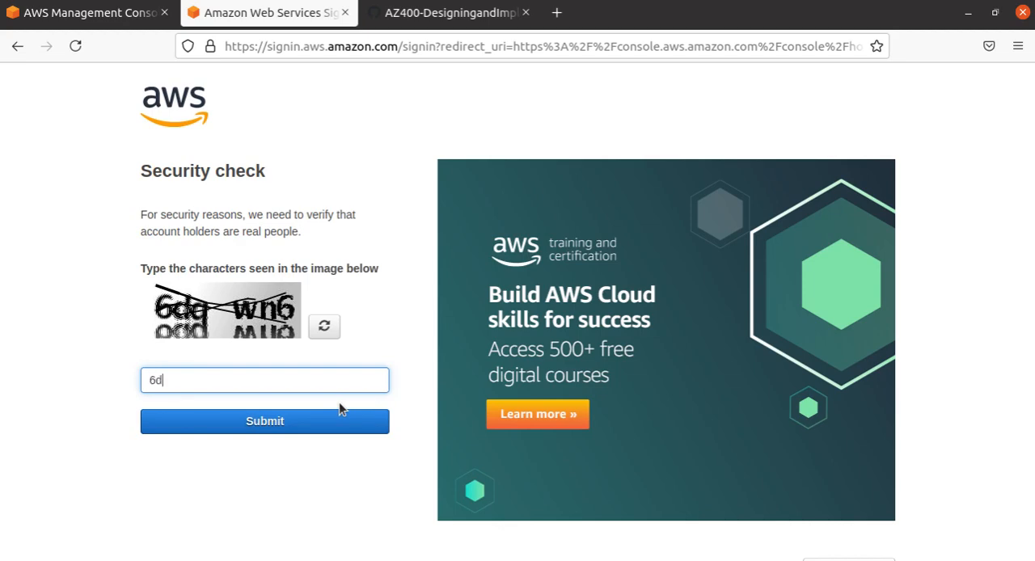
pyautogui.write('qwn6')
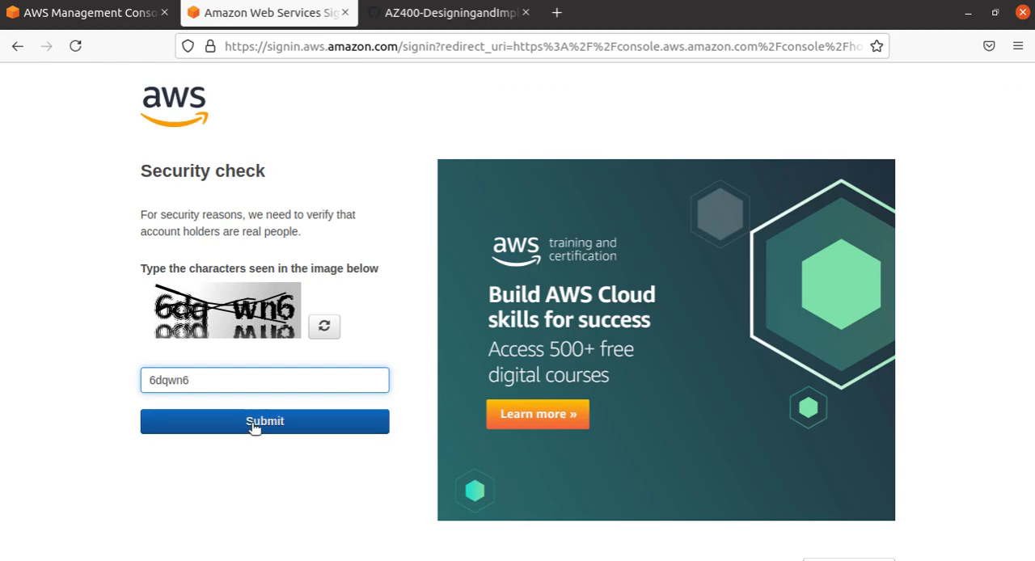
pyautogui.click(265, 421)
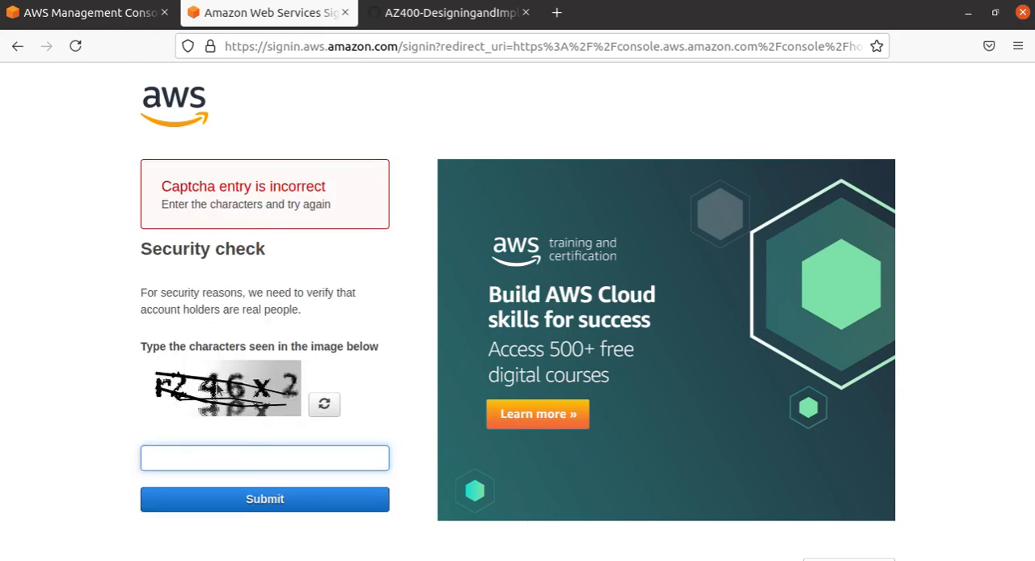
pyautogui.click(265, 457)
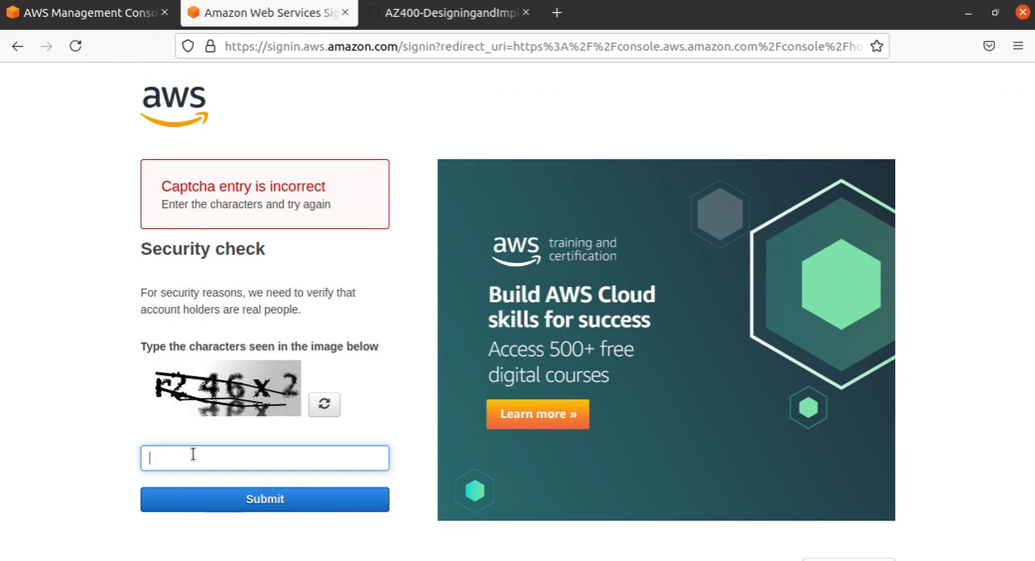
pyautogui.write('r246x2')
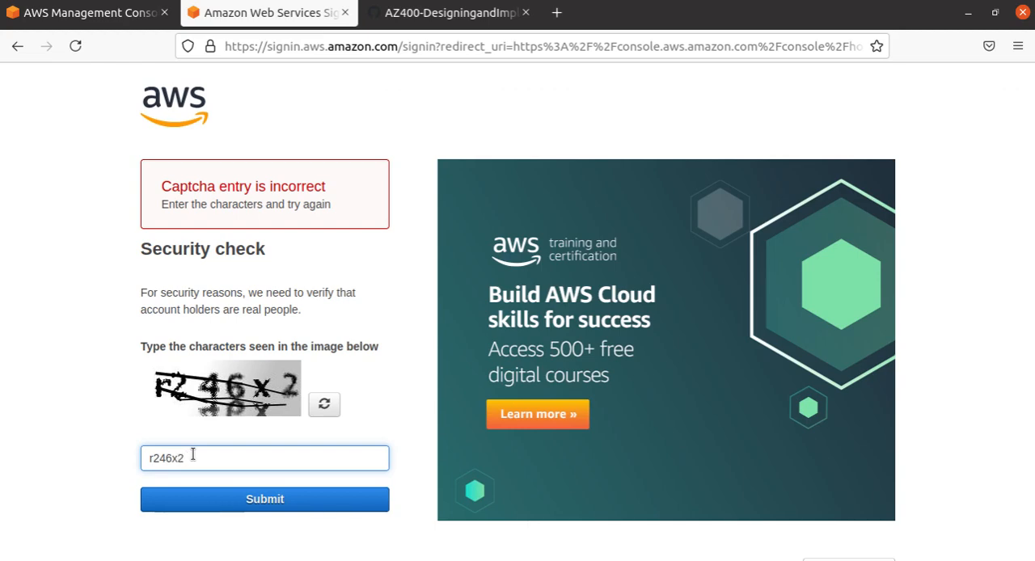
pyautogui.click(265, 498)
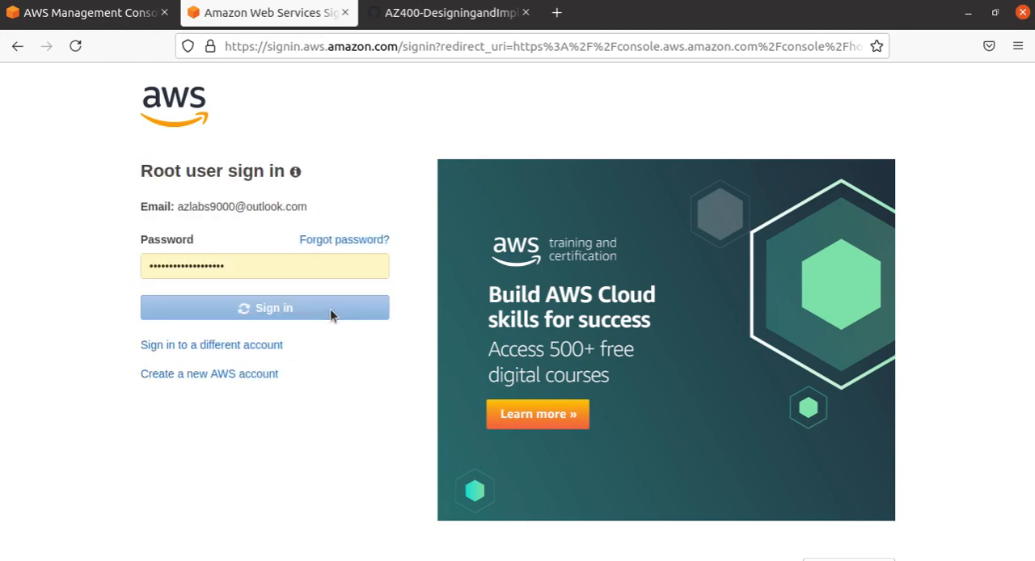
pyautogui.click(265, 307)
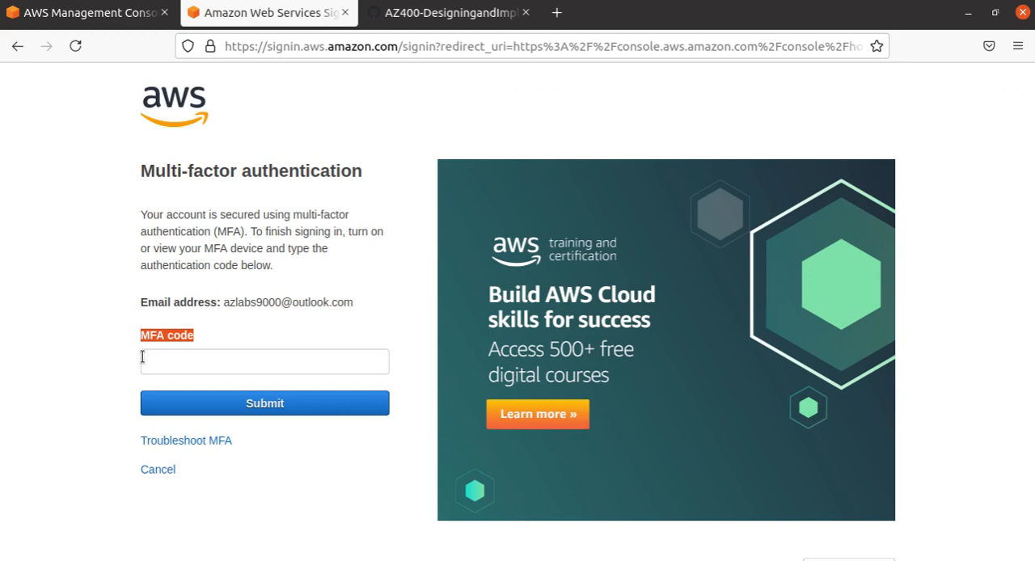
pyautogui.click(265, 363)
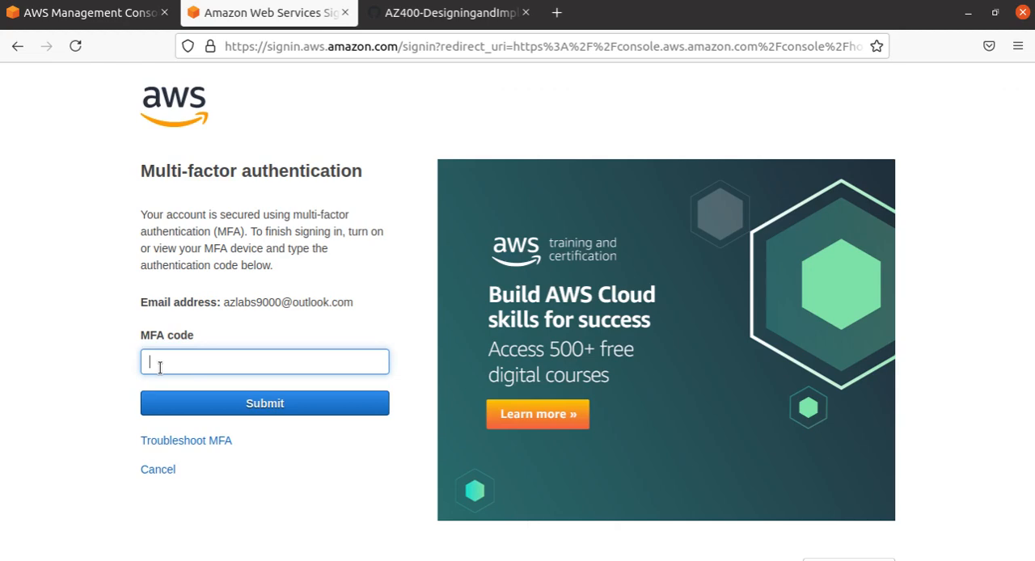
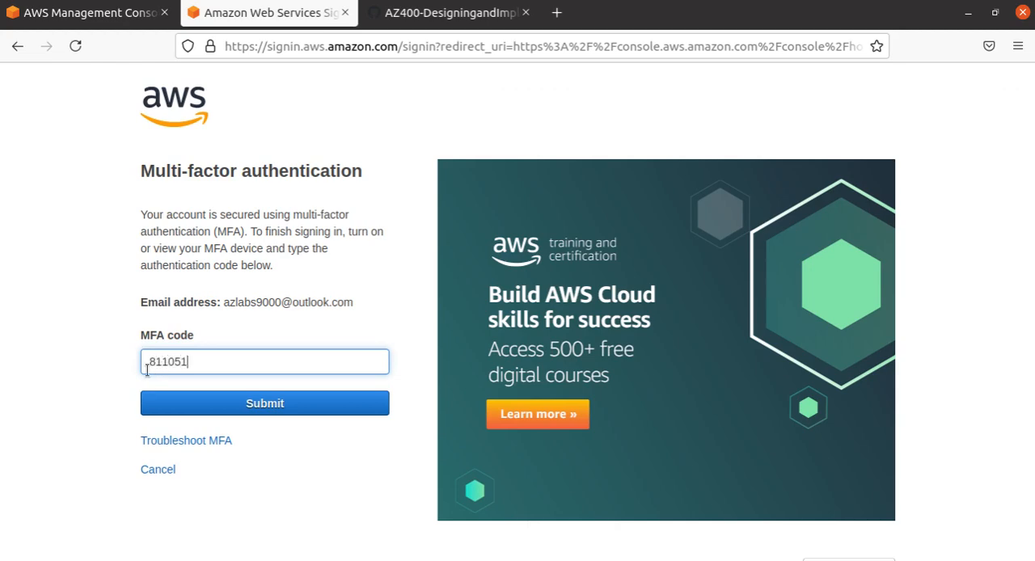
pyautogui.click(266, 403)
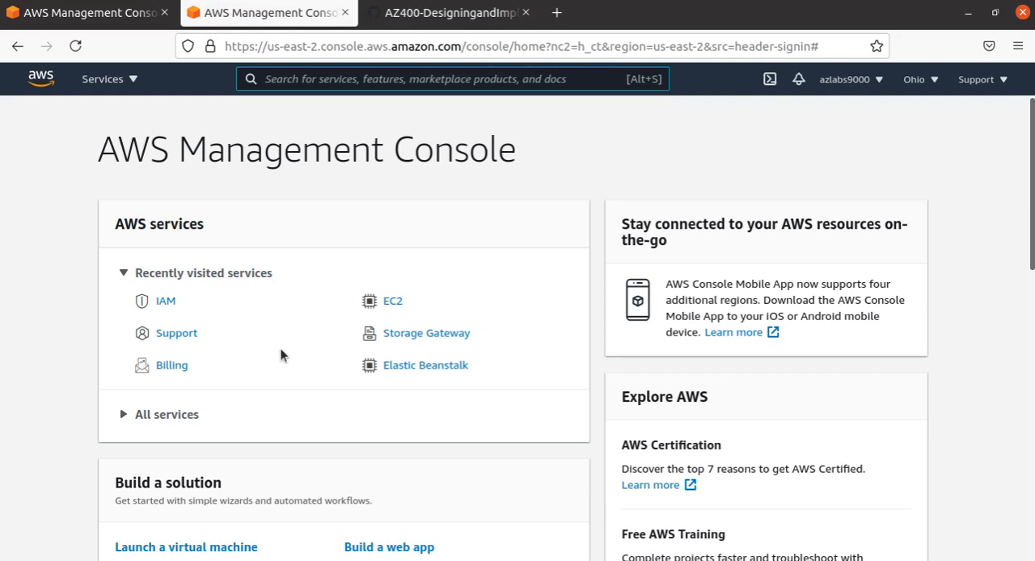
pyautogui.moveTo(836, 79)
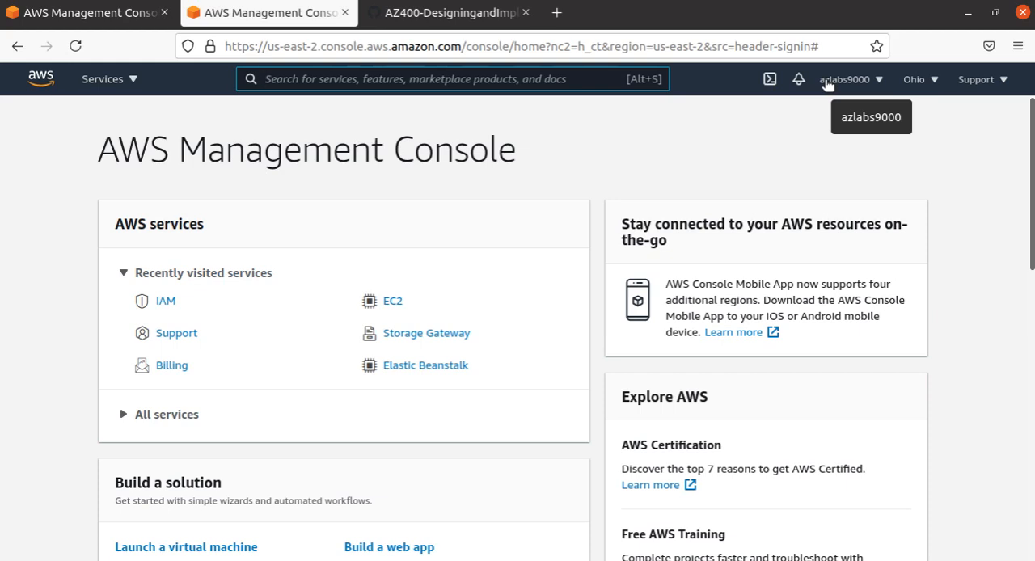
pyautogui.moveTo(816, 74)
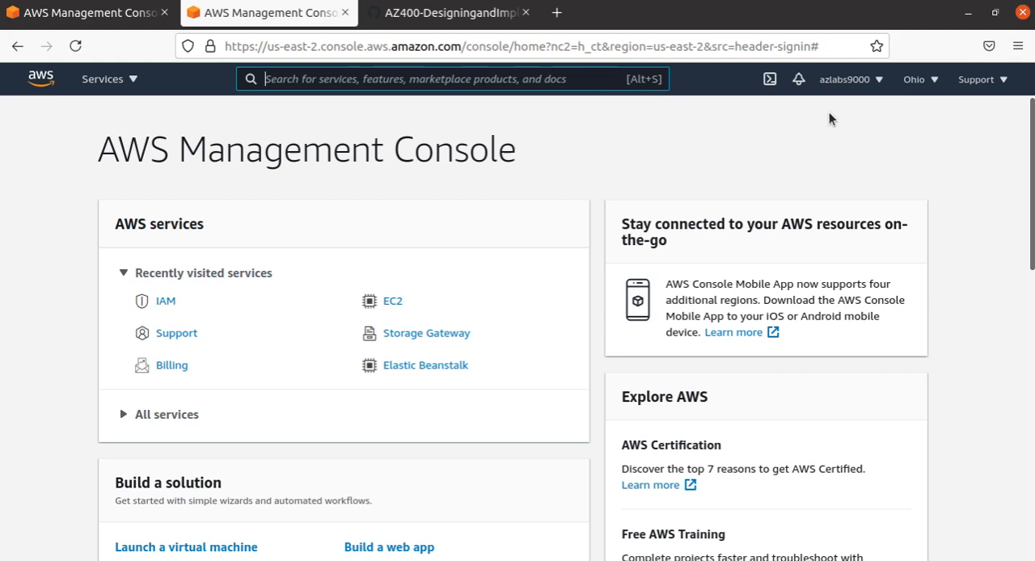
pyautogui.moveTo(843, 84)
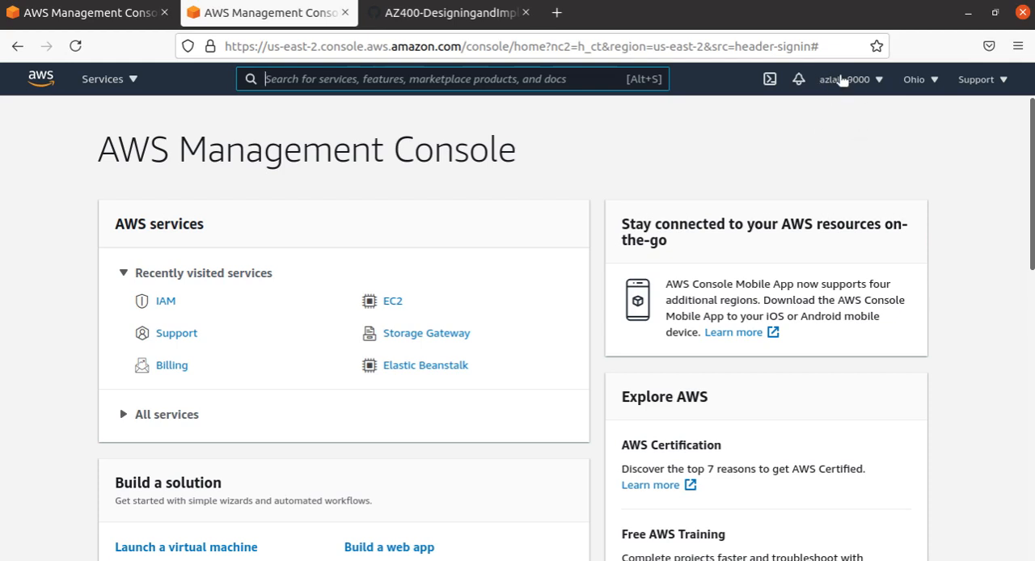
pyautogui.moveTo(160, 304)
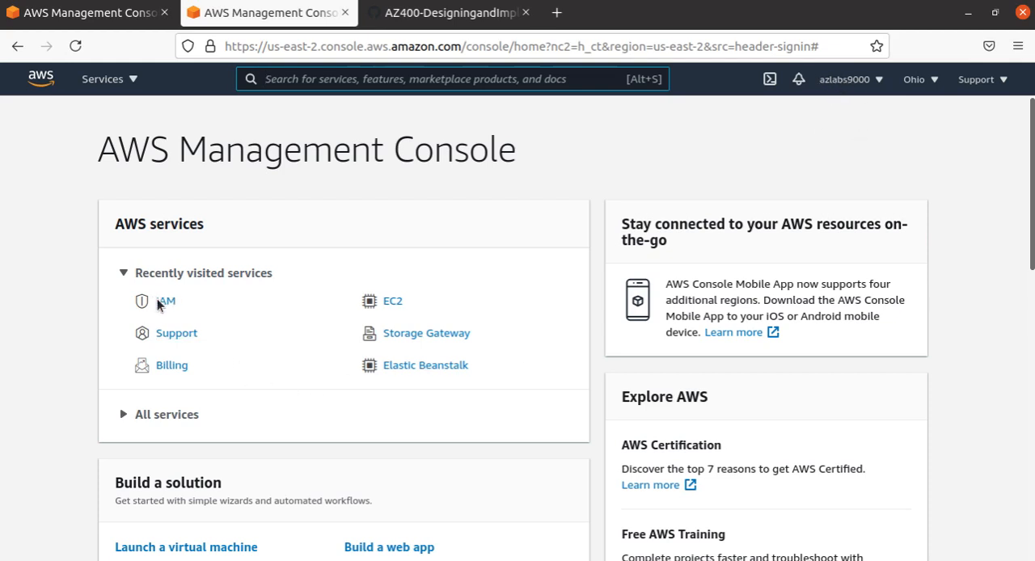
pyautogui.moveTo(255, 326)
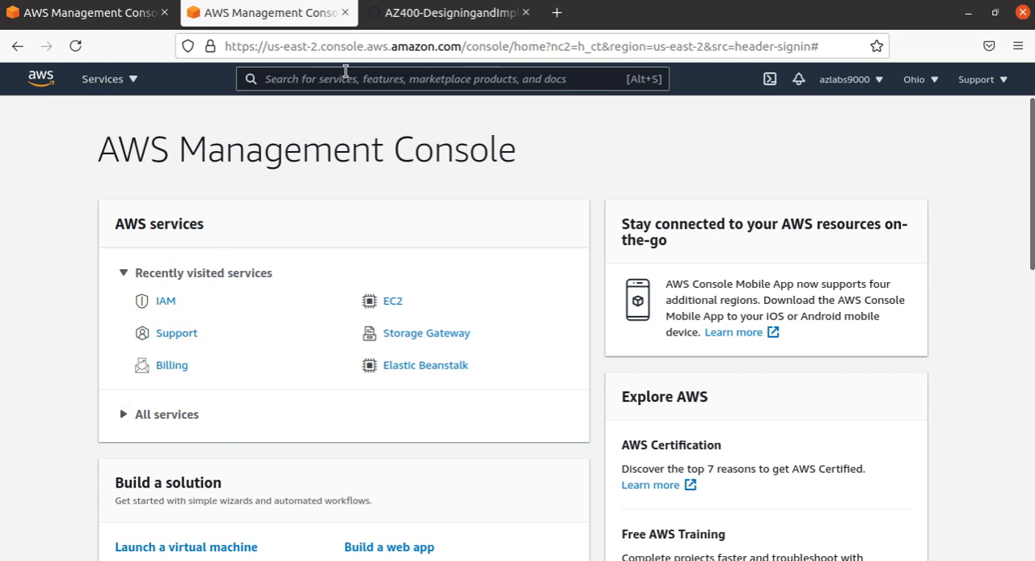
# Search for and open the IAM service, then its User groups page
pyautogui.write('l')
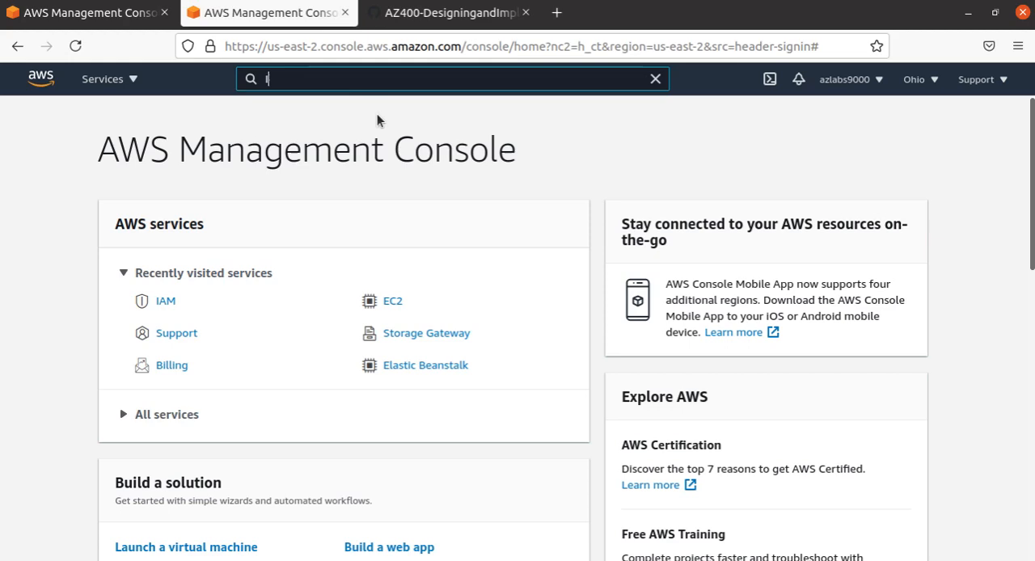
pyautogui.write('IAM')
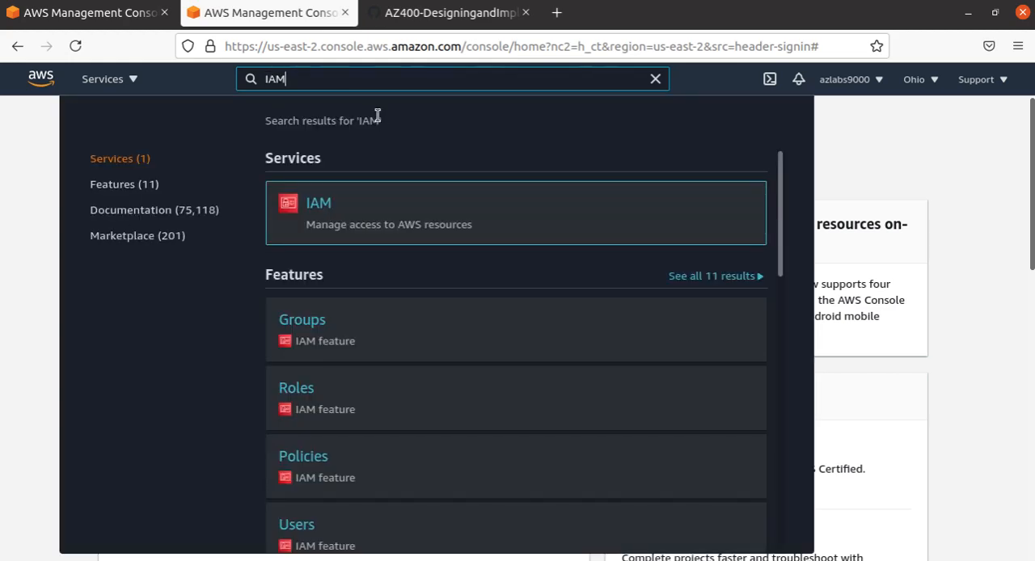
pyautogui.moveTo(323, 203)
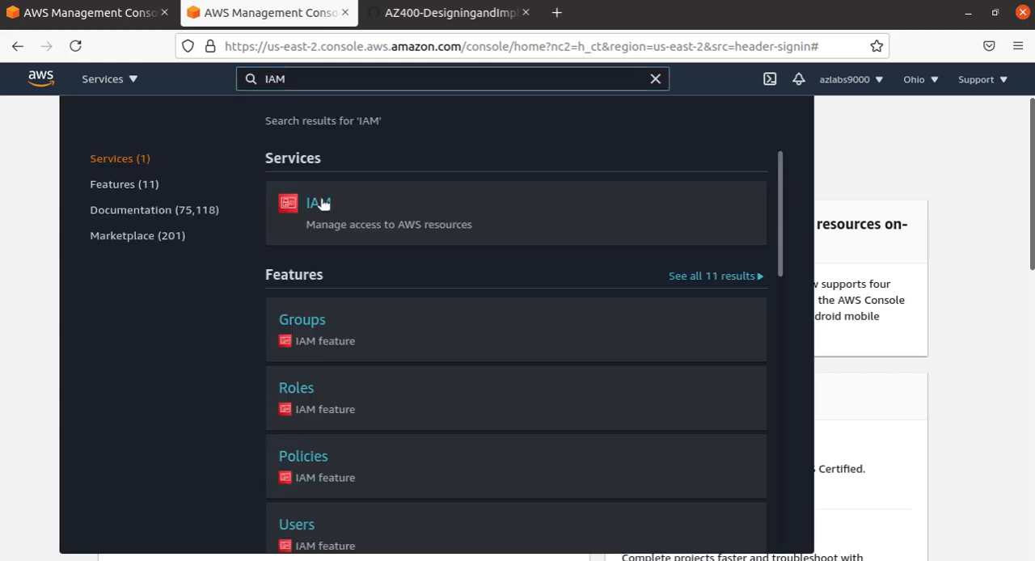
pyautogui.click(317, 203)
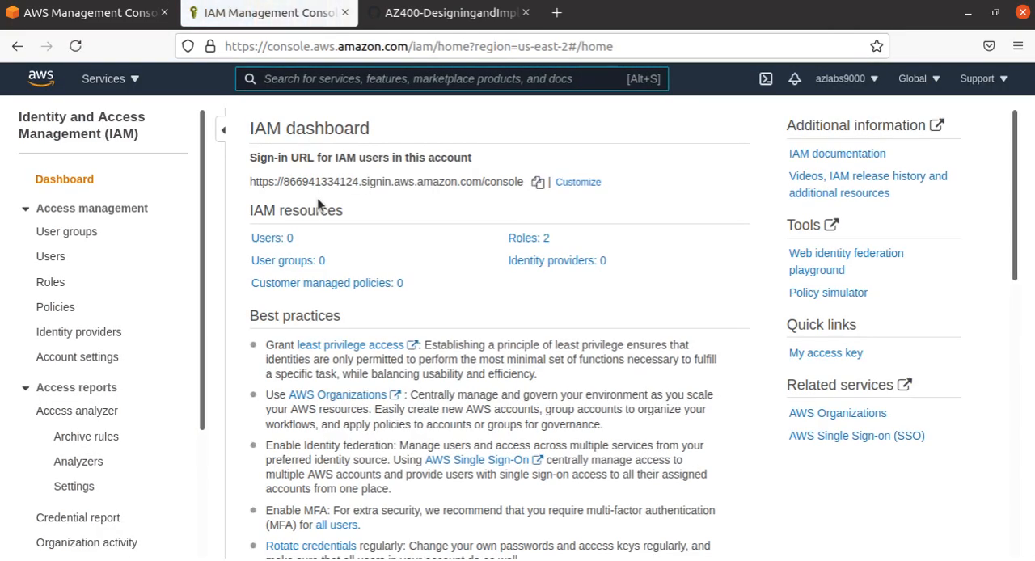
pyautogui.moveTo(184, 345)
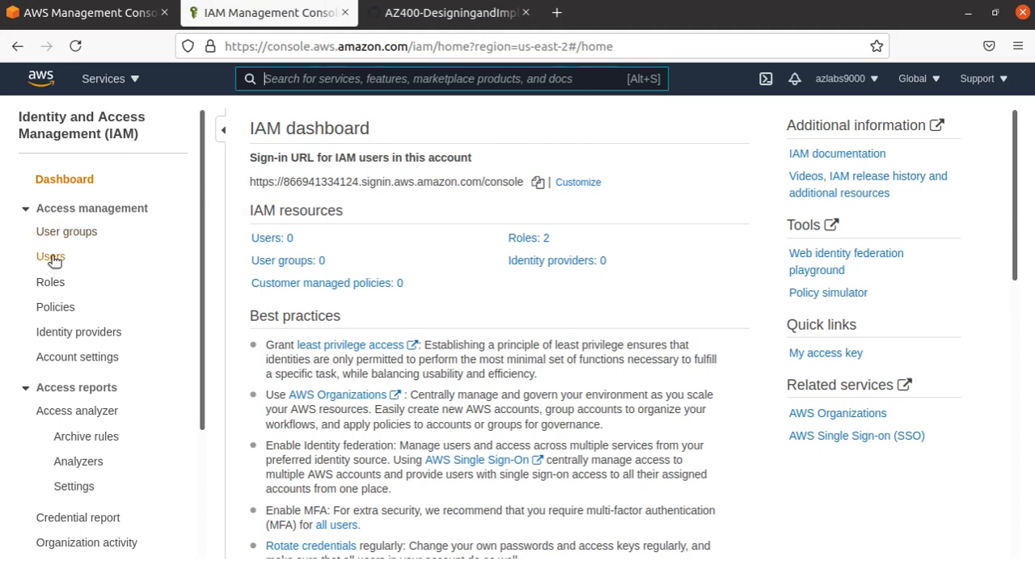
pyautogui.moveTo(81, 233)
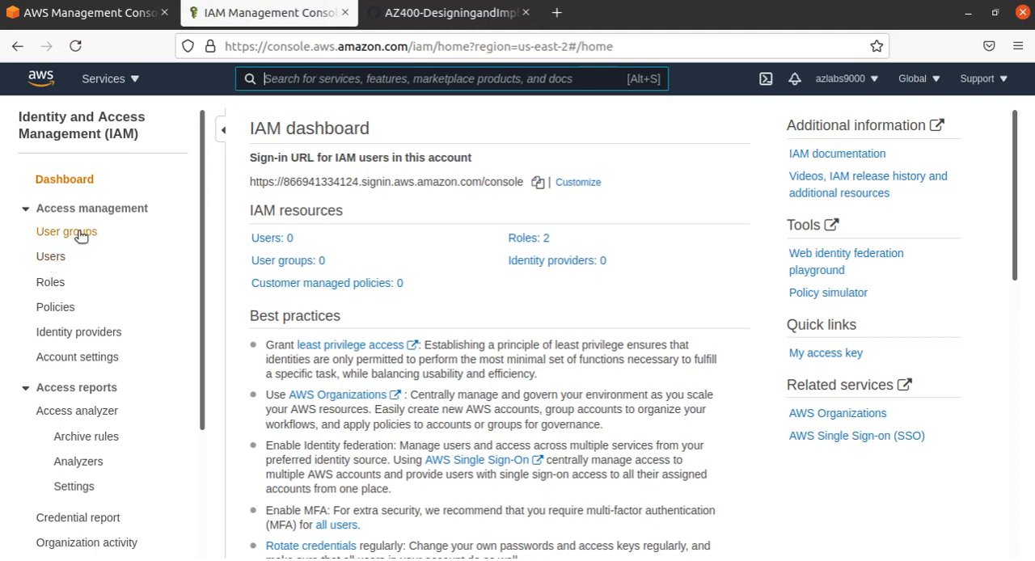
pyautogui.click(66, 232)
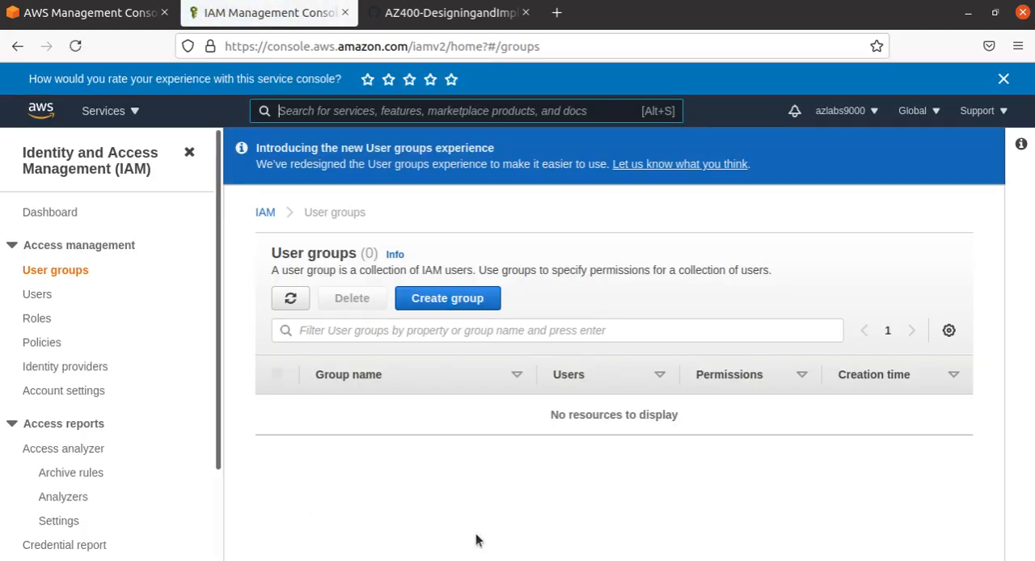
pyautogui.moveTo(468, 306)
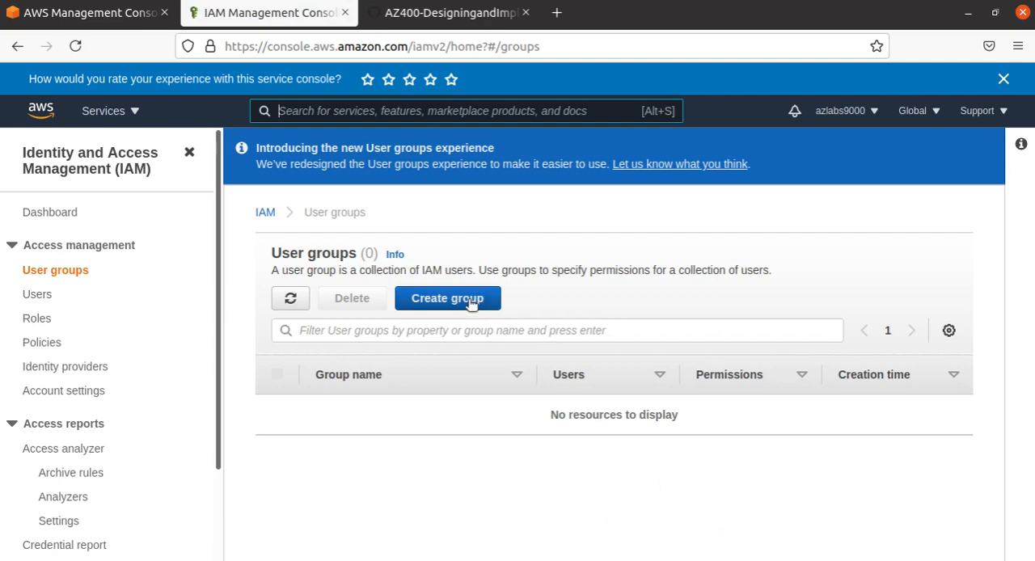
# Start a new user group named Administrators and move down to its permissions policies
pyautogui.click(447, 297)
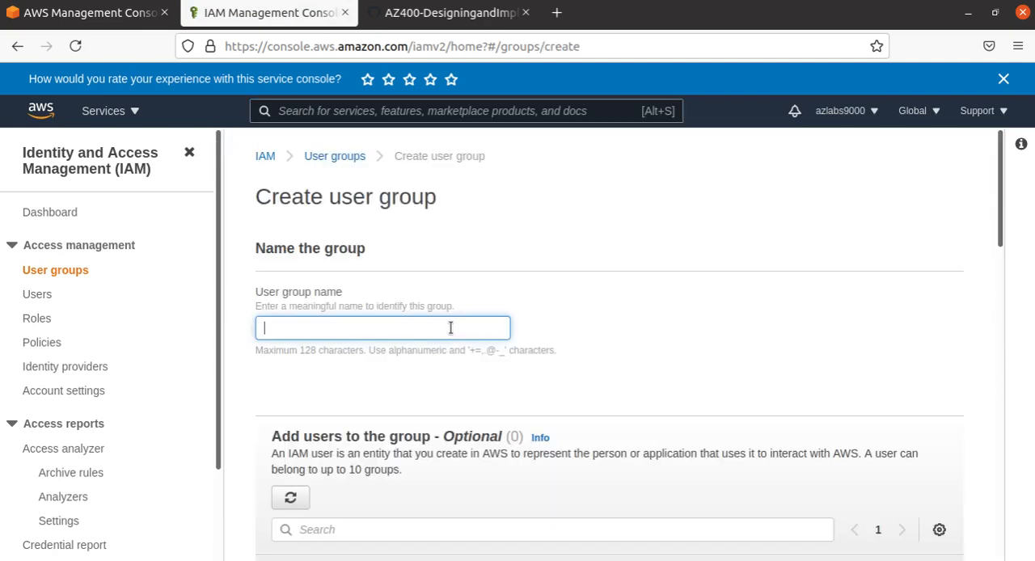
pyautogui.moveTo(371, 326)
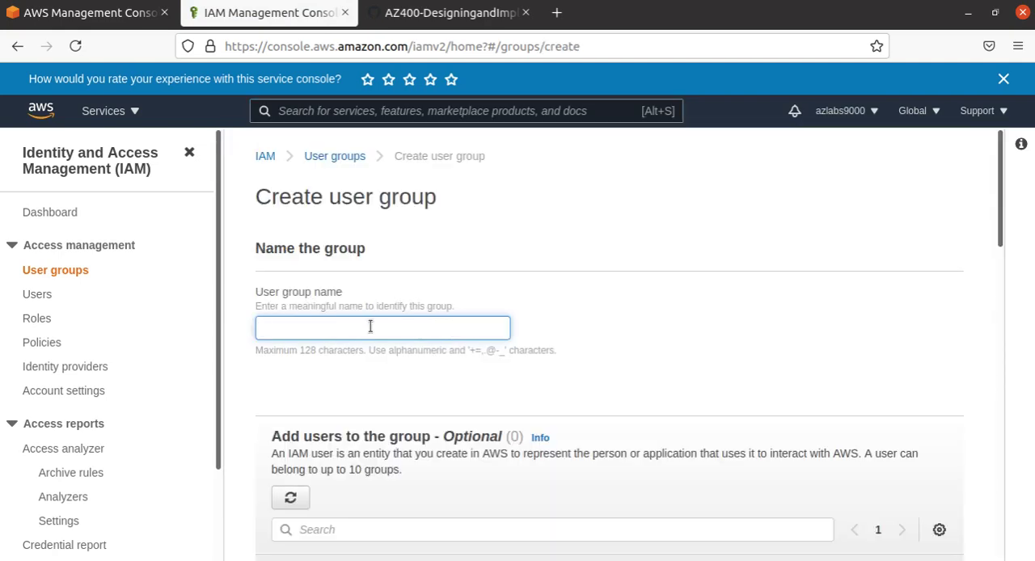
pyautogui.write('A')
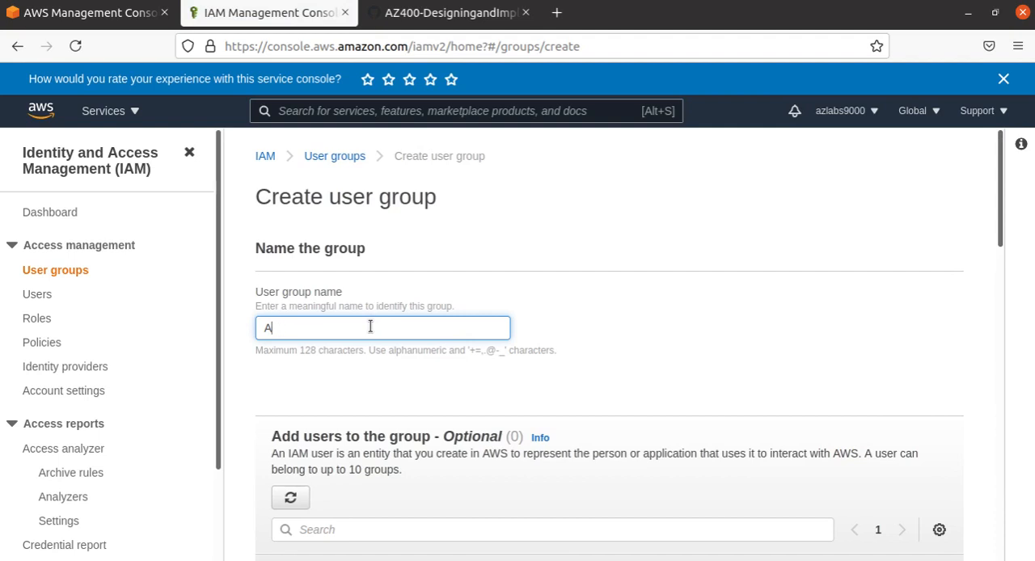
pyautogui.write('dministra')
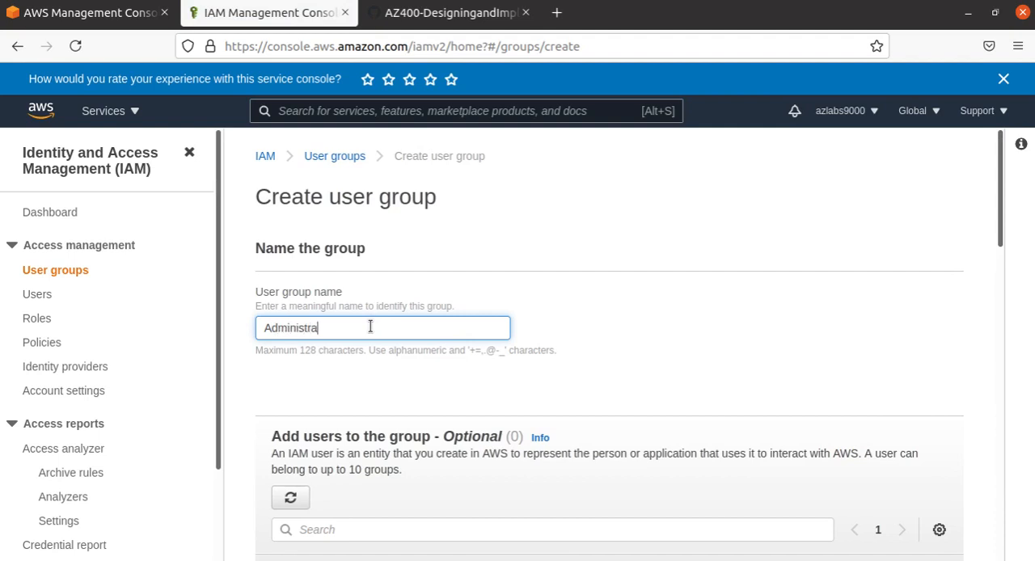
pyautogui.write('tor')
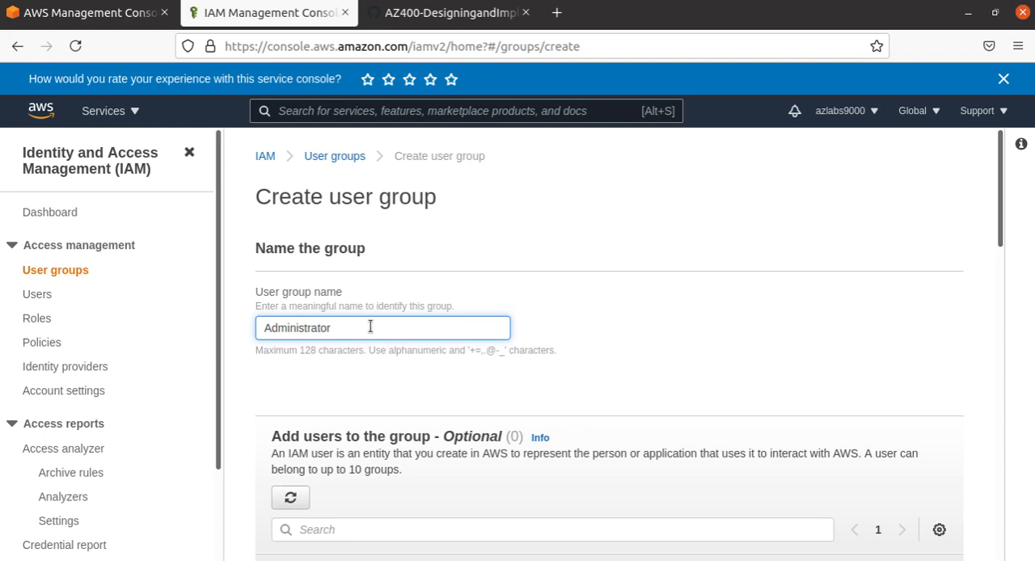
pyautogui.write('s')
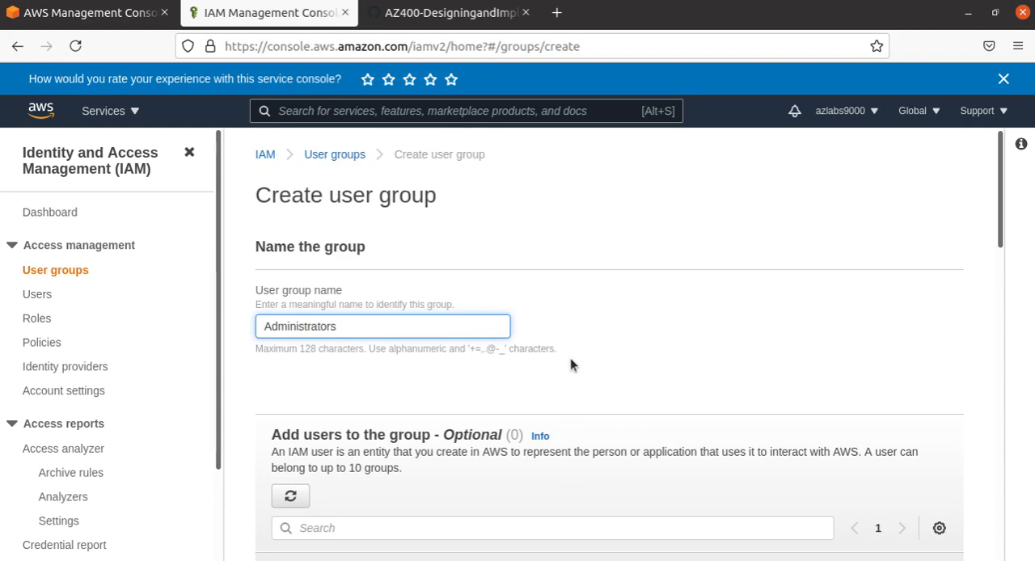
pyautogui.scroll(-3)
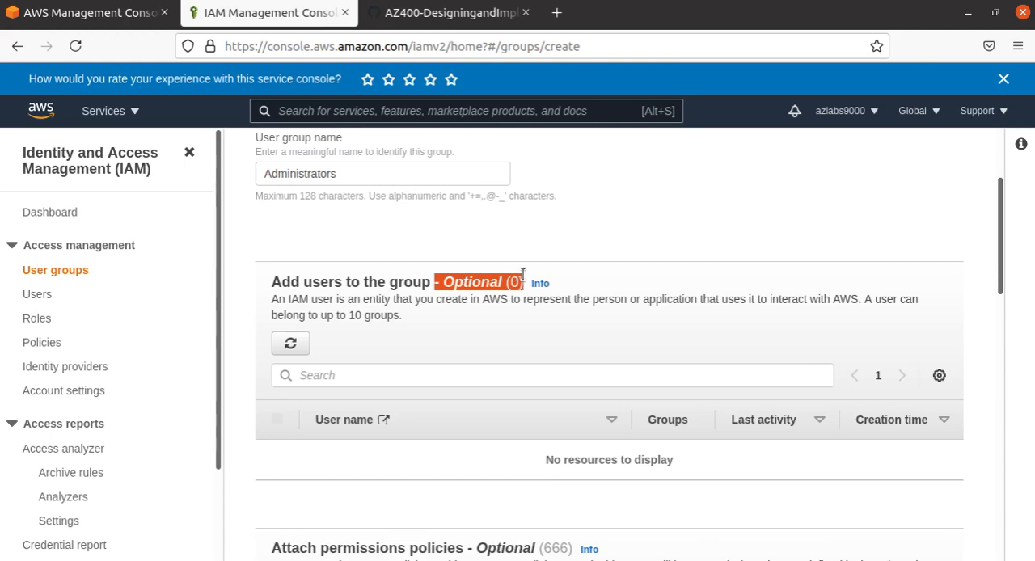
pyautogui.scroll(-3)
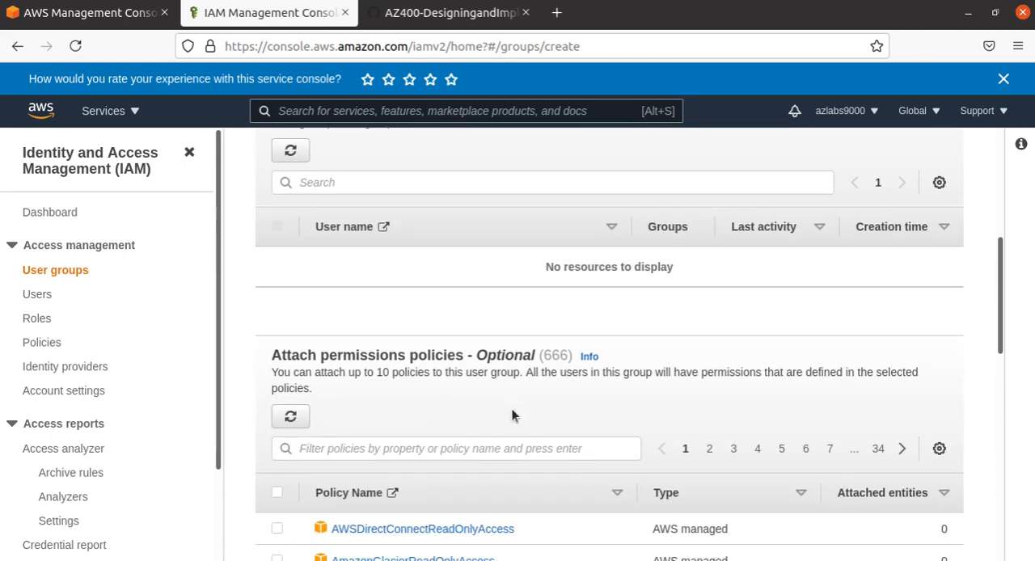
pyautogui.moveTo(309, 394)
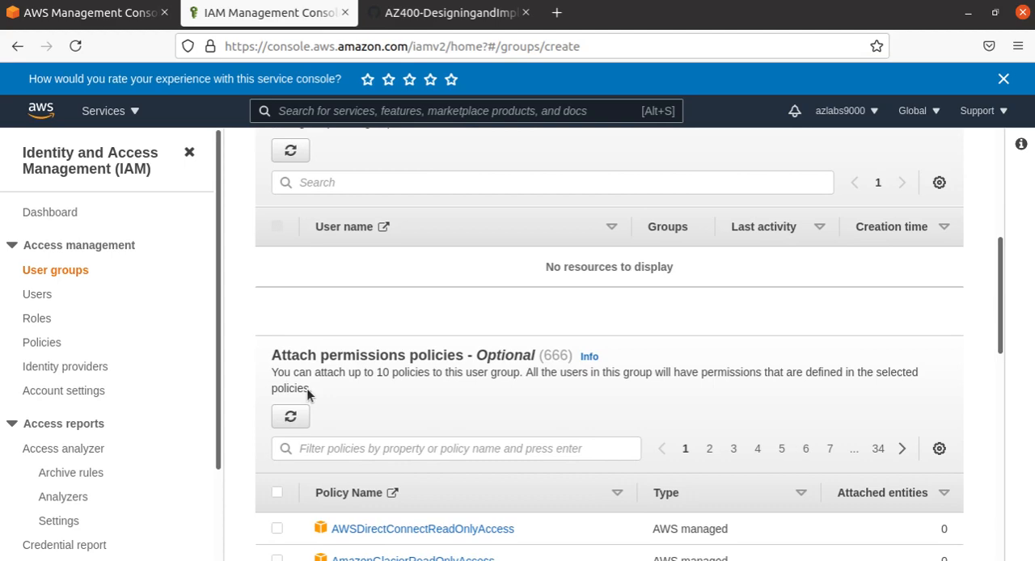
pyautogui.moveTo(484, 371)
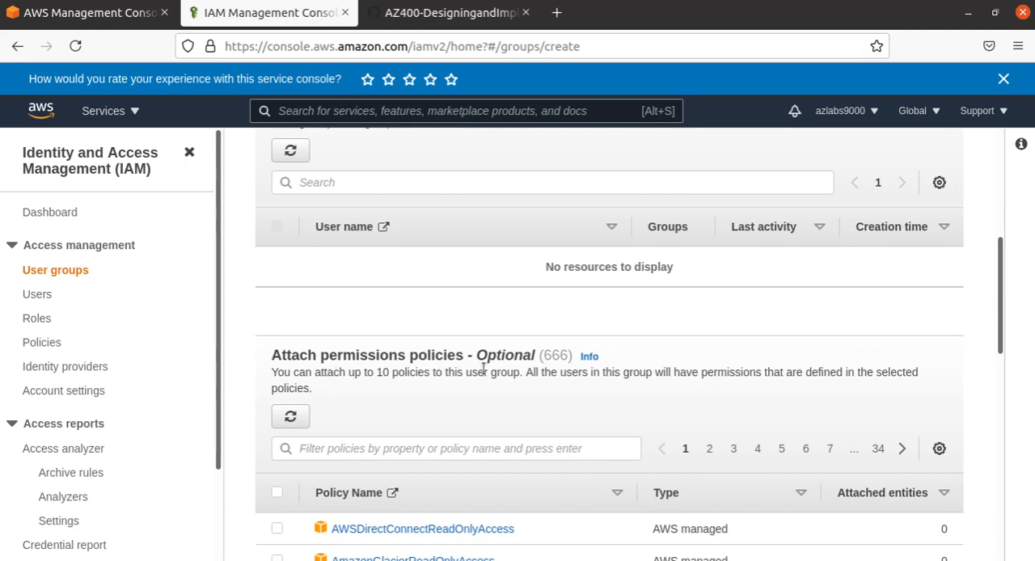
pyautogui.doubleClick(527, 356)
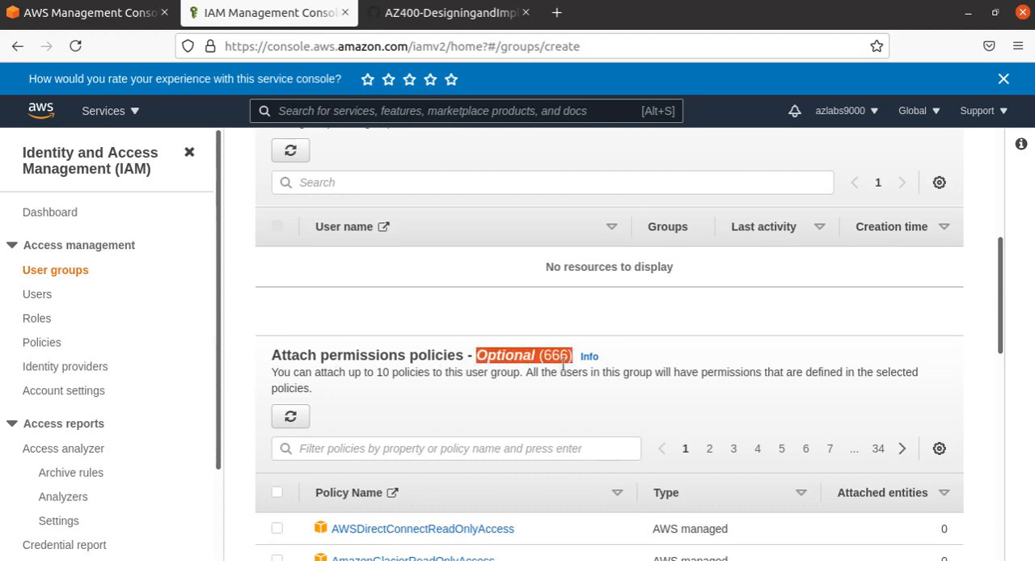
# Filter policies by 'admin' and attach AdministratorAccess to the new group
pyautogui.scroll(-3)
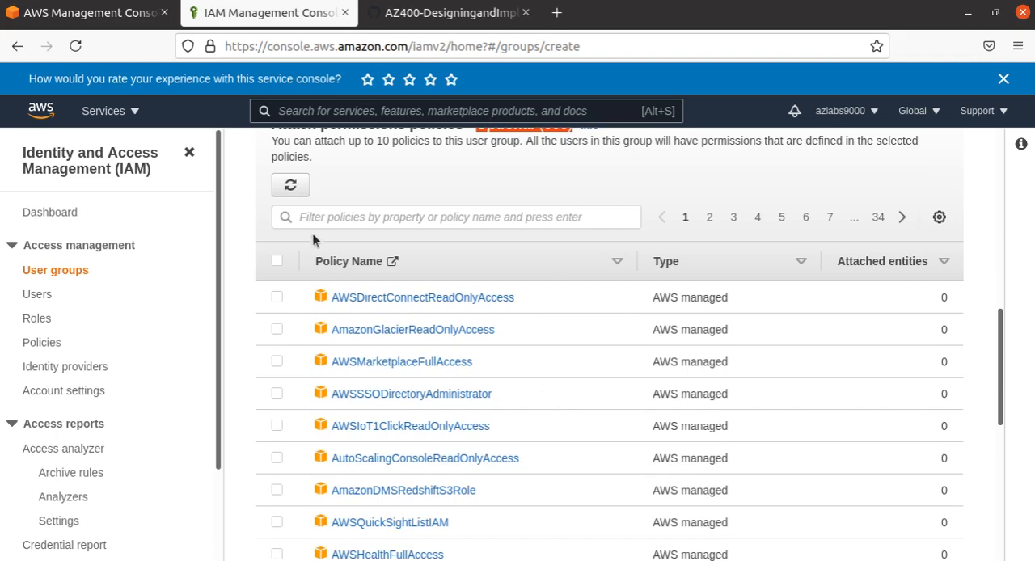
pyautogui.click(456, 216)
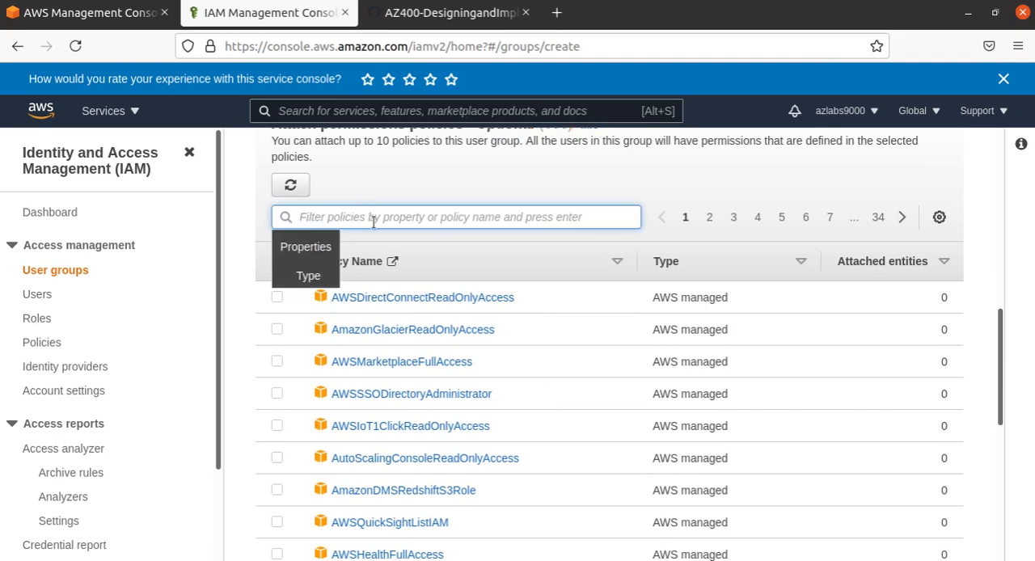
pyautogui.write('admin')
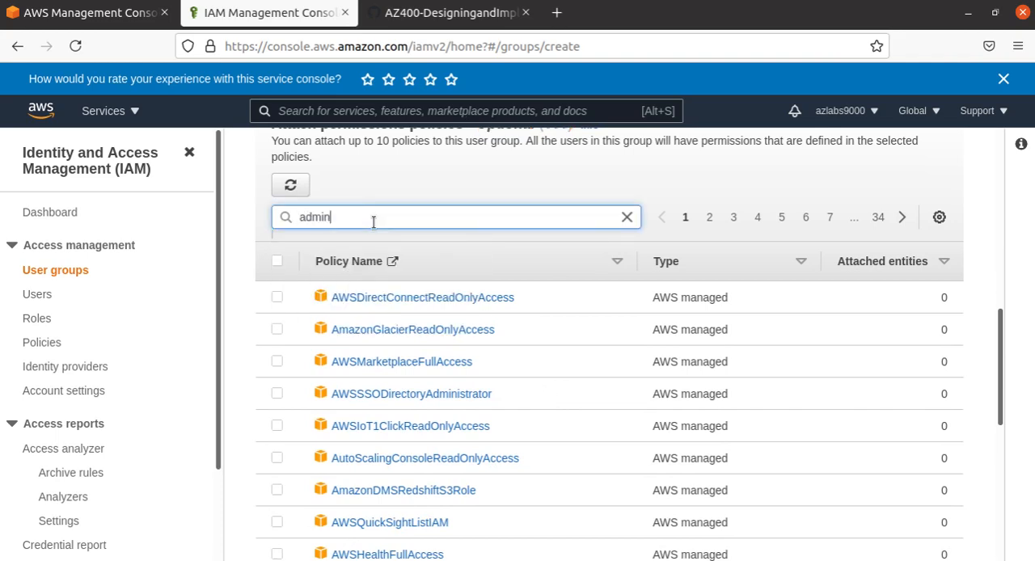
pyautogui.press('Enter')
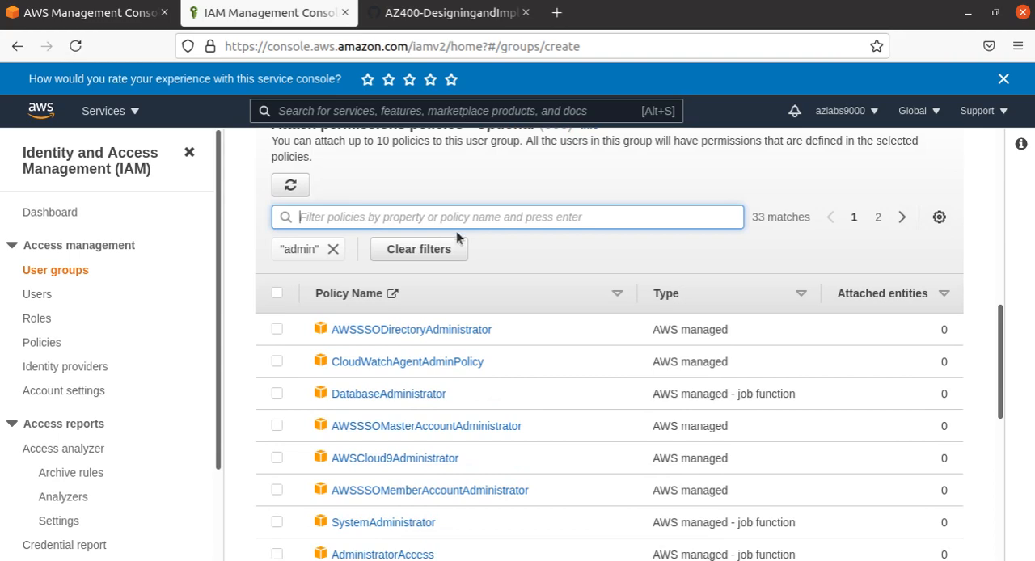
pyautogui.scroll(-3)
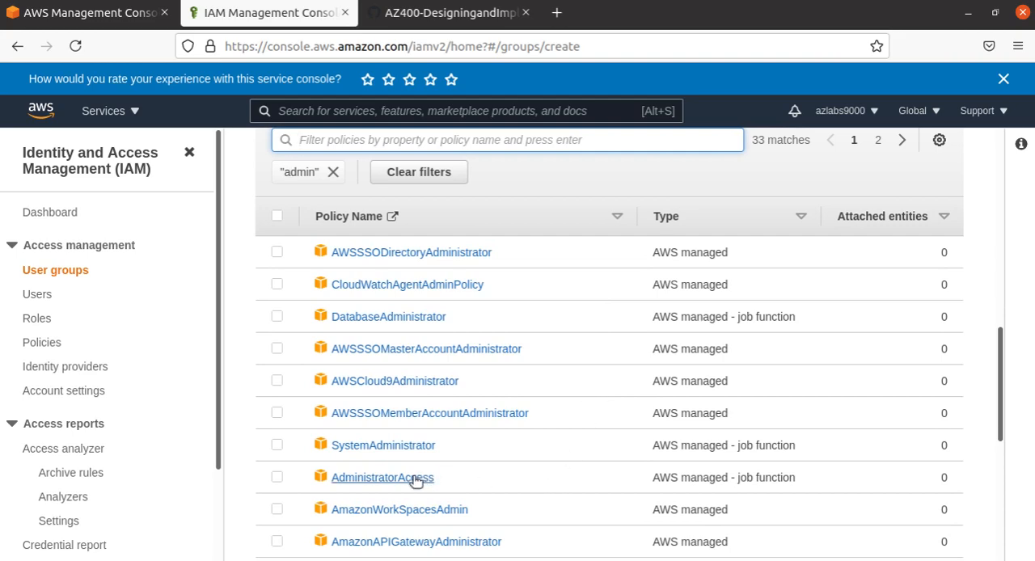
pyautogui.click(281, 477)
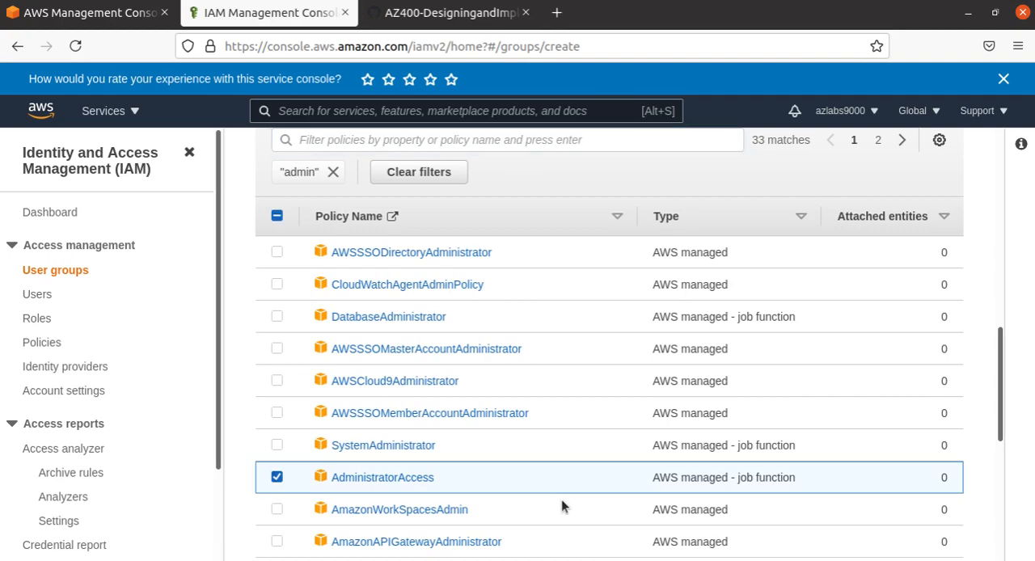
# Scroll through the policy list down to the Create group button
pyautogui.scroll(-3)
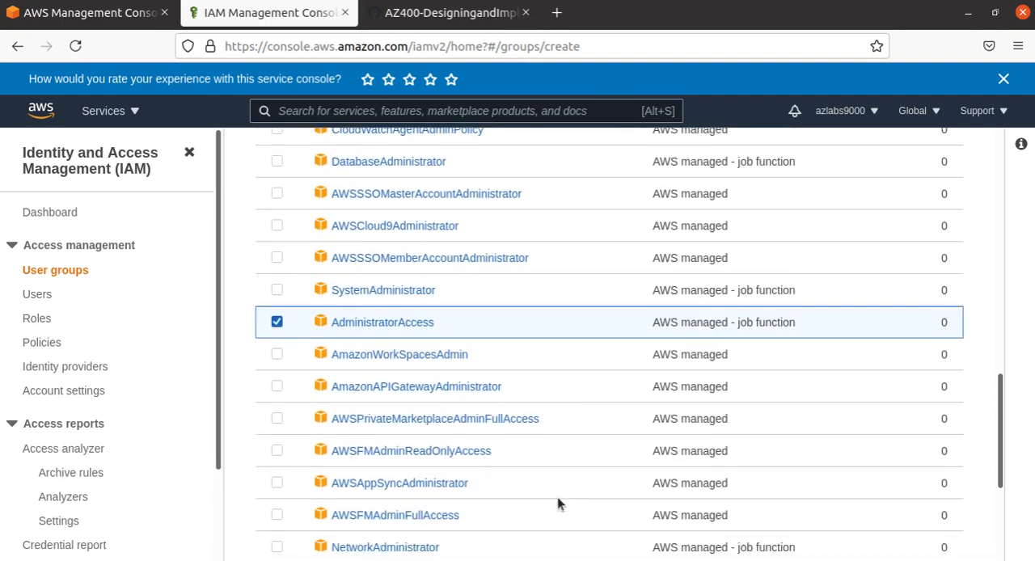
pyautogui.scroll(-3)
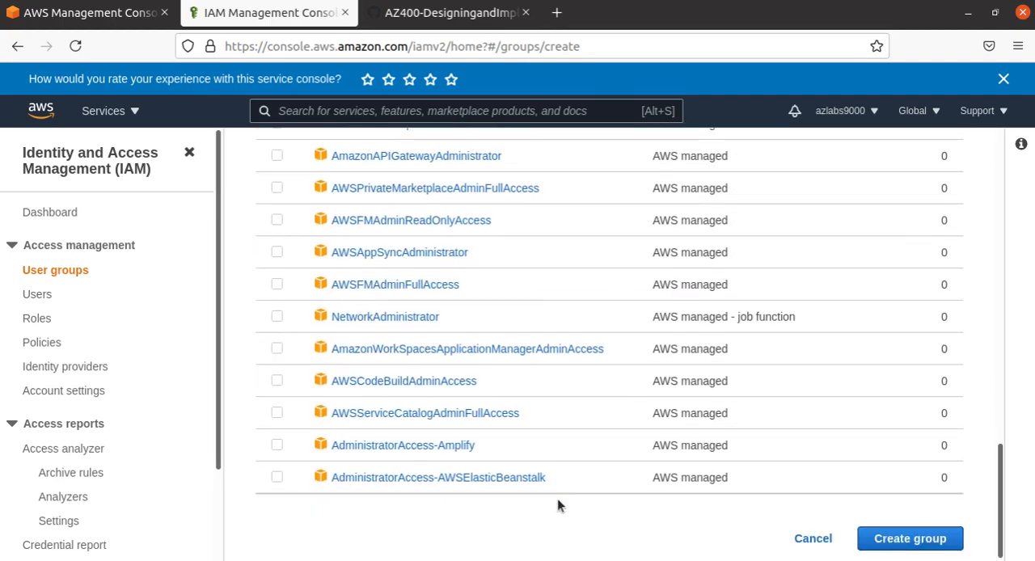
pyautogui.moveTo(397, 452)
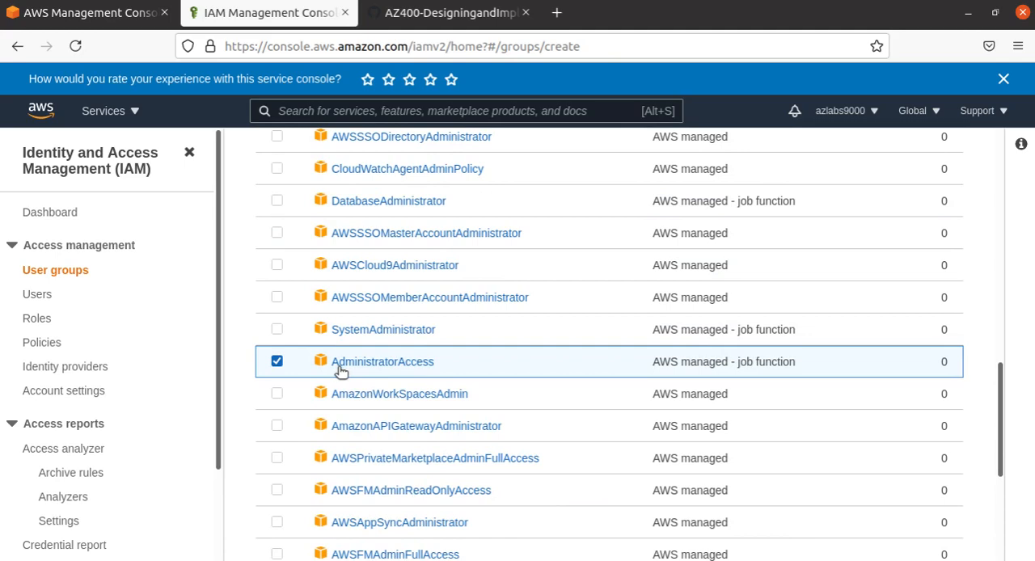
pyautogui.moveTo(436, 384)
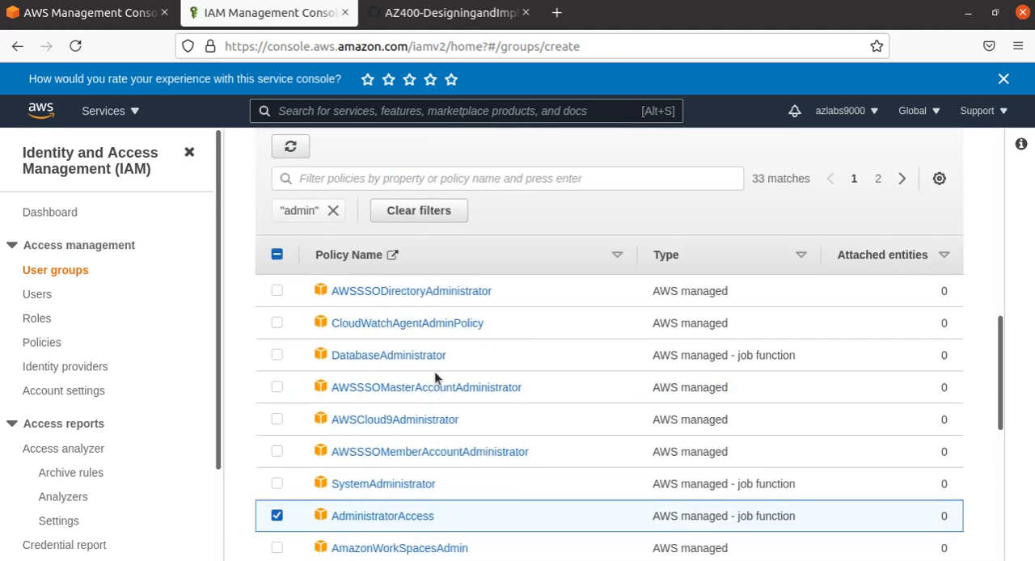
pyautogui.scroll(3)
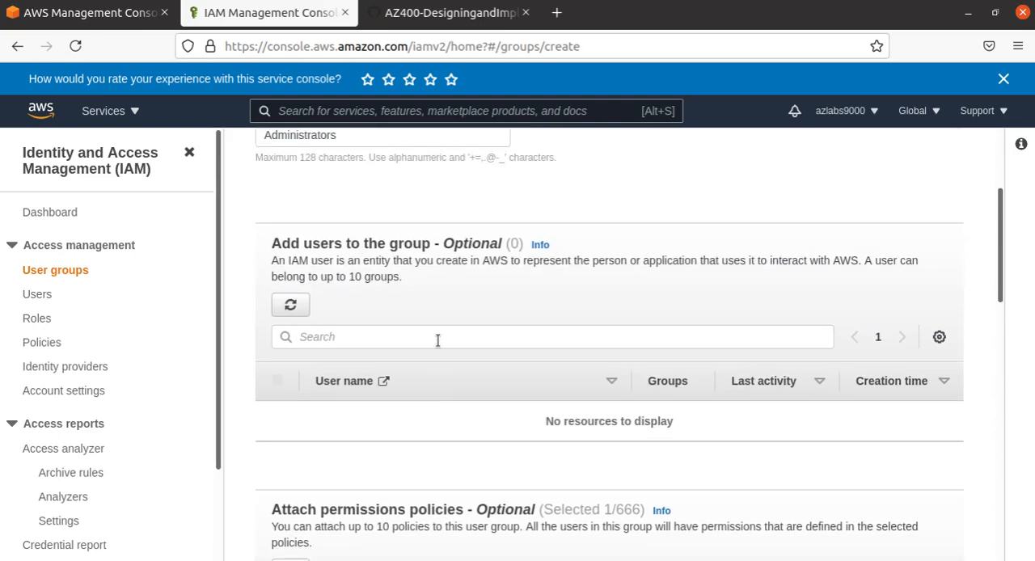
pyautogui.scroll(-3)
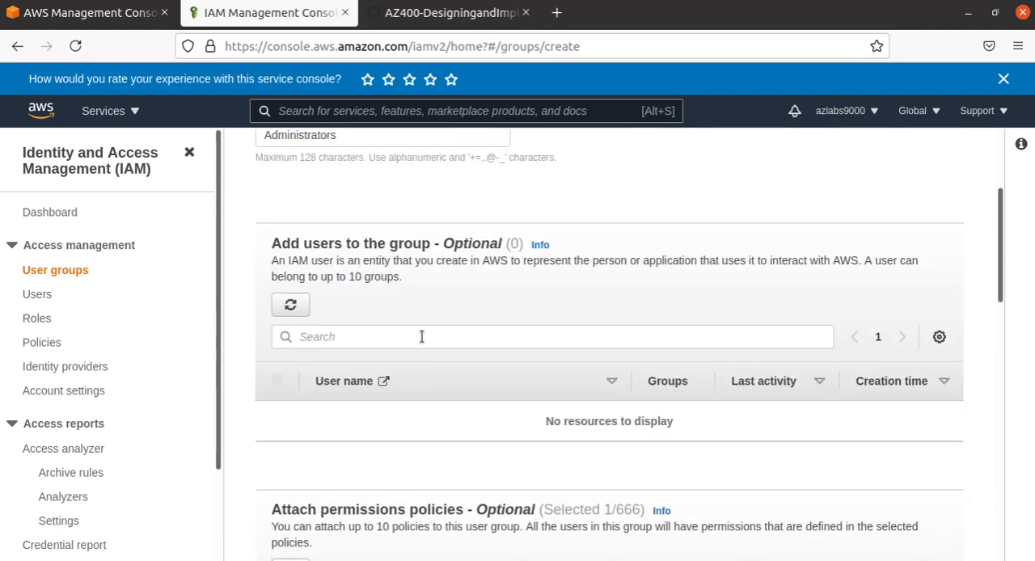
pyautogui.scroll(-3)
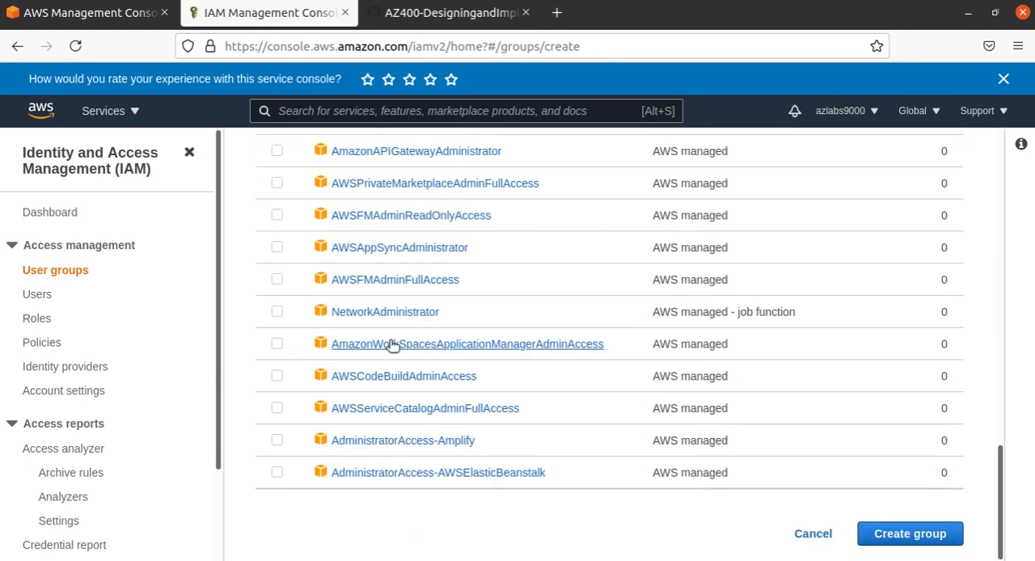
pyautogui.moveTo(909, 534)
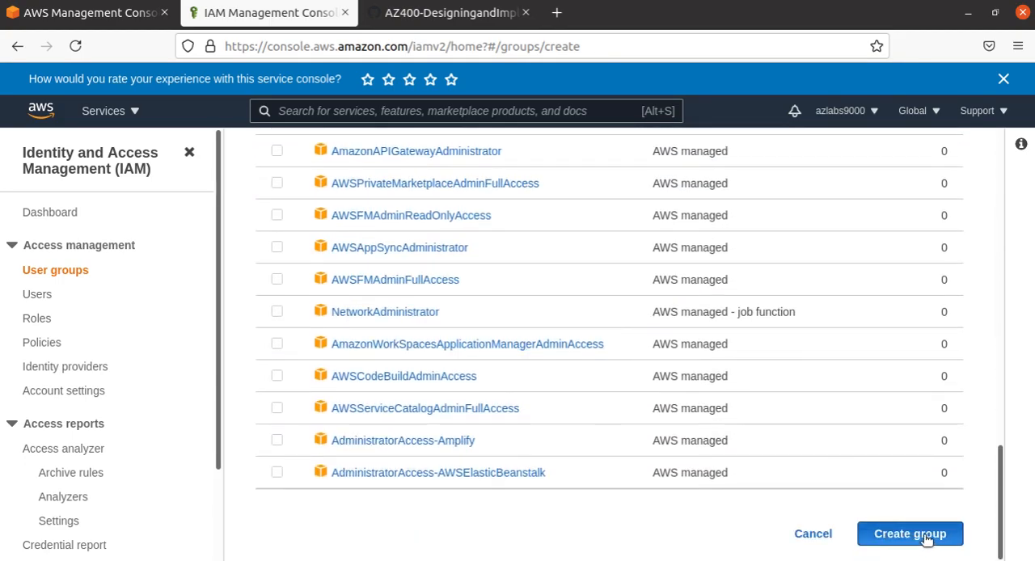
# Create the Administrators group, find no users to add, and go to the IAM Users list
pyautogui.click(909, 534)
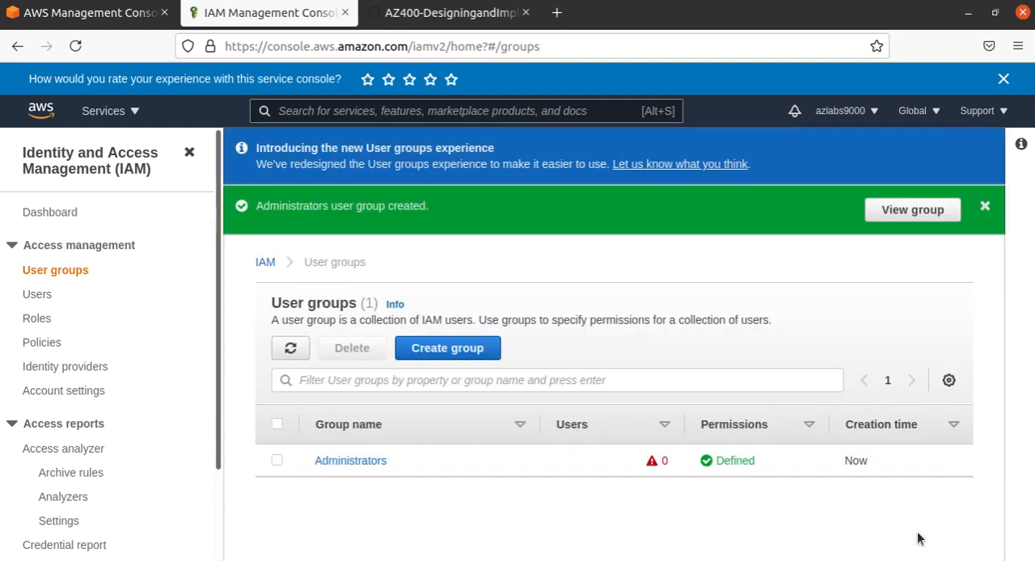
pyautogui.moveTo(437, 456)
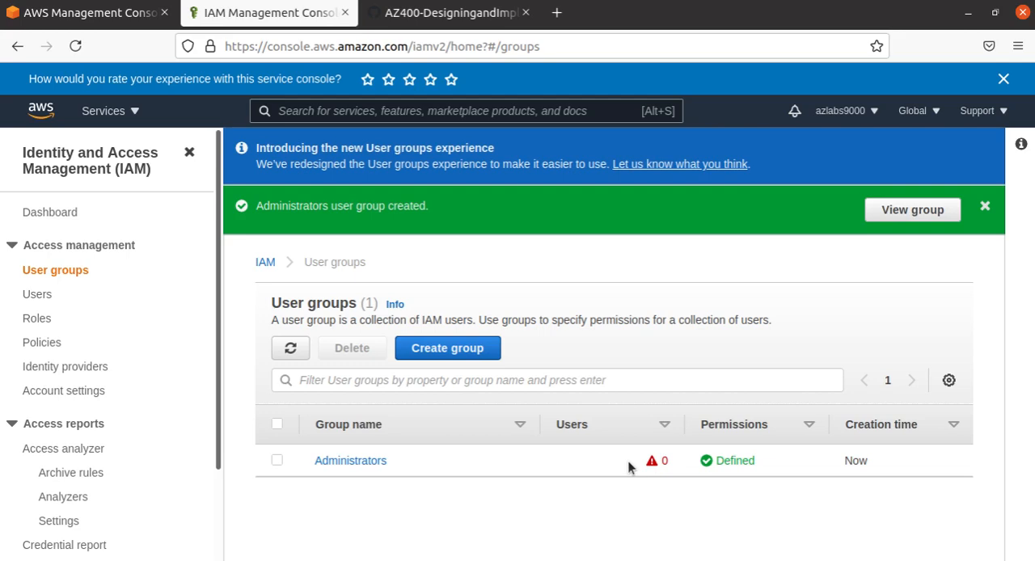
pyautogui.moveTo(353, 468)
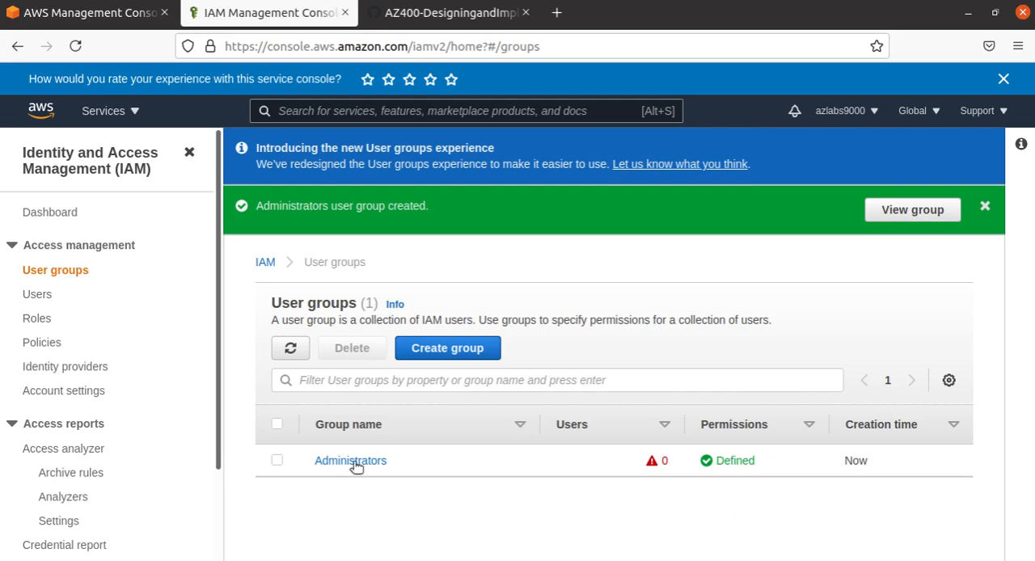
pyautogui.click(349, 459)
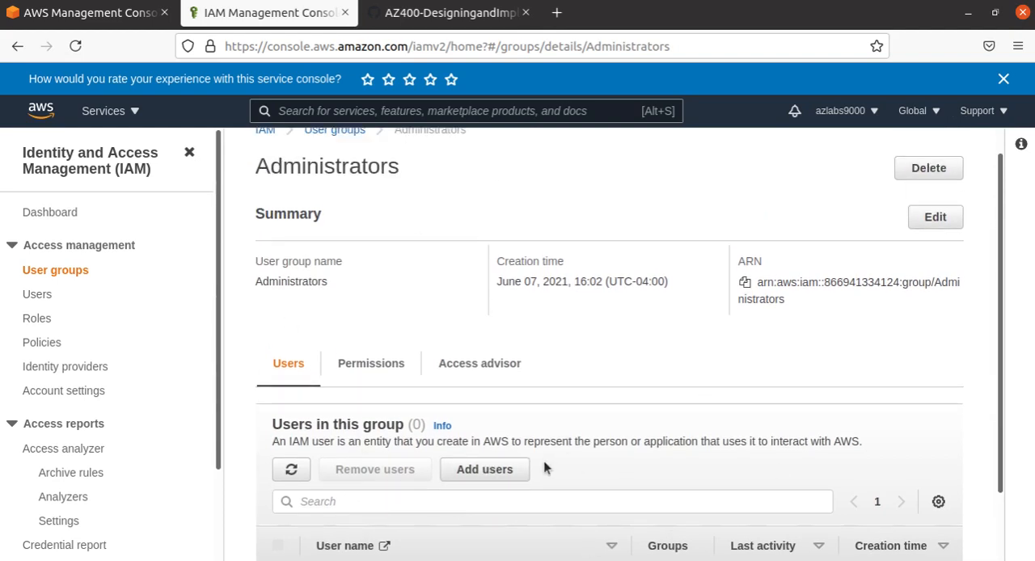
pyautogui.click(485, 469)
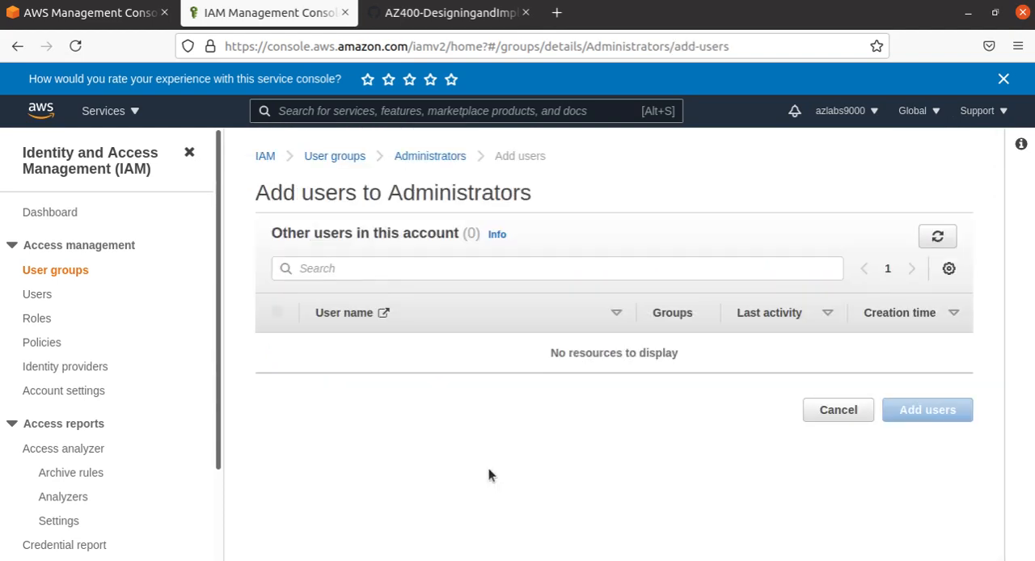
pyautogui.moveTo(796, 486)
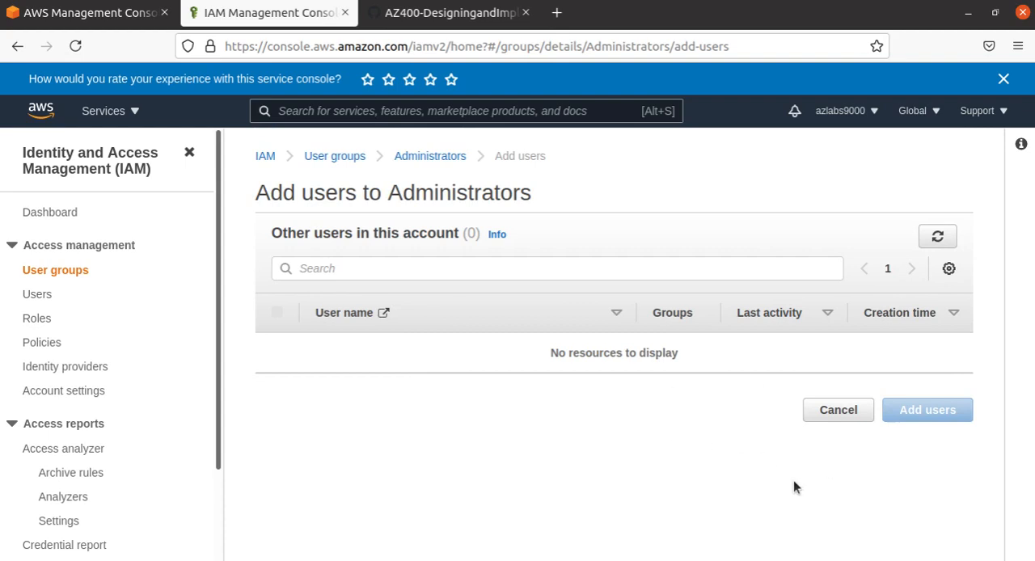
pyautogui.click(35, 294)
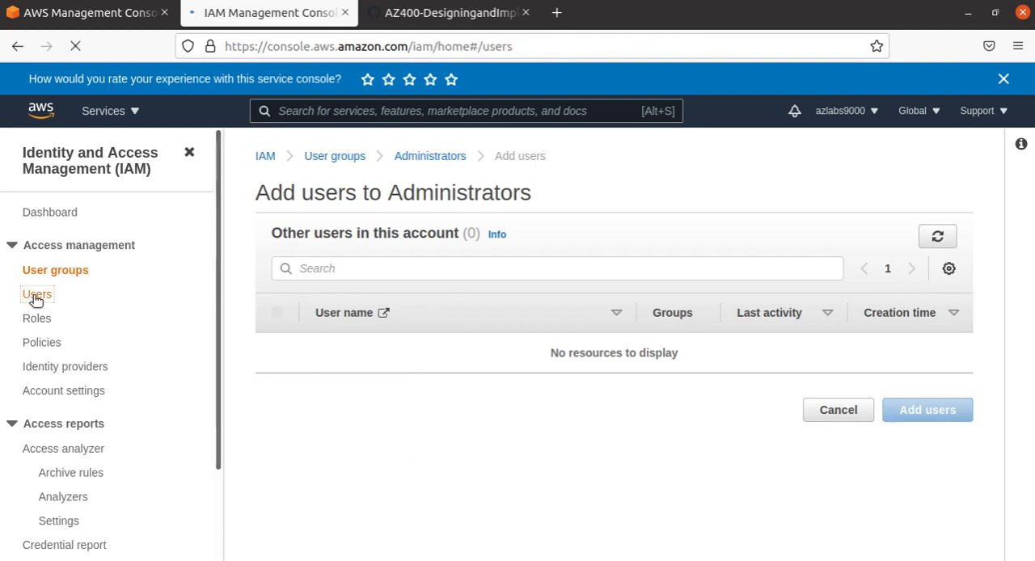
pyautogui.click(37, 294)
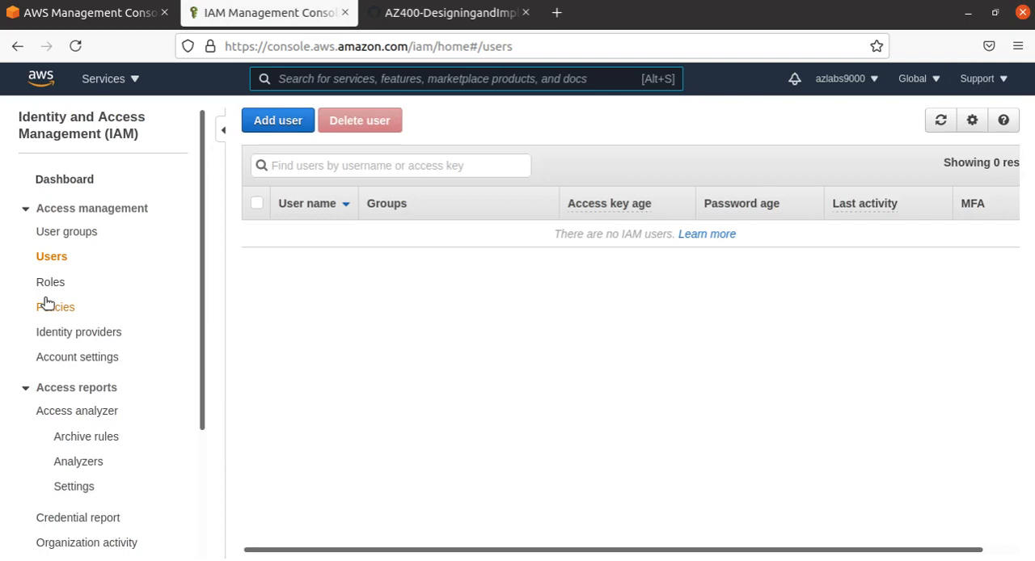
# Add user cloudsecuritylabs with AWS Management Console access and continue to permissions
pyautogui.click(278, 119)
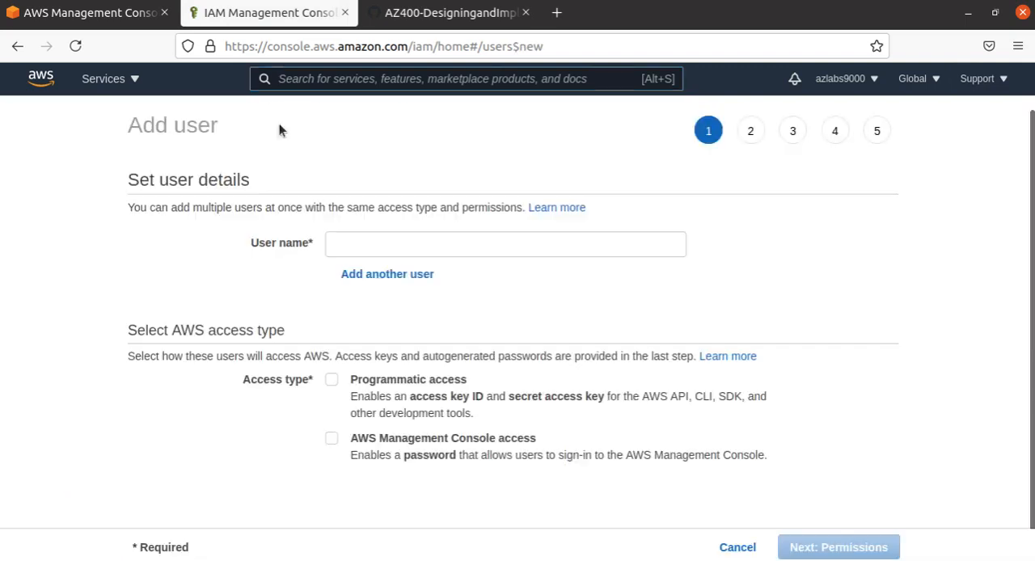
pyautogui.click(507, 243)
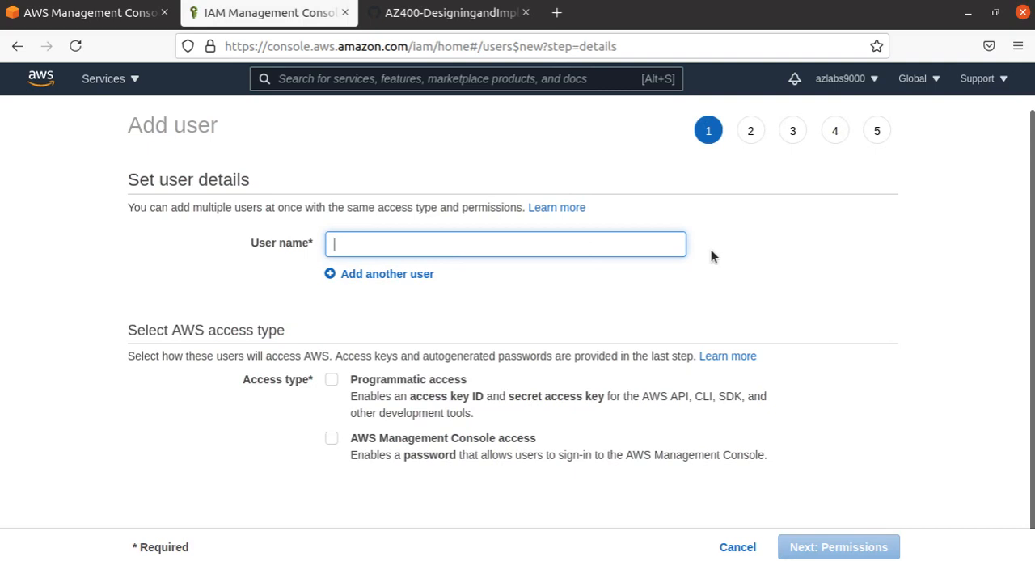
pyautogui.write('cloudsecurity')
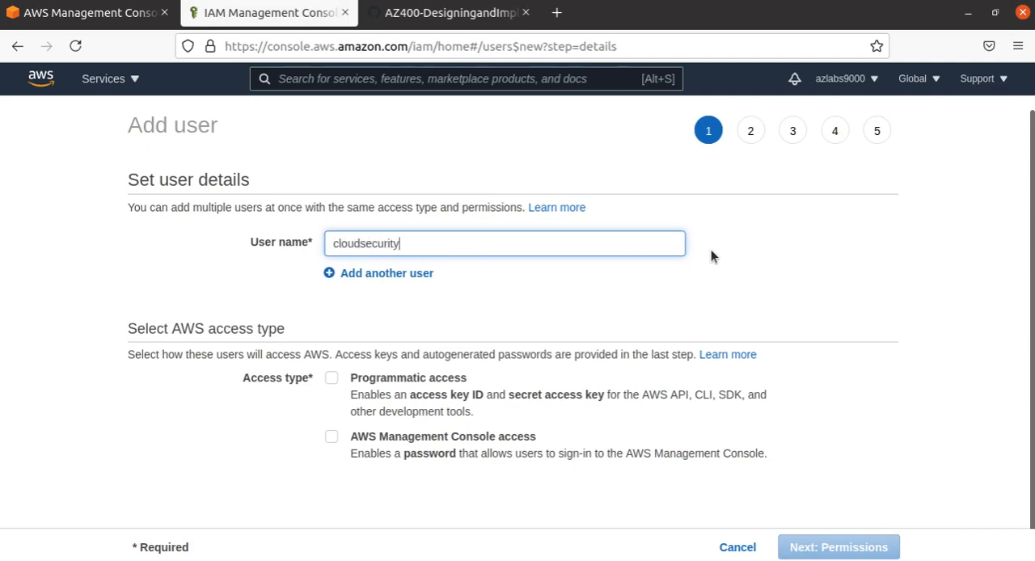
pyautogui.write('labs')
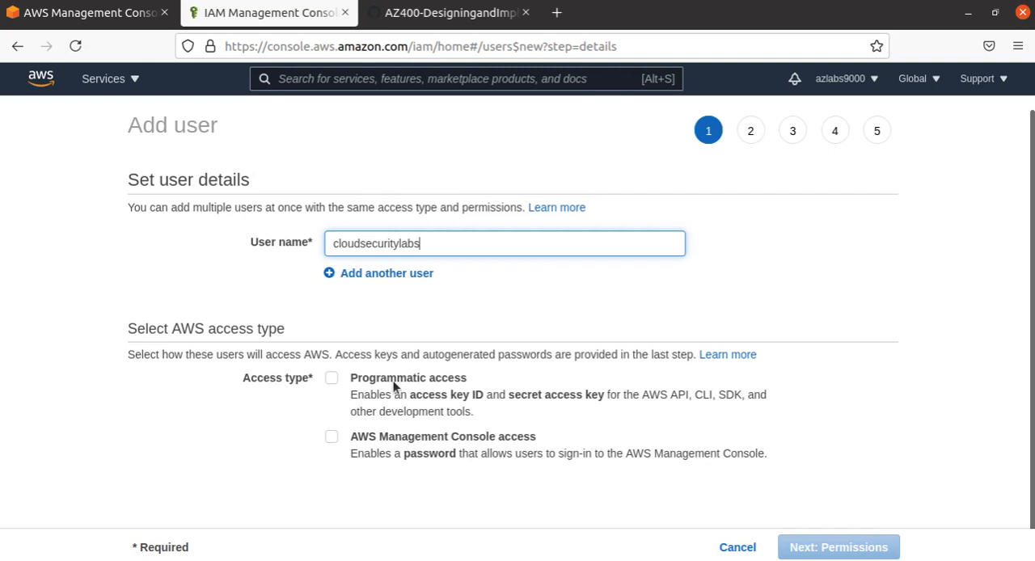
pyautogui.moveTo(456, 472)
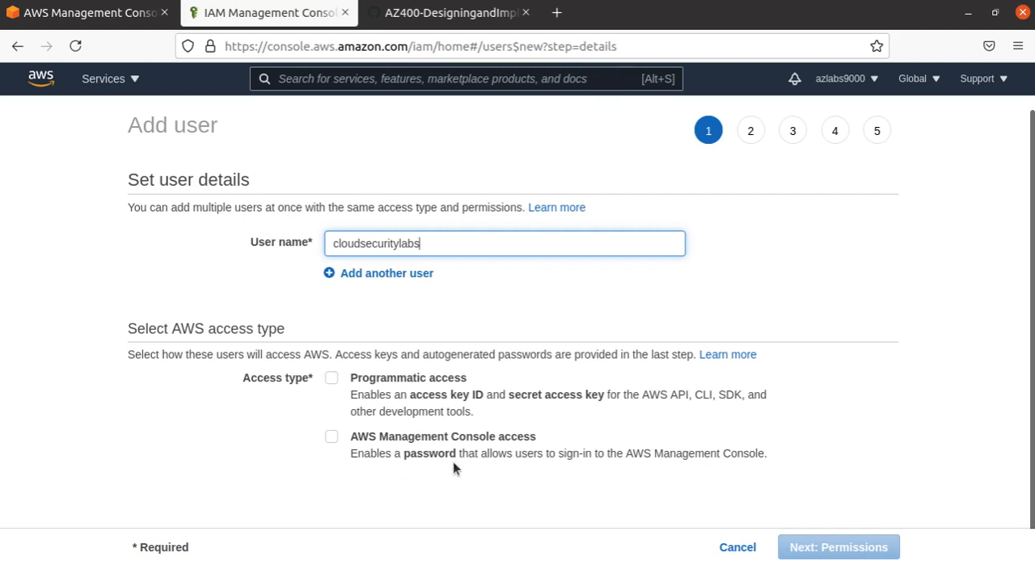
pyautogui.moveTo(372, 407)
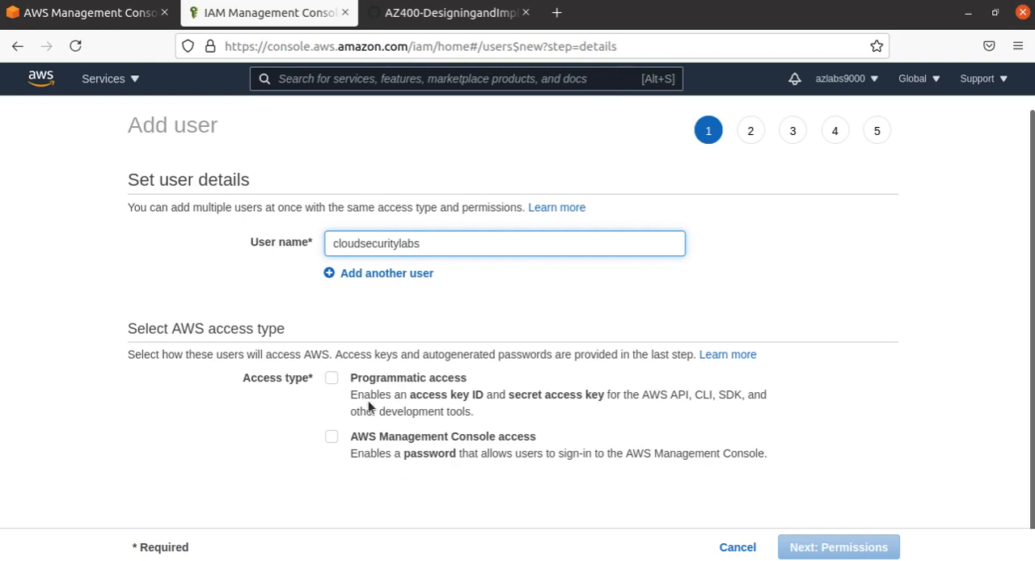
pyautogui.moveTo(384, 416)
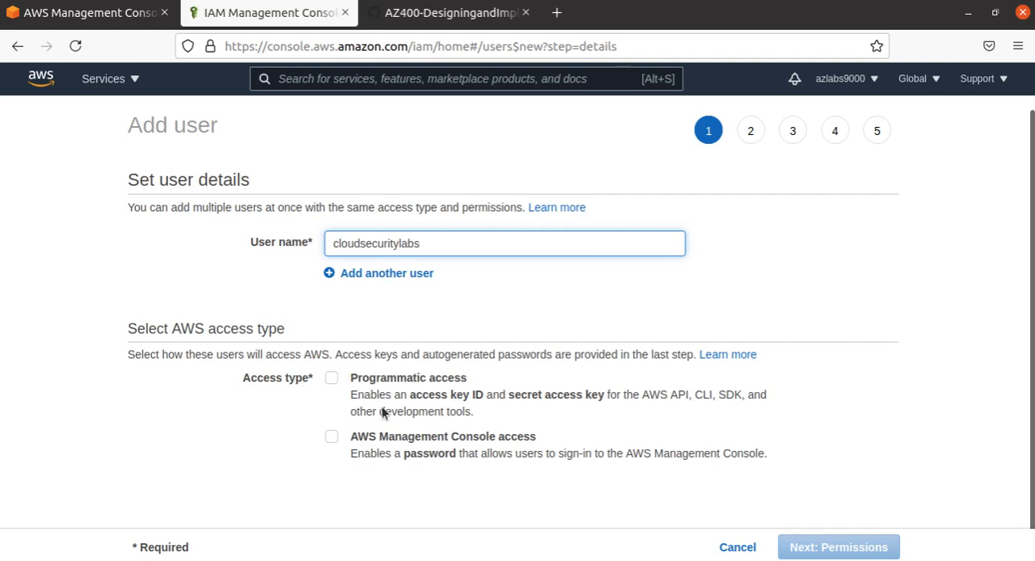
pyautogui.moveTo(542, 411)
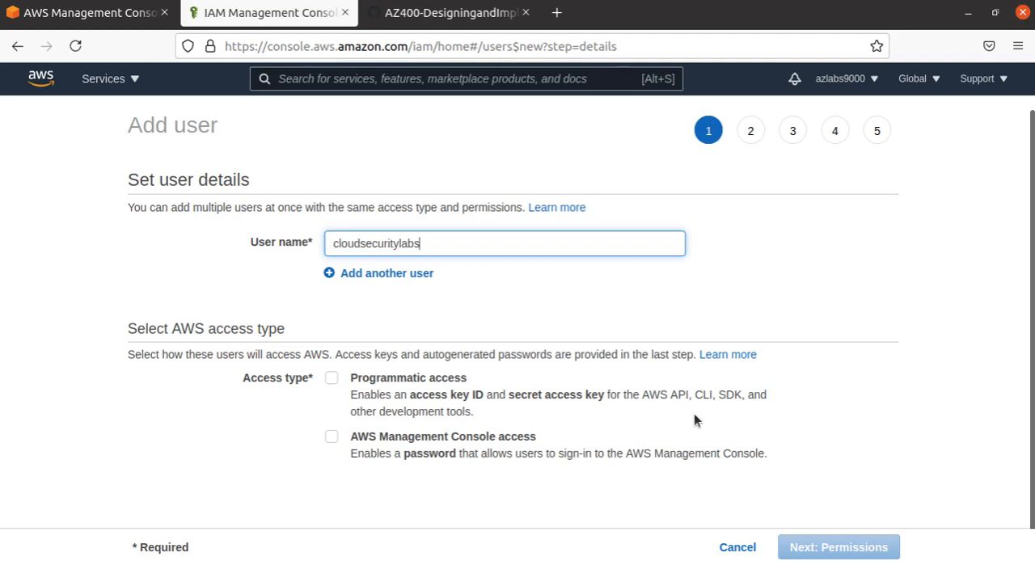
pyautogui.moveTo(482, 424)
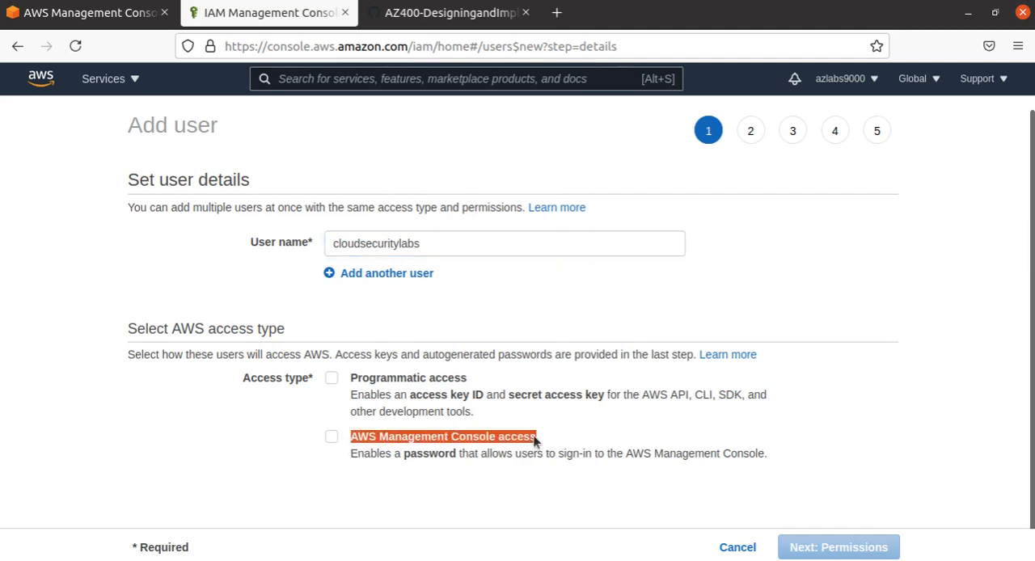
pyautogui.moveTo(491, 415)
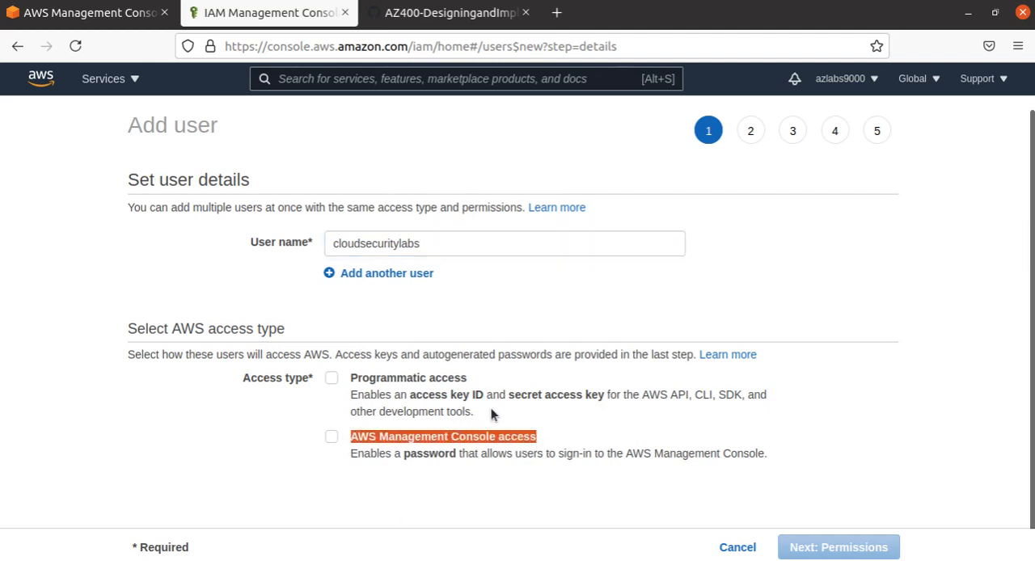
pyautogui.moveTo(333, 375)
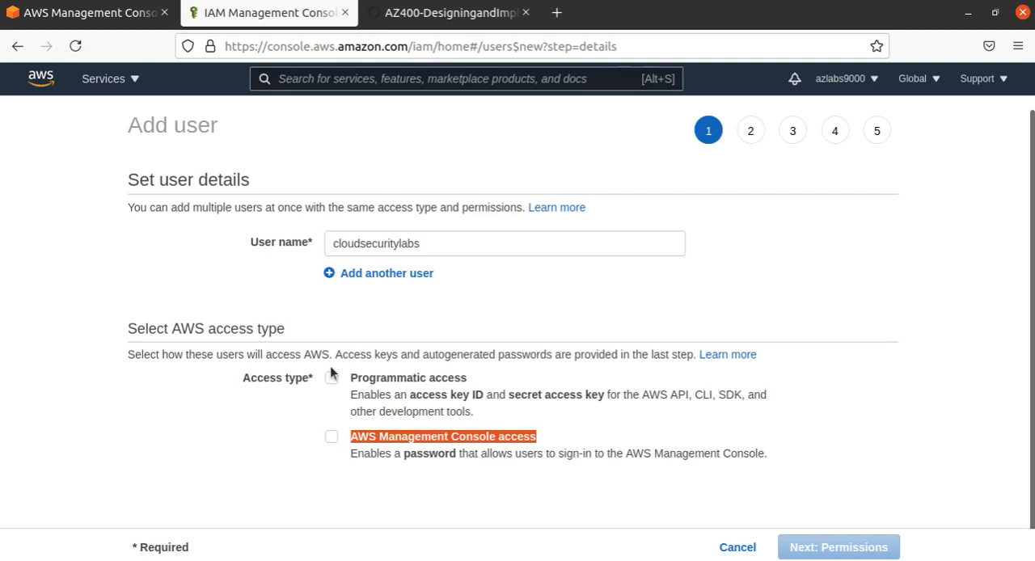
pyautogui.moveTo(633, 398)
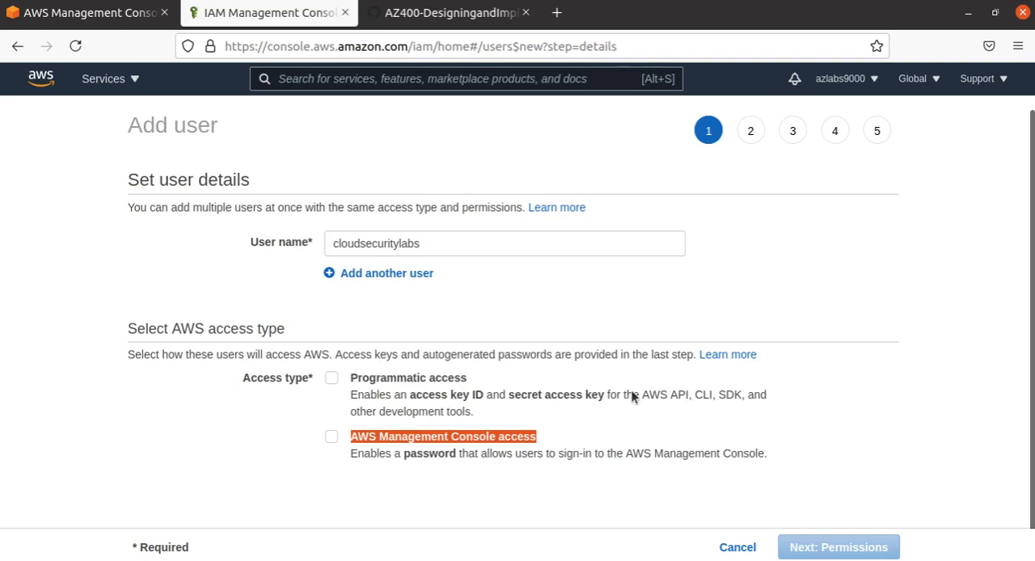
pyautogui.click(330, 436)
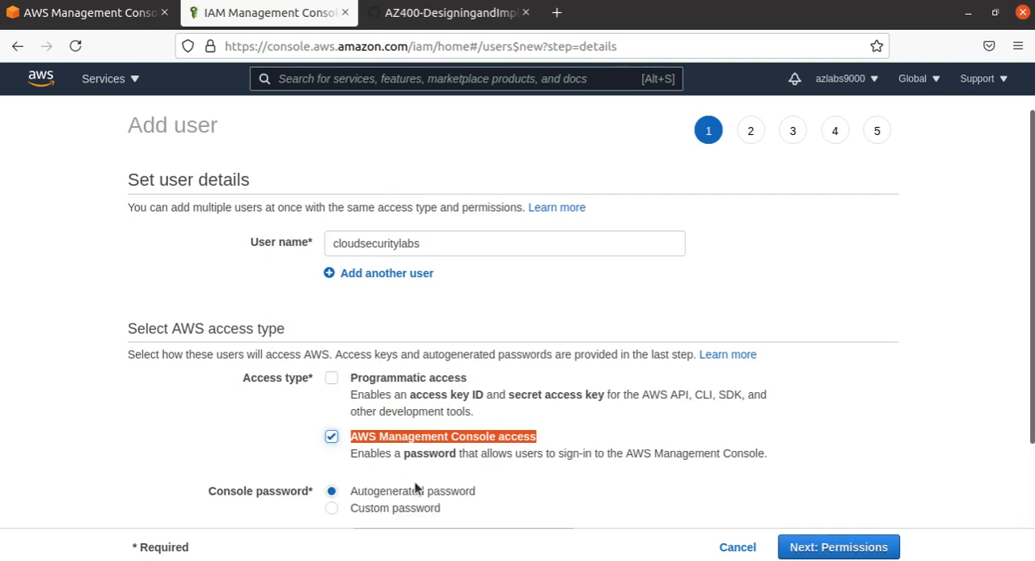
pyautogui.moveTo(561, 498)
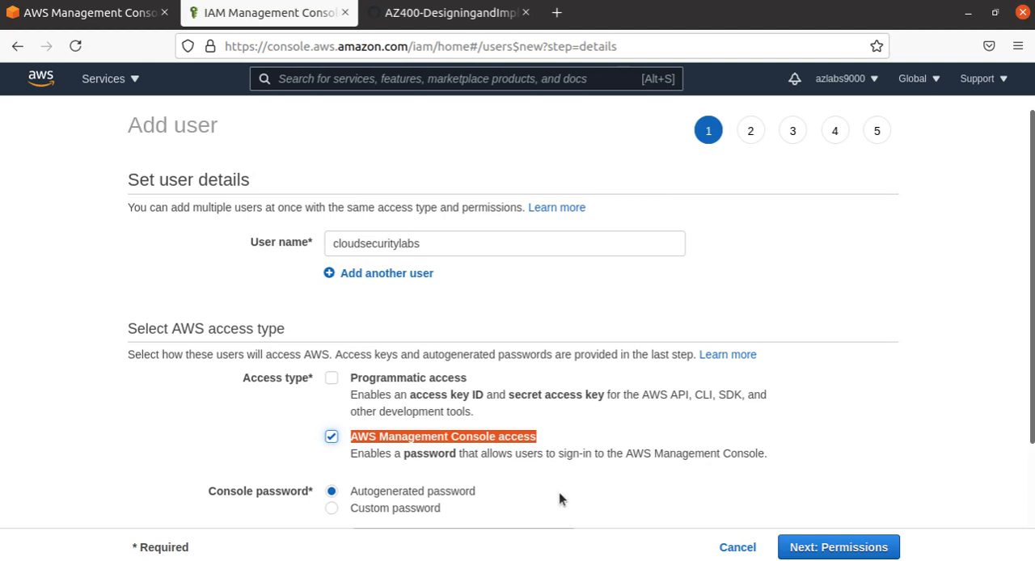
pyautogui.scroll(-3)
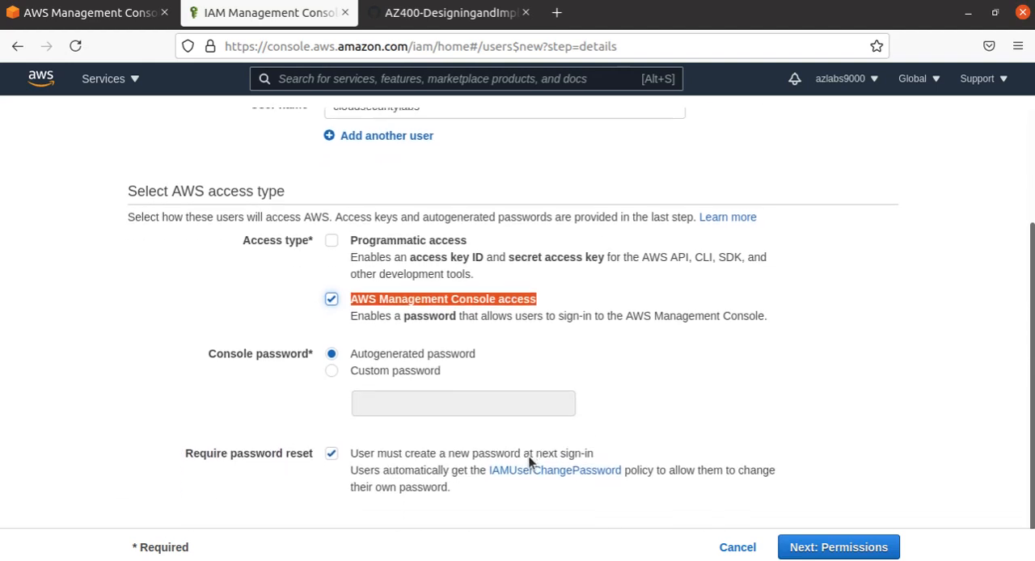
pyautogui.moveTo(506, 358)
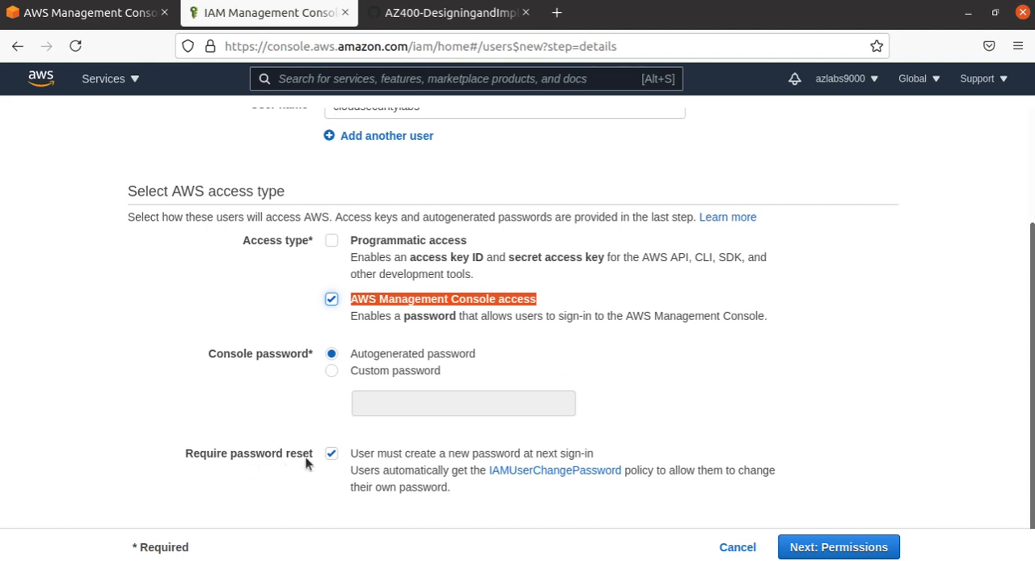
pyautogui.moveTo(540, 447)
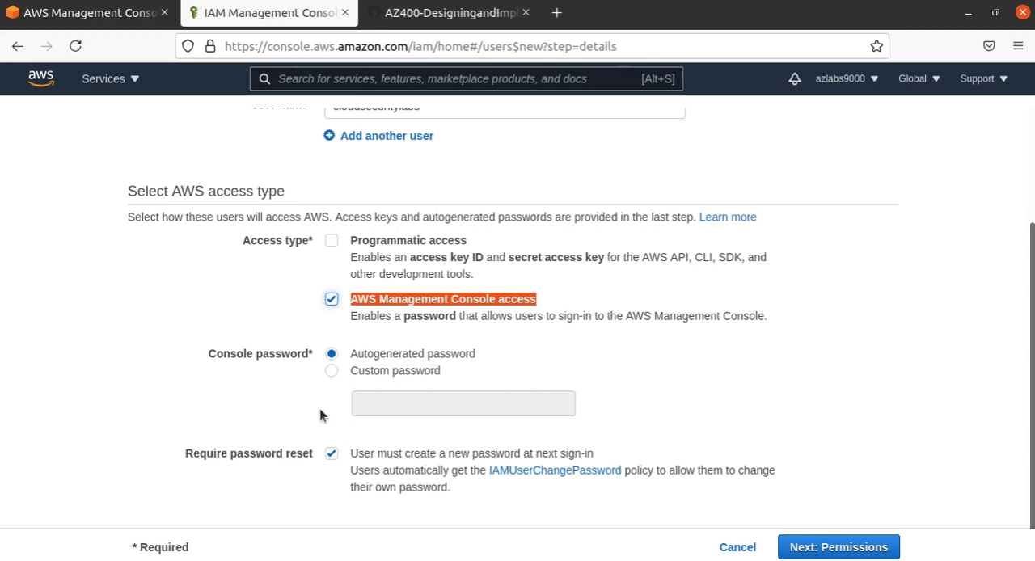
pyautogui.moveTo(596, 463)
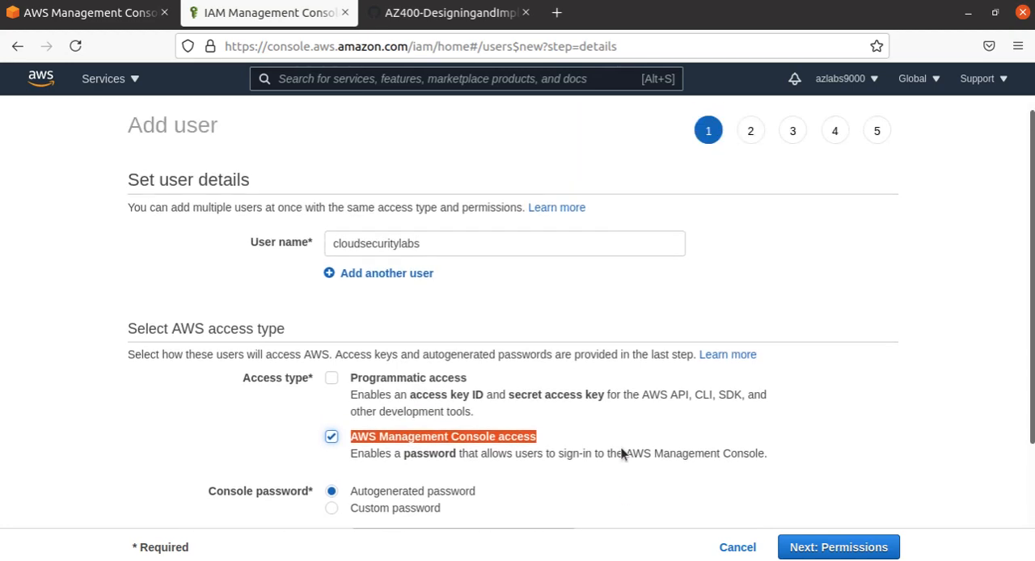
pyautogui.click(838, 546)
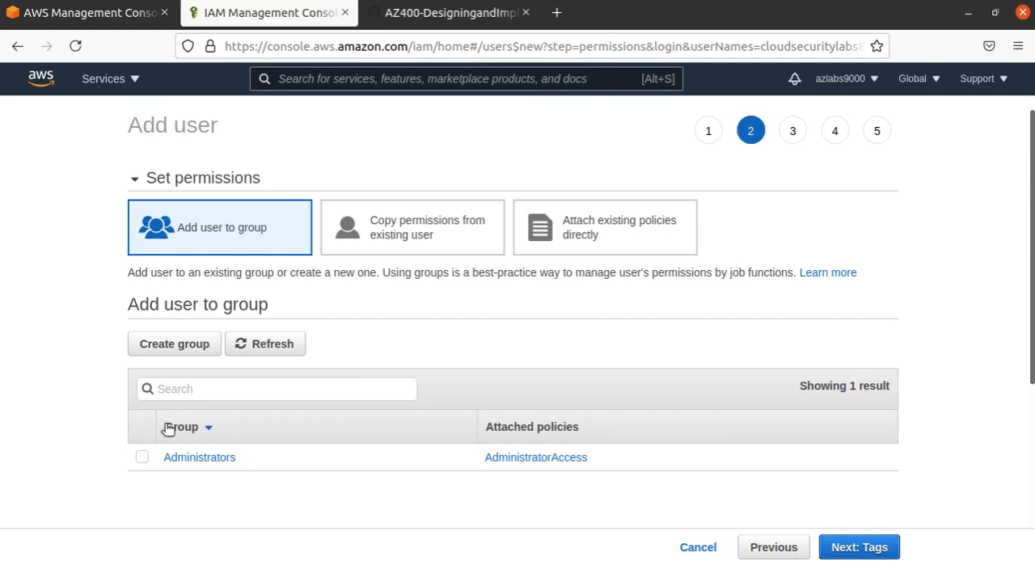
# Place the user in the Administrators group and continue to the tags step
pyautogui.click(142, 456)
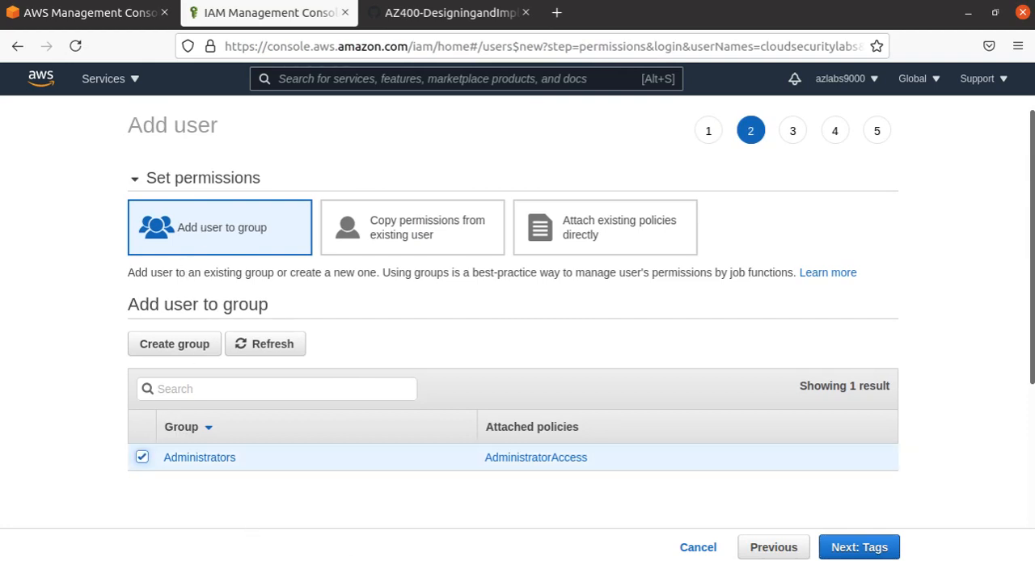
pyautogui.moveTo(226, 507)
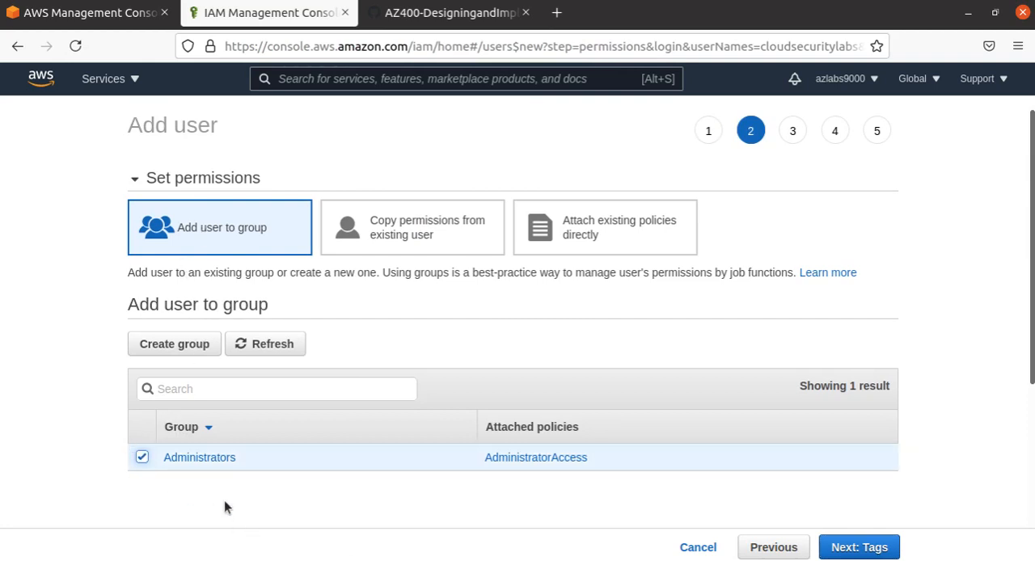
pyautogui.scroll(-3)
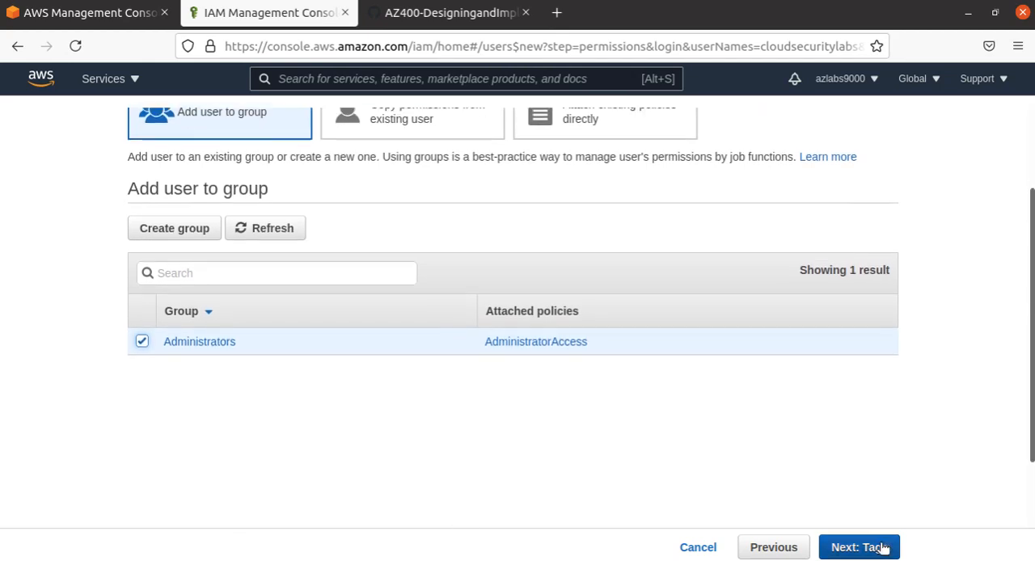
pyautogui.click(858, 547)
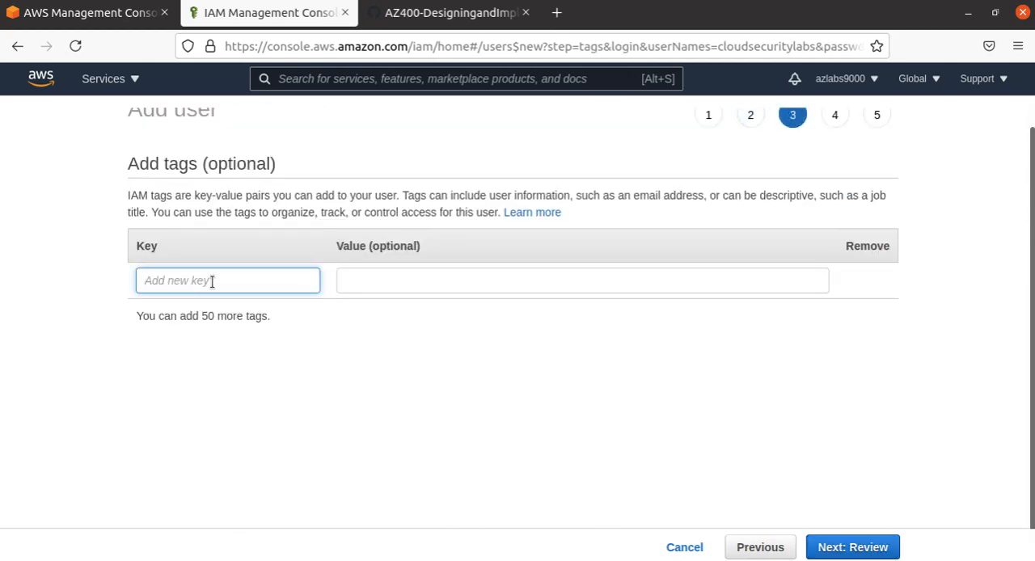
# Add tag cloudsecuritylabs with value adminuser and continue to the review step
pyautogui.write('cloudsecurit')
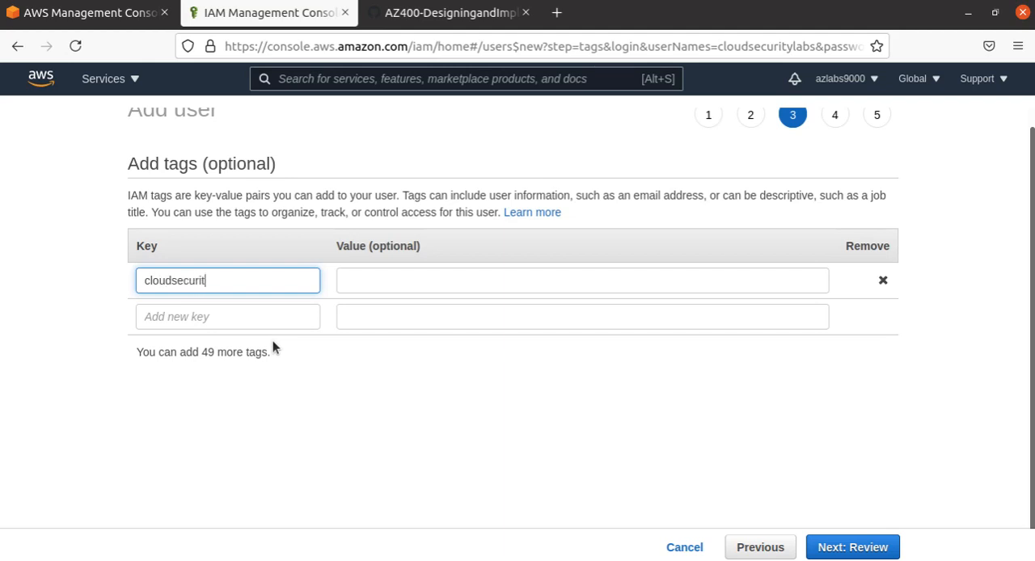
pyautogui.click(582, 279)
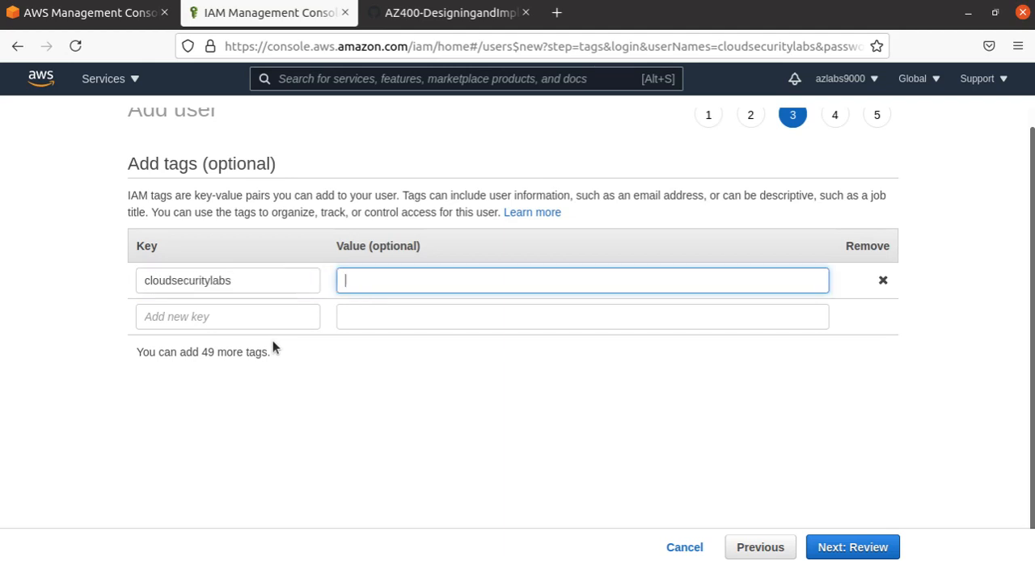
pyautogui.write('su')
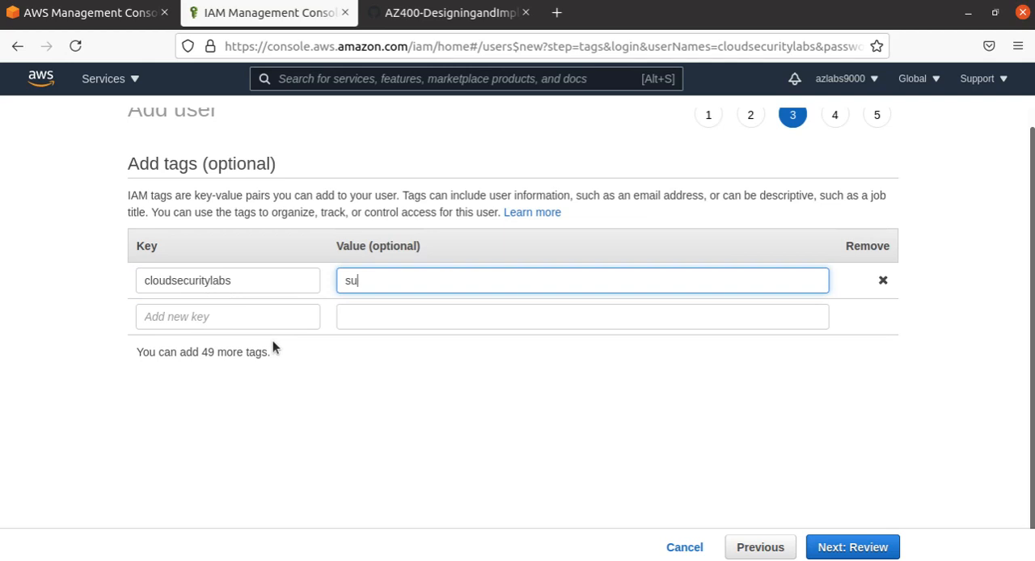
pyautogui.write('admin')
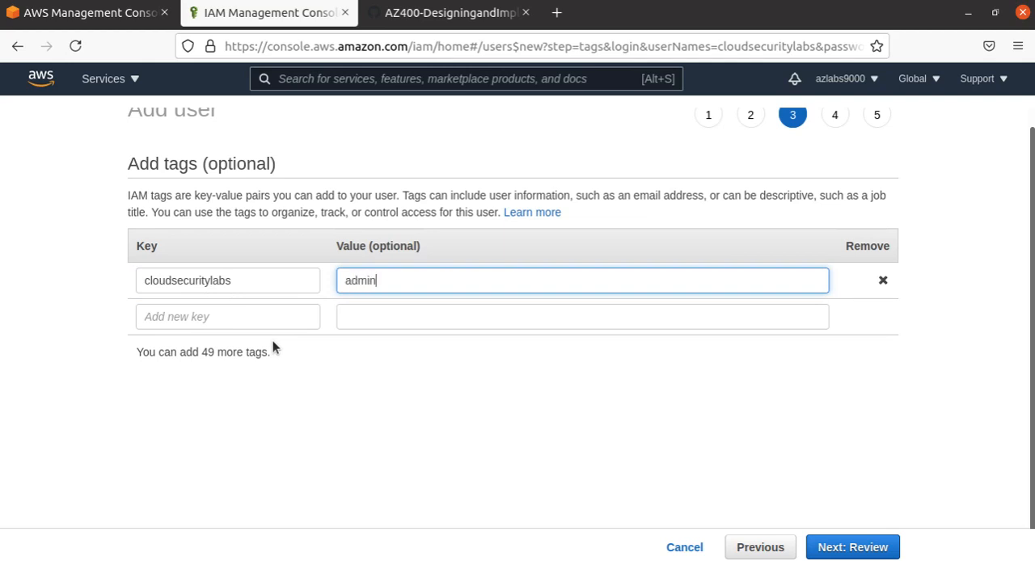
pyautogui.write('user')
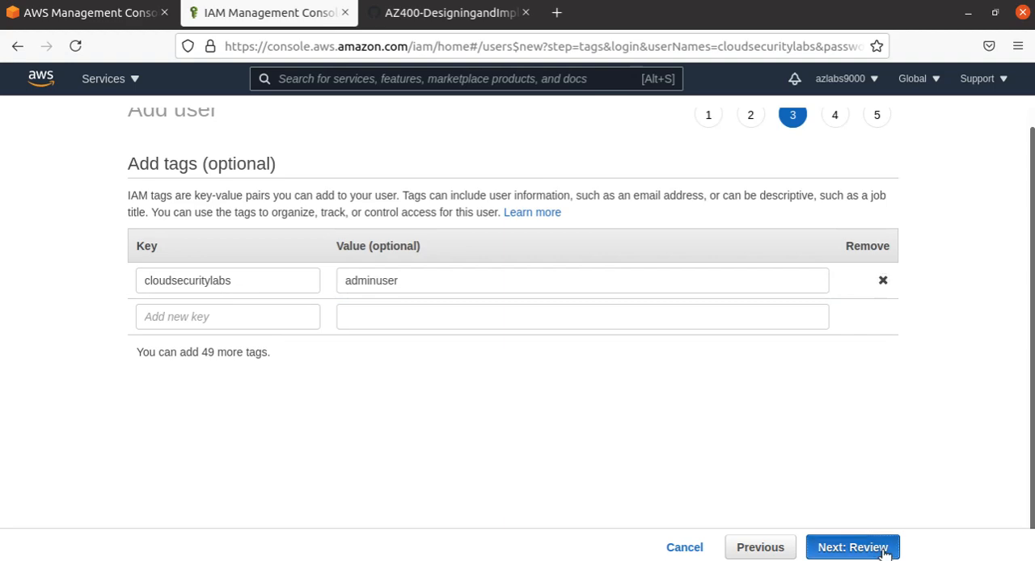
pyautogui.click(851, 547)
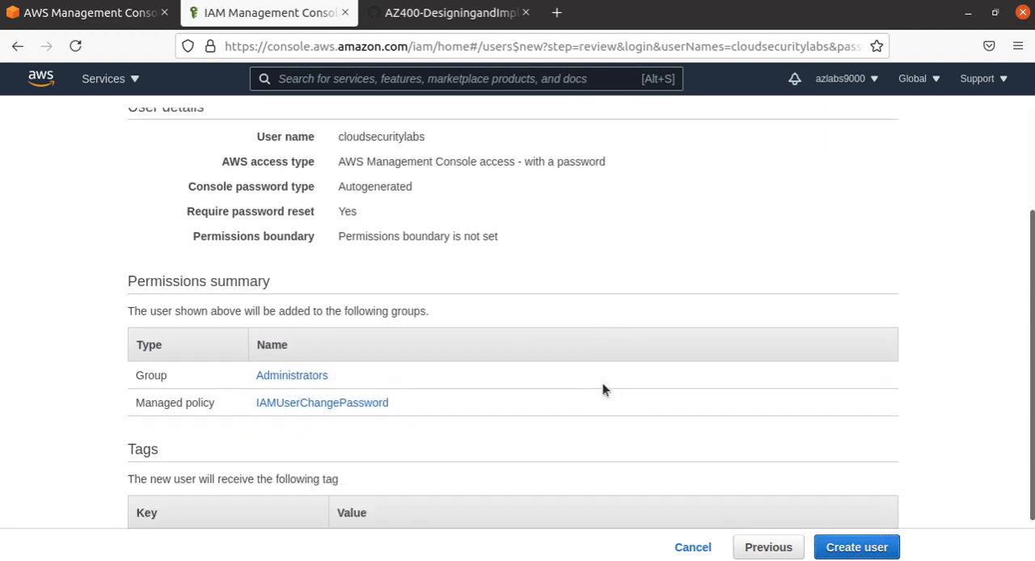
# Confirm the Review page and create the IAM user cloudsecuritylabs
pyautogui.scroll(-3)
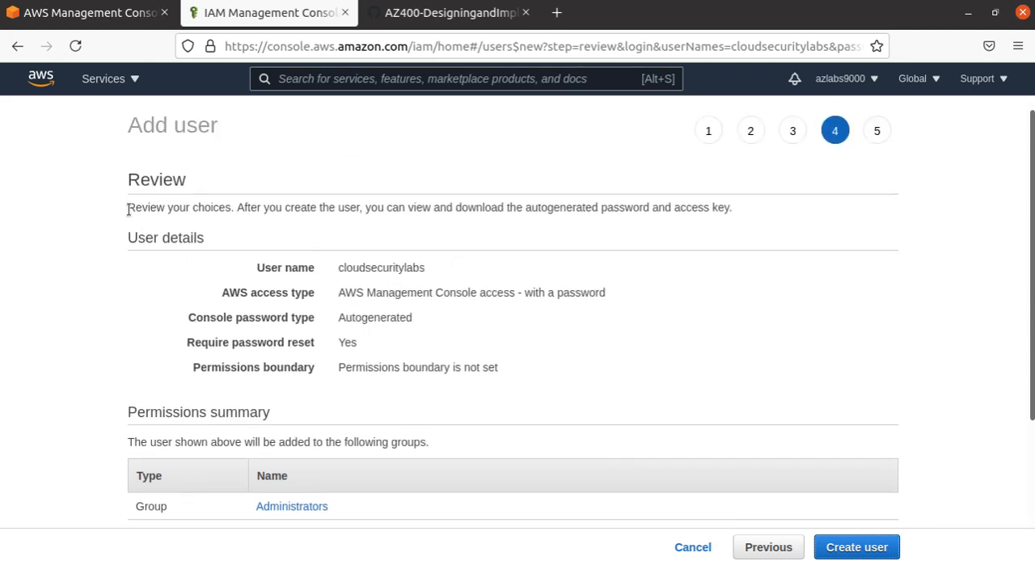
pyautogui.moveTo(293, 207); pyautogui.dragTo(335, 207)
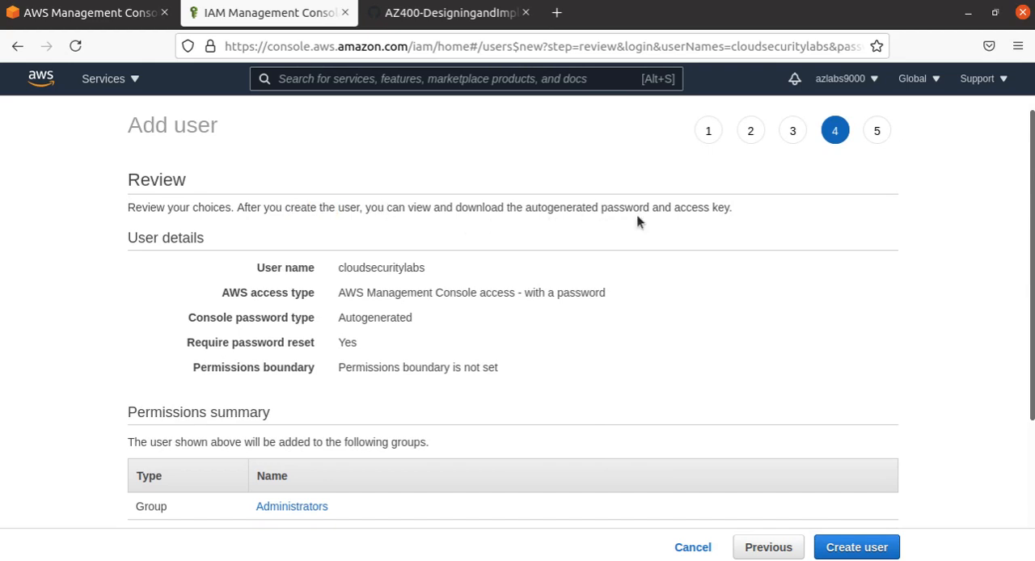
pyautogui.scroll(-3)
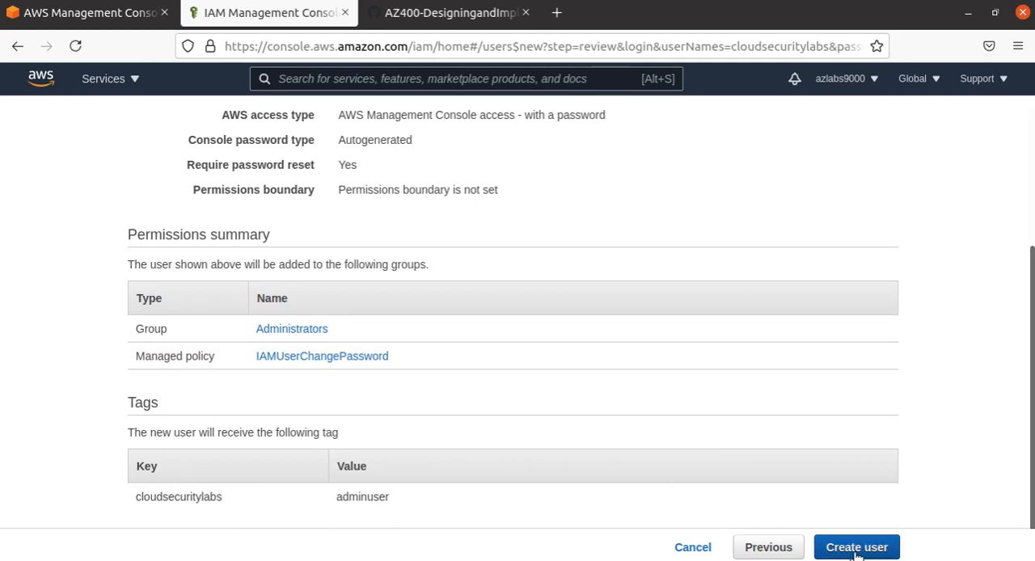
pyautogui.click(855, 546)
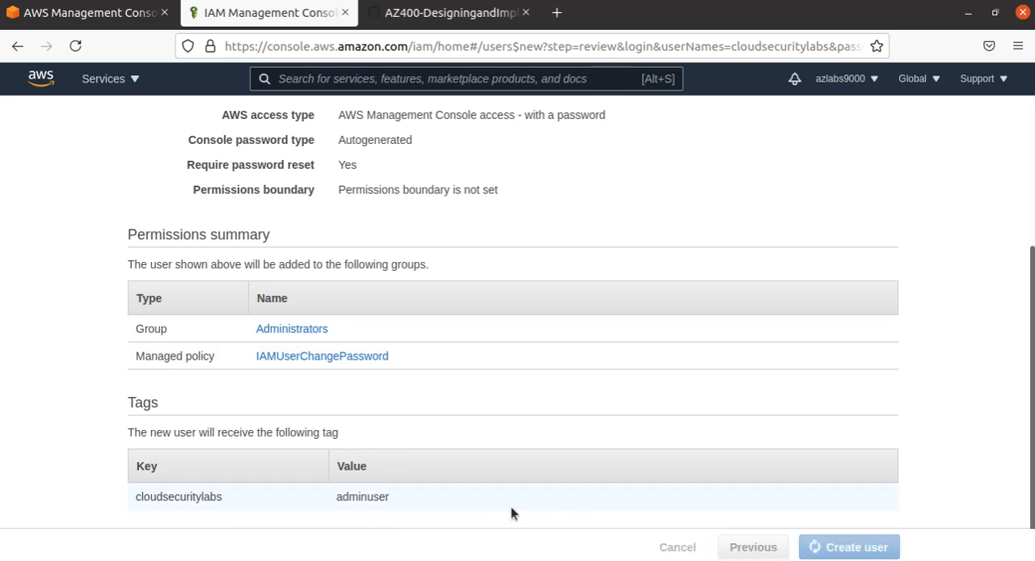
pyautogui.click(849, 547)
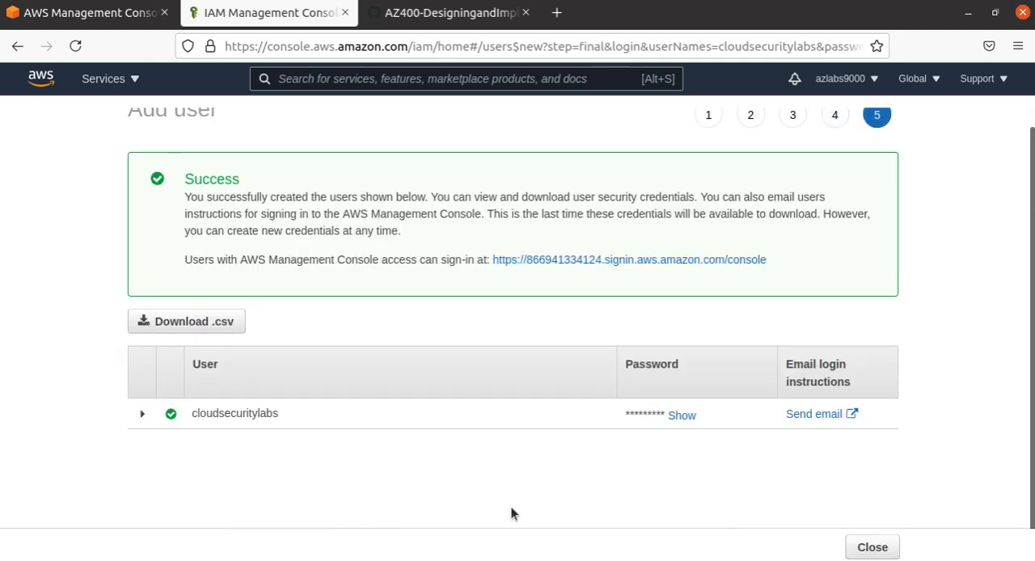
pyautogui.moveTo(145, 194)
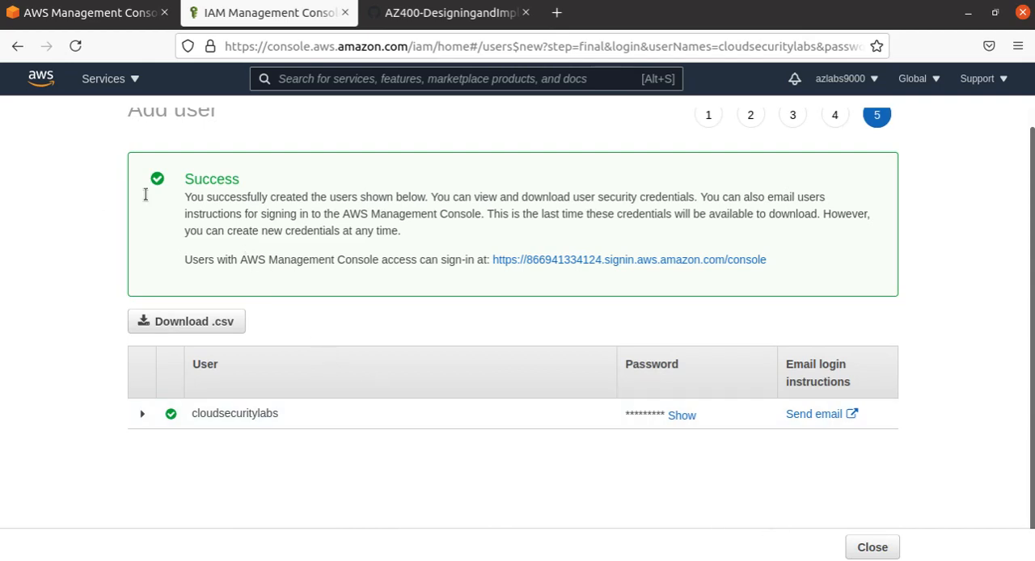
pyautogui.moveTo(682, 378)
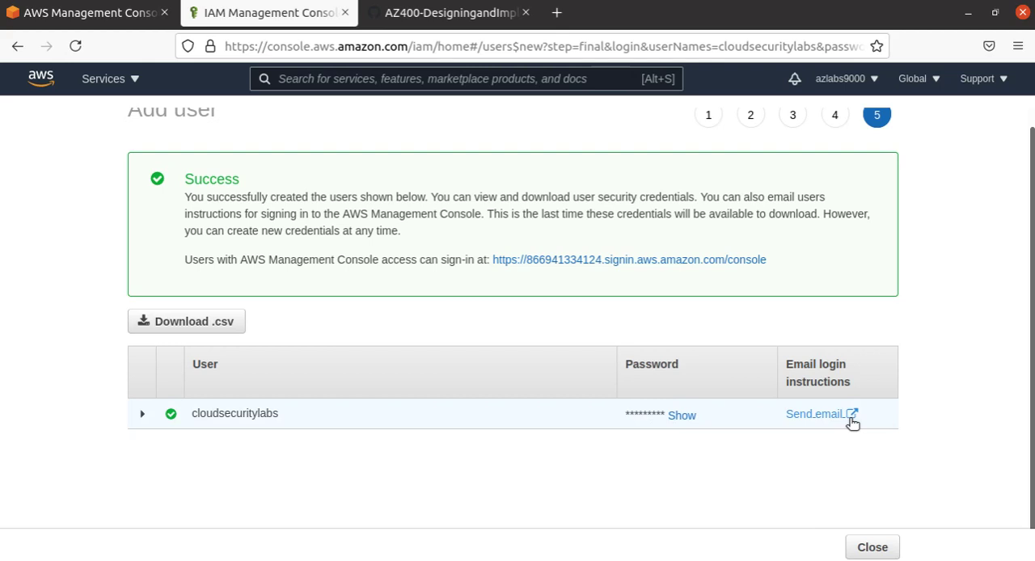
pyautogui.moveTo(299, 304)
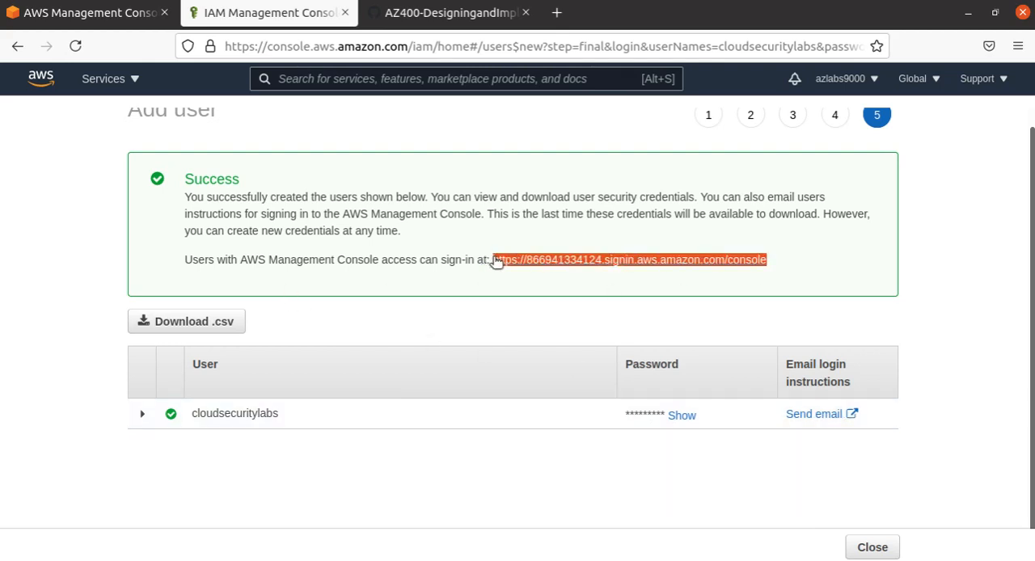
pyautogui.moveTo(550, 284)
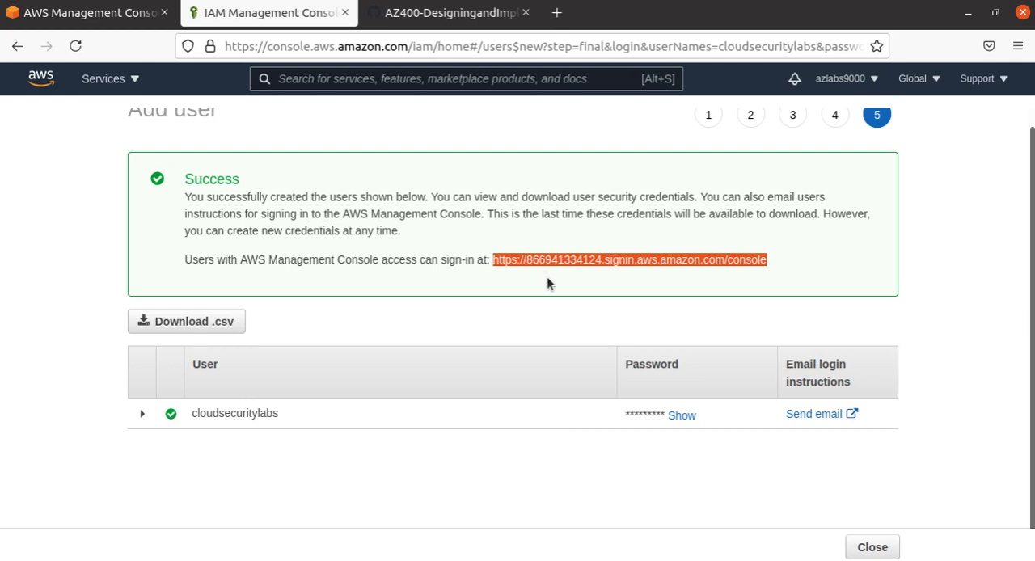
pyautogui.moveTo(3, 139)
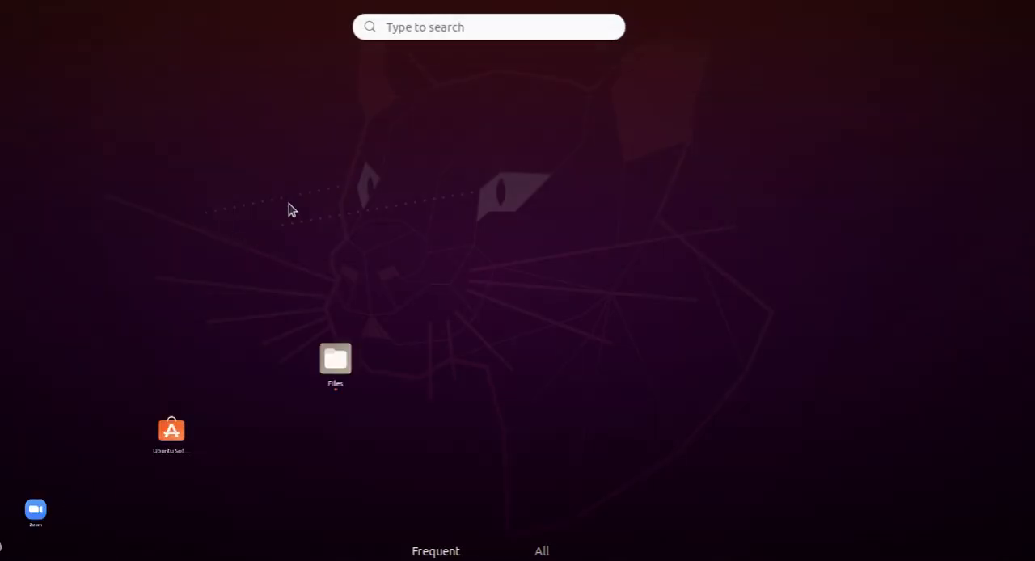
# Launch a blank gedit document from Activities over the browser
pyautogui.write('note')
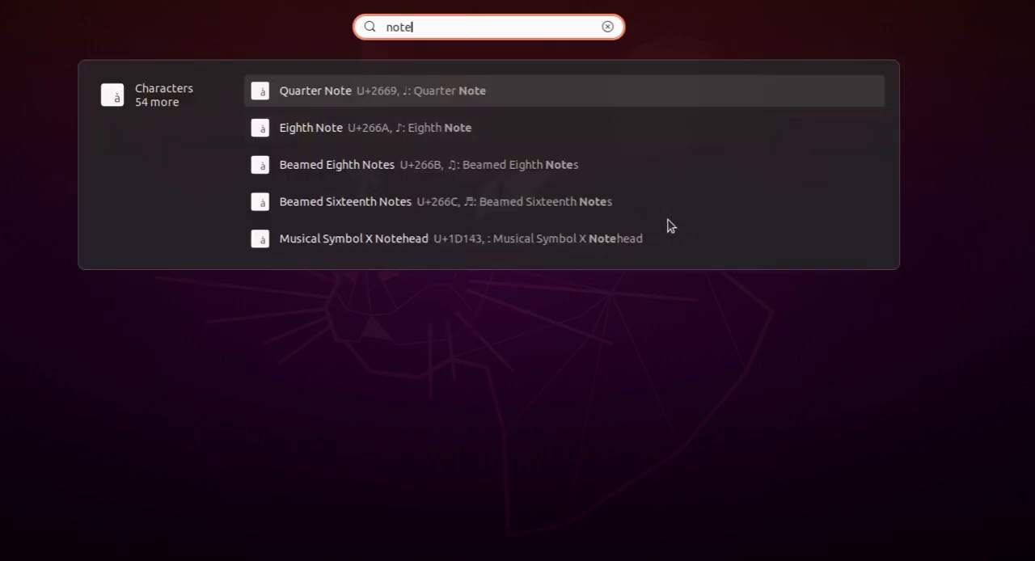
pyautogui.moveTo(402, 238)
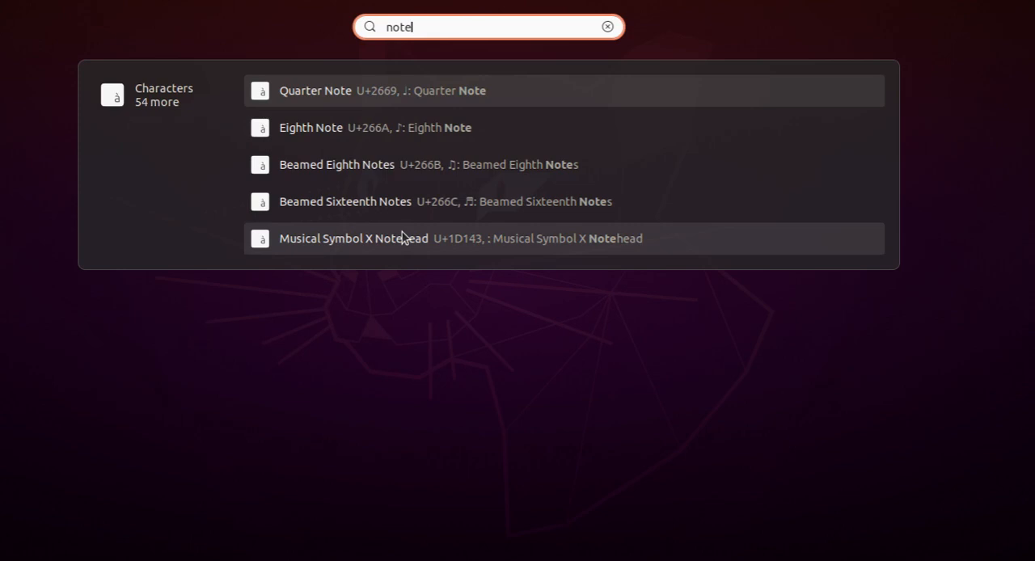
pyautogui.click(608, 26)
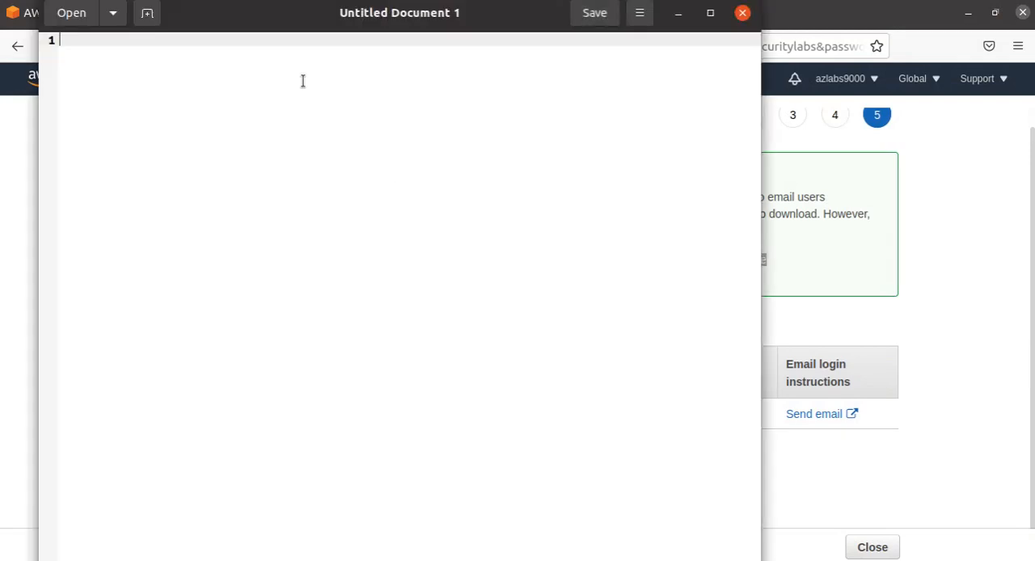
pyautogui.write('https://866941334124.signin.aws.amazon.com/console')
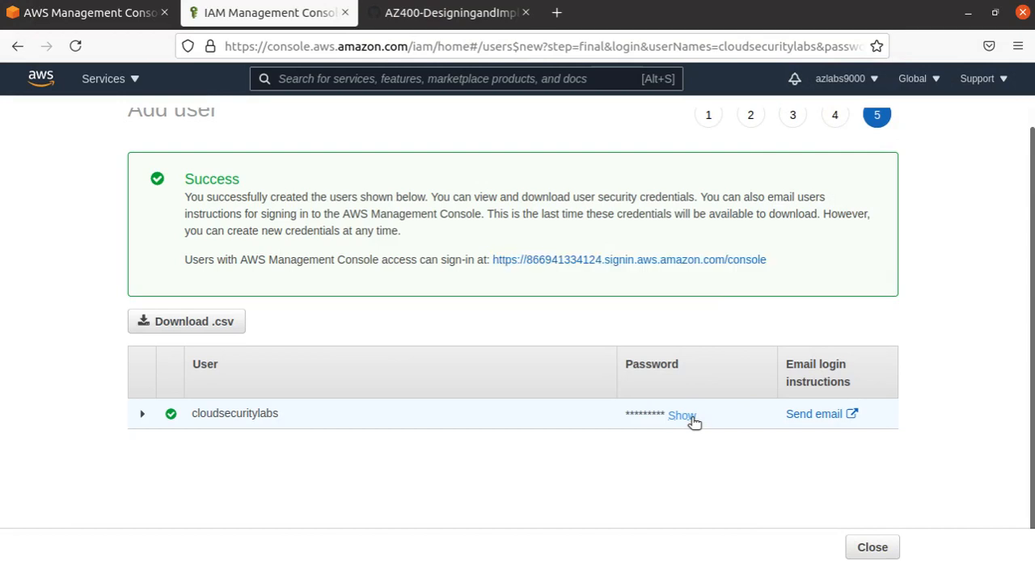
pyautogui.rightClick(678, 414)
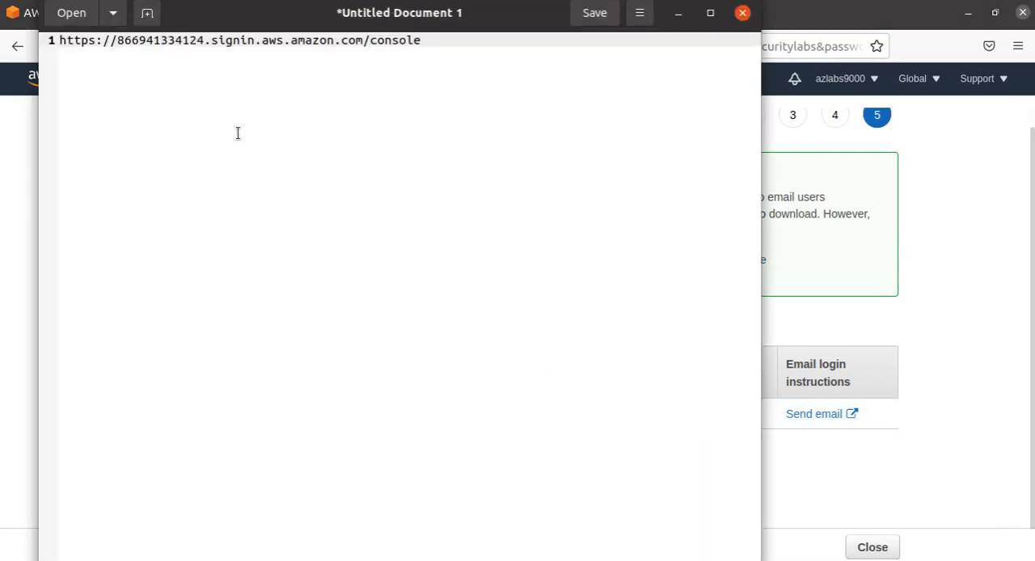
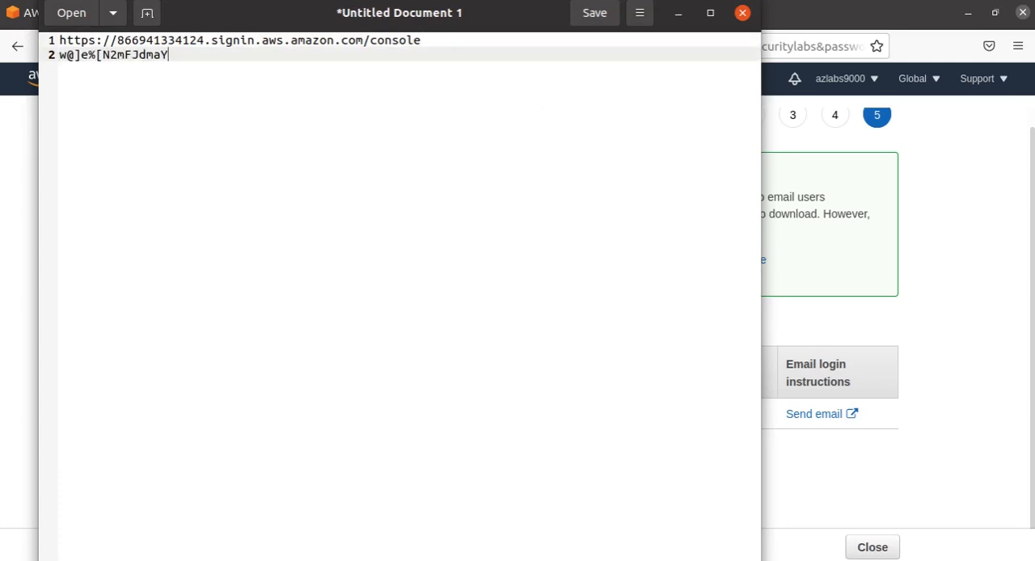
pyautogui.press('ctrl+a')
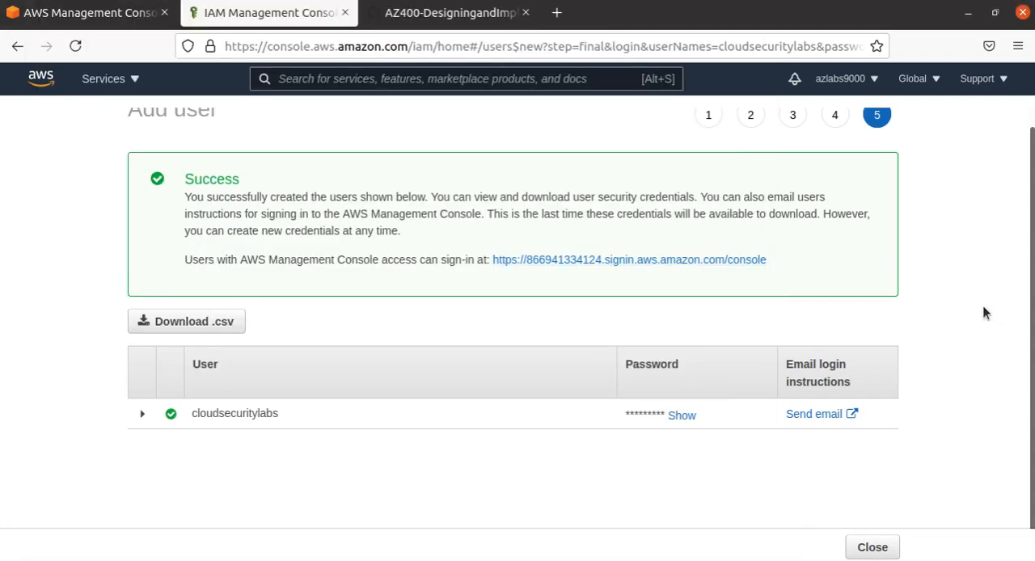
pyautogui.moveTo(812, 421)
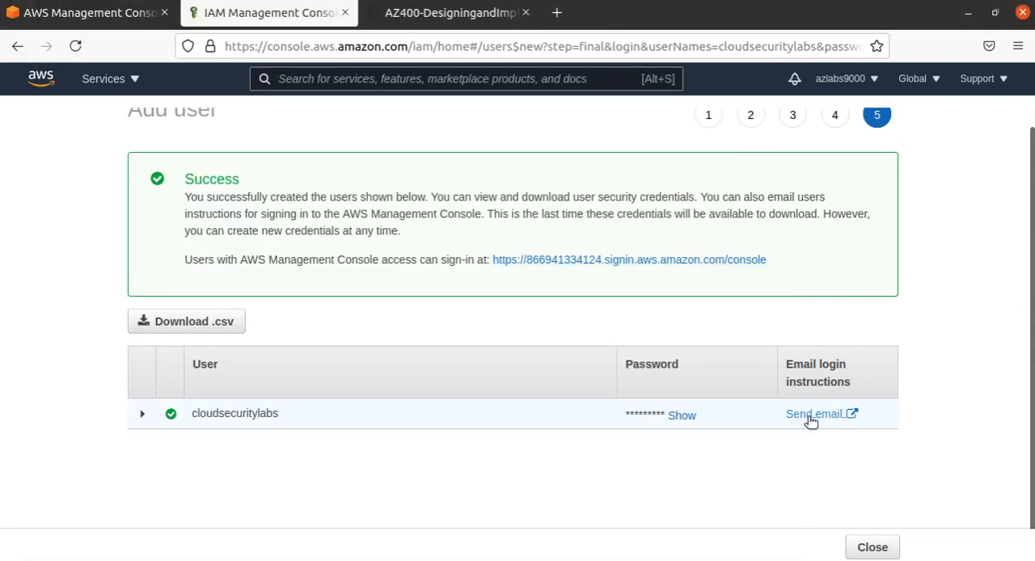
pyautogui.moveTo(828, 424)
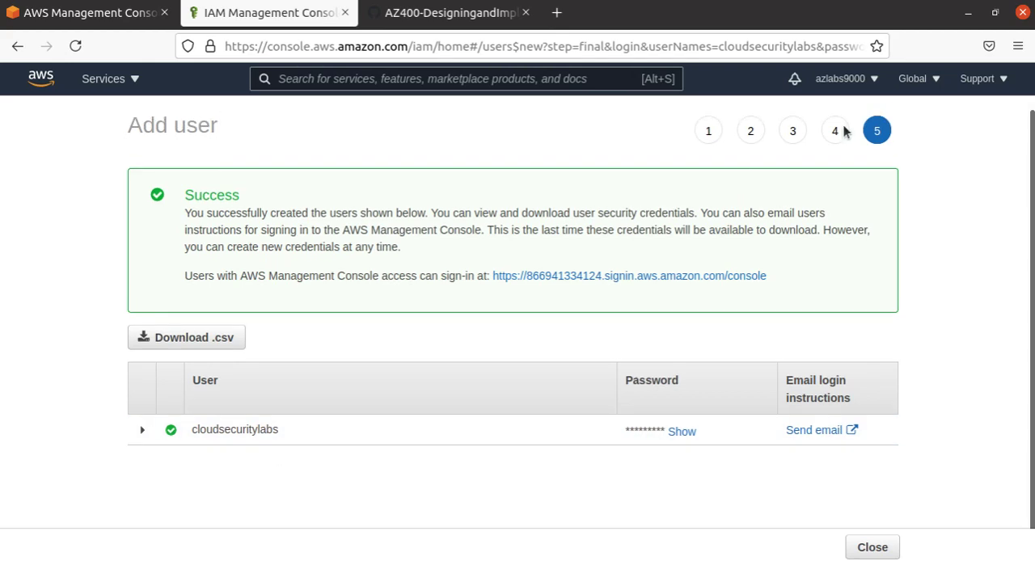
# Sign out of the account and paste the console sign-in URL into a new tab
pyautogui.click(843, 77)
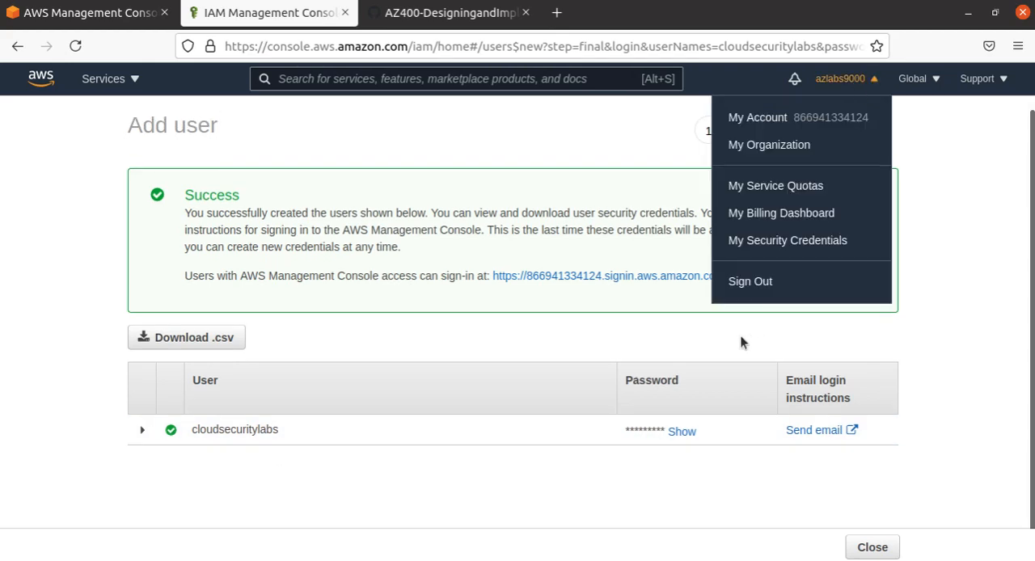
pyautogui.click(750, 282)
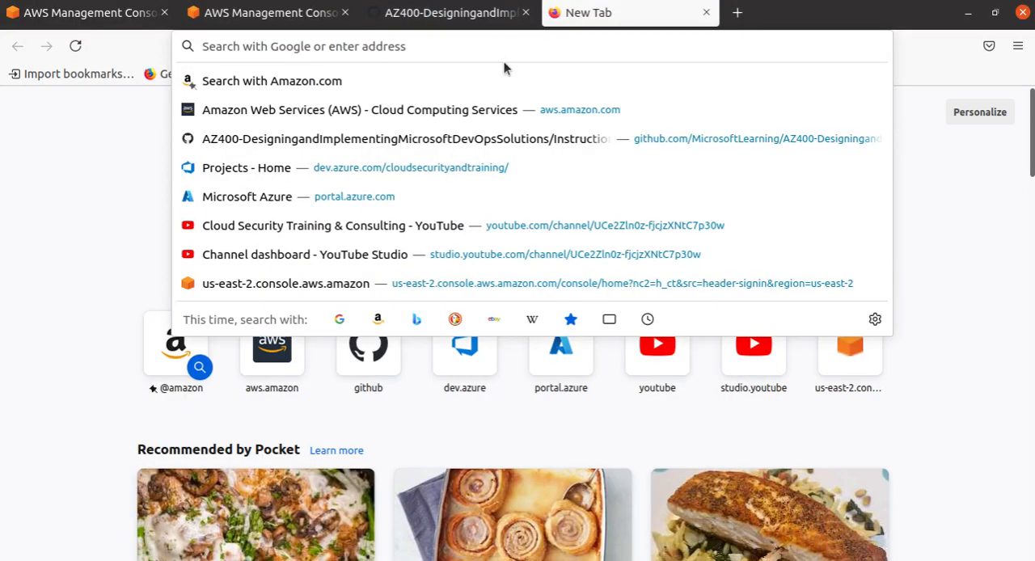
pyautogui.write('https://866941334124.signin.aws.amazon.com/console')
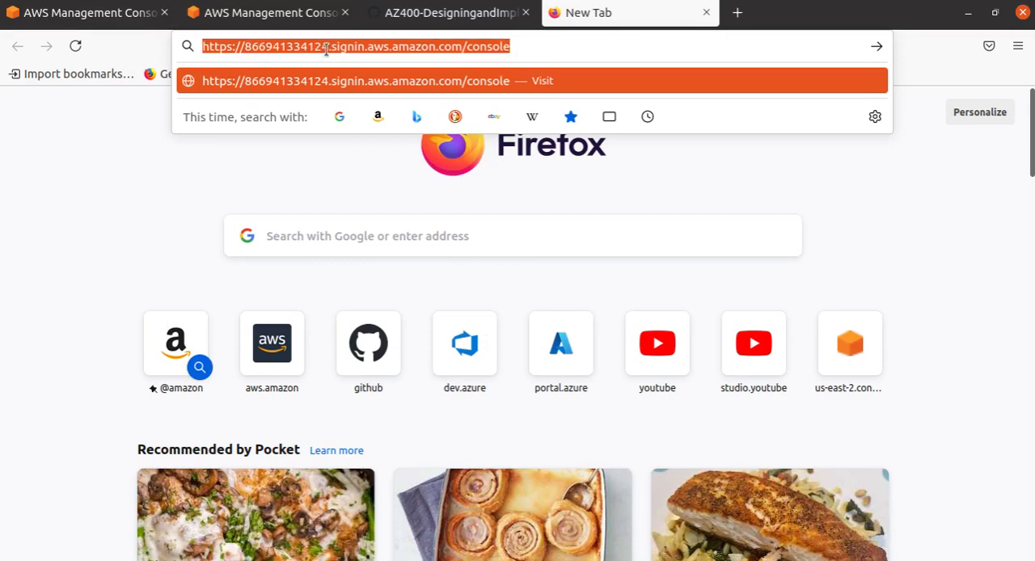
# Load the account's sign-in page and enter cloudsecuritylabs as the IAM user name
pyautogui.doubleClick(291, 45)
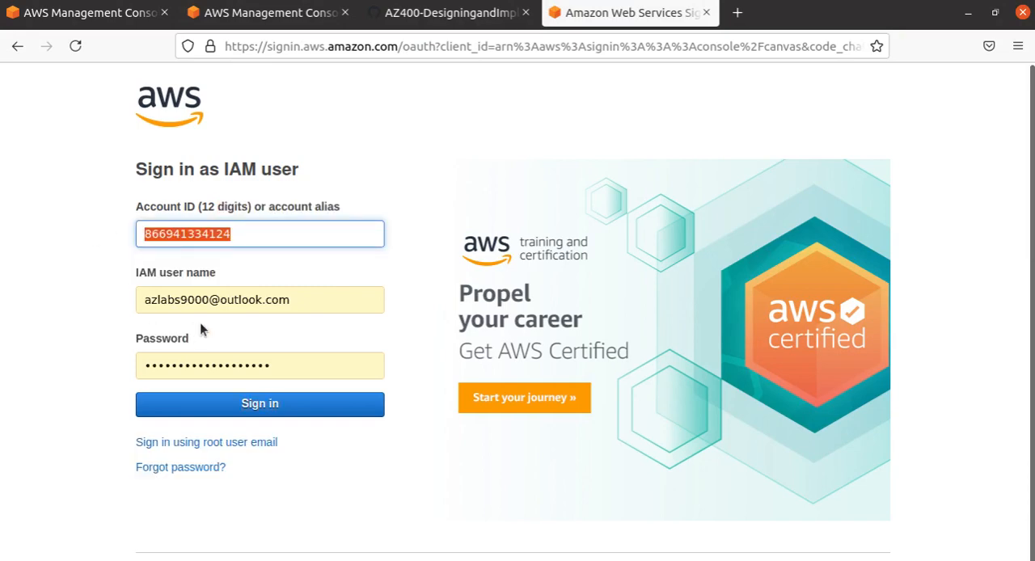
pyautogui.moveTo(126, 288)
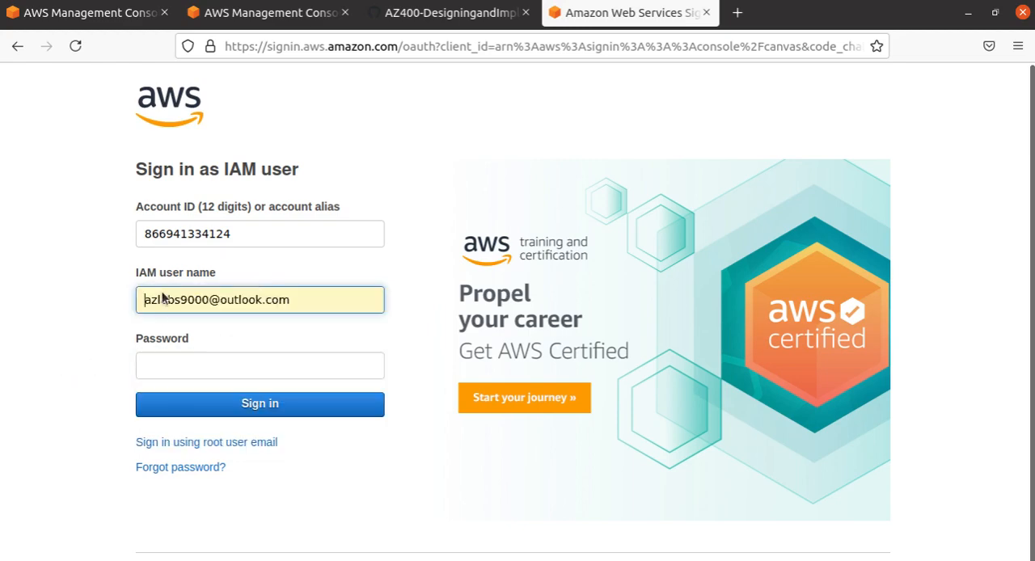
pyautogui.click(259, 299)
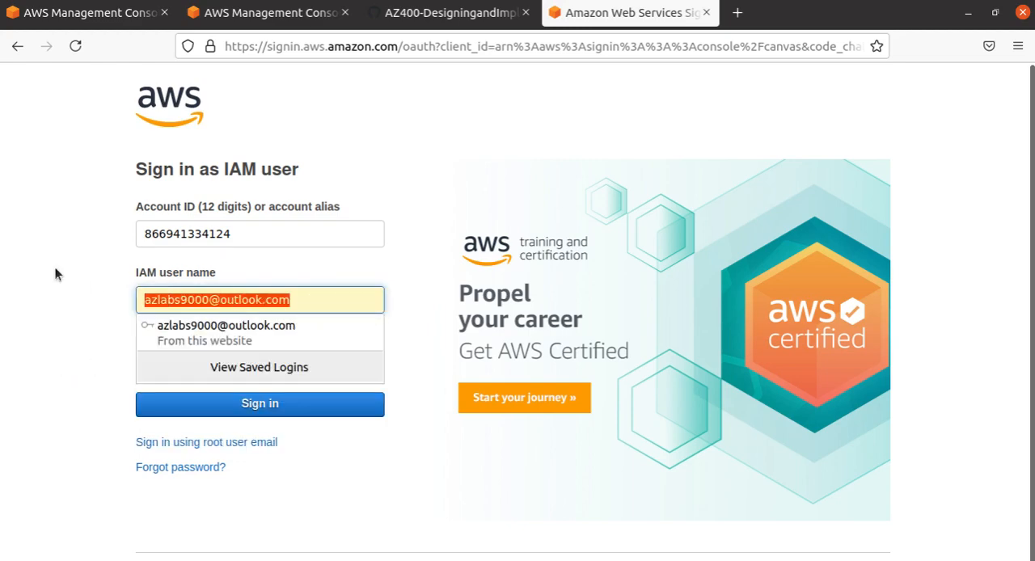
pyautogui.write('cloudsecuritylabs')
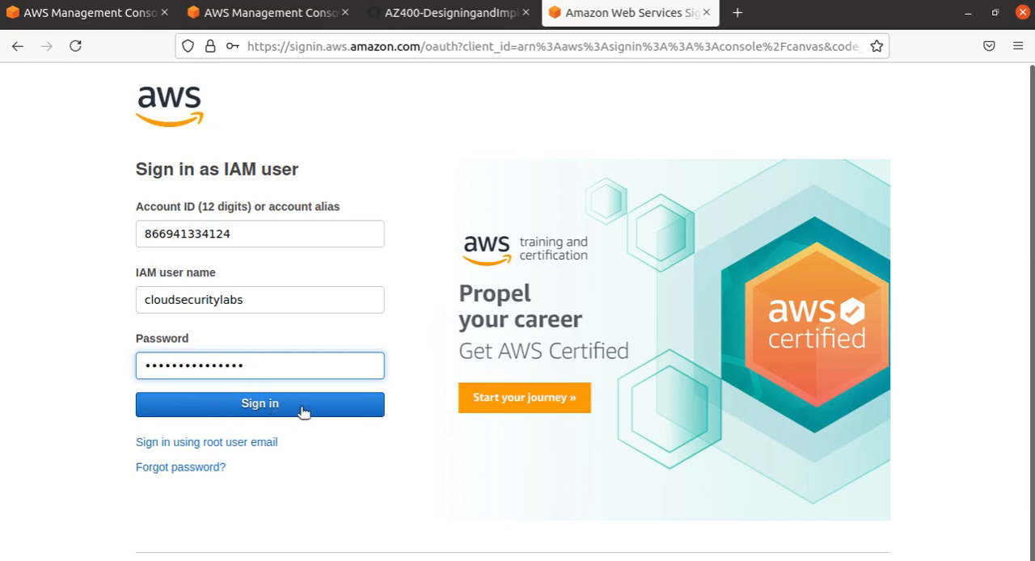
# Sign in as cloudsecuritylabs and complete the required password change
pyautogui.click(259, 404)
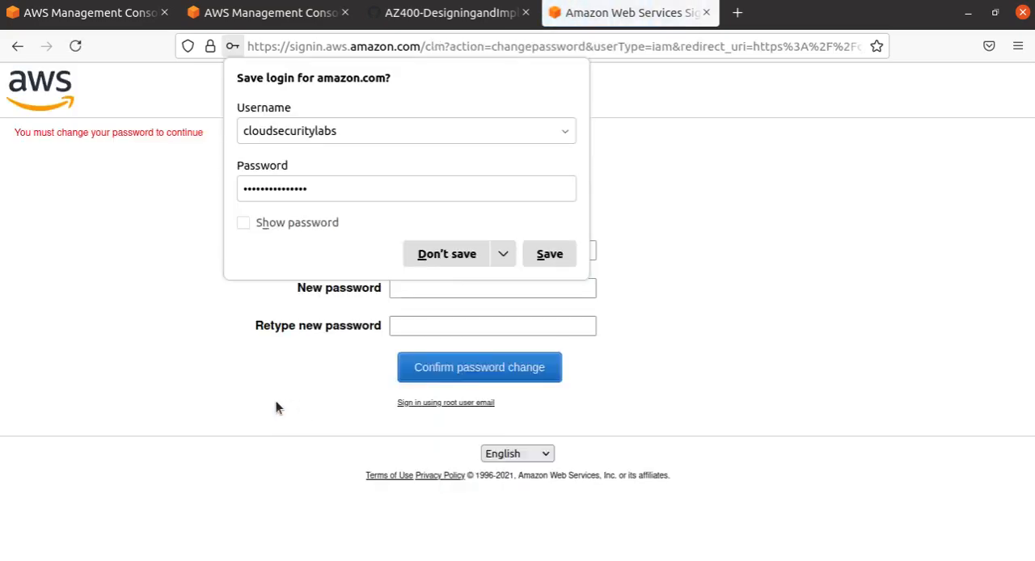
pyautogui.click(446, 252)
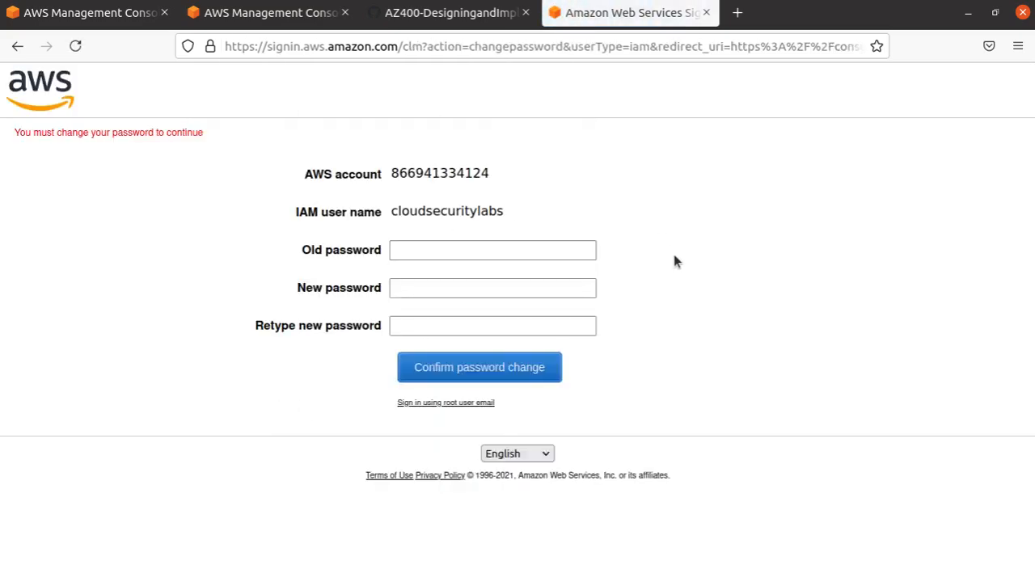
pyautogui.click(492, 249)
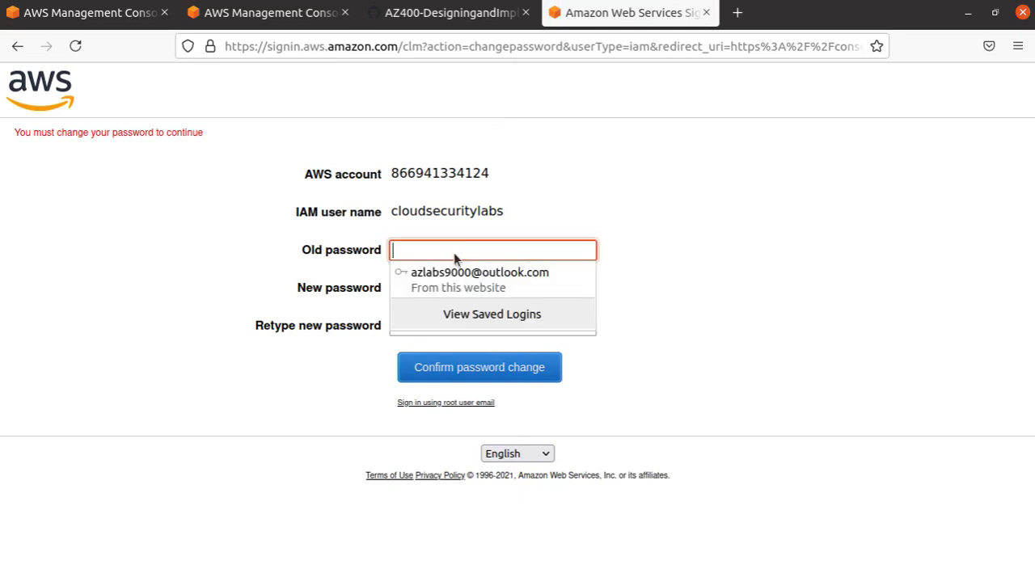
pyautogui.click(491, 288)
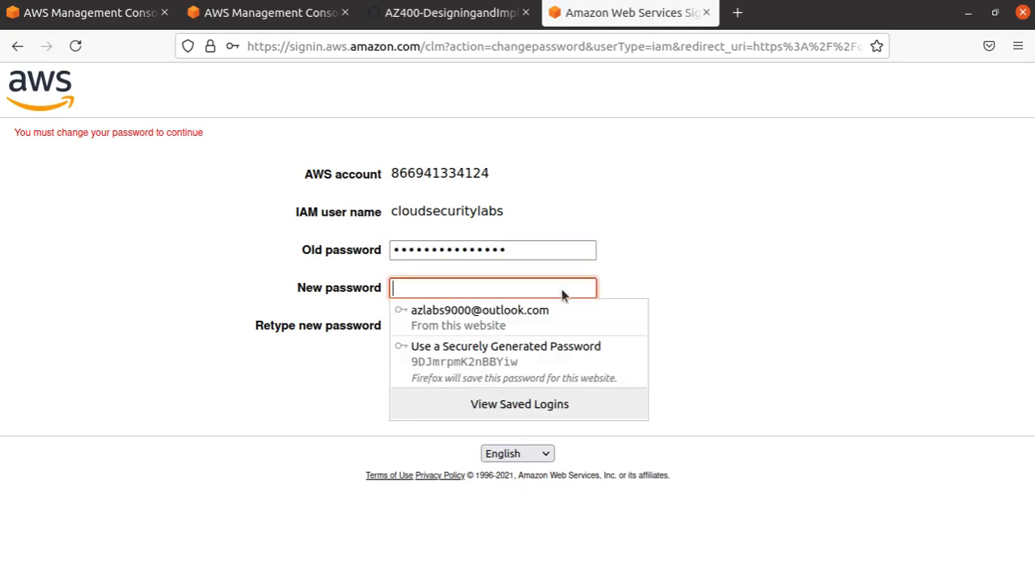
pyautogui.moveTo(579, 327)
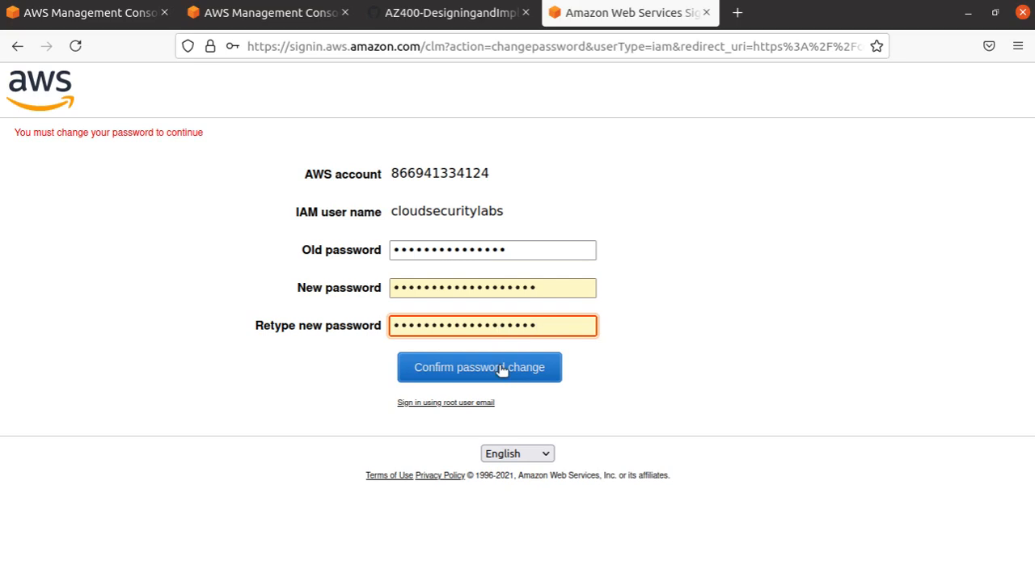
pyautogui.click(478, 367)
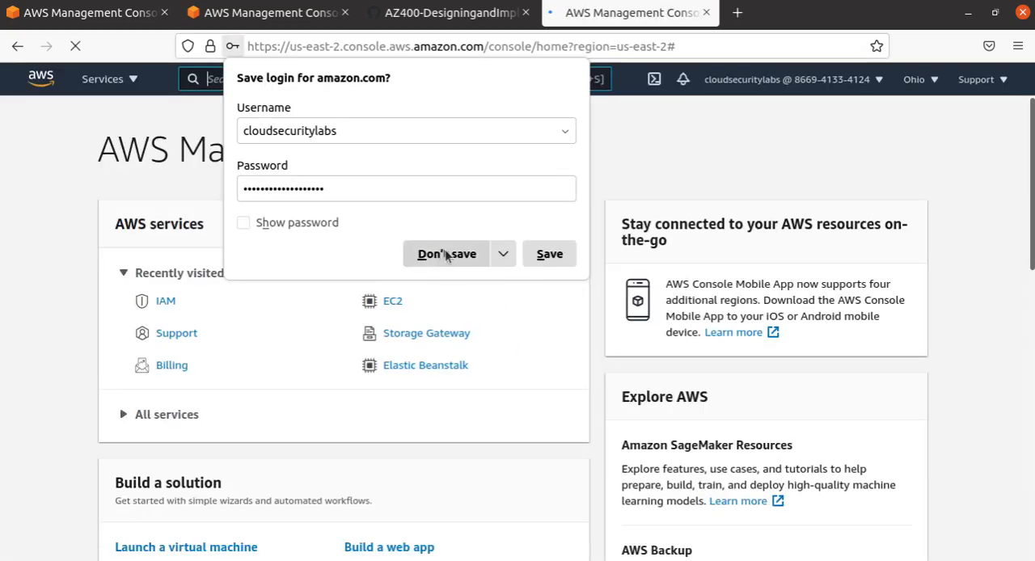
# Decline Firefox's offer to save the new login
pyautogui.click(446, 252)
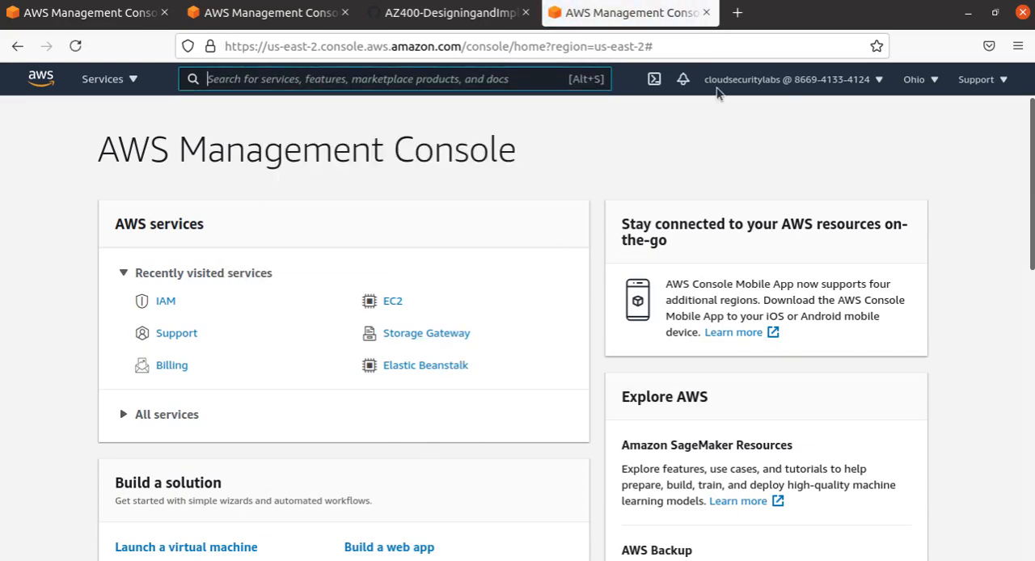
pyautogui.moveTo(750, 87)
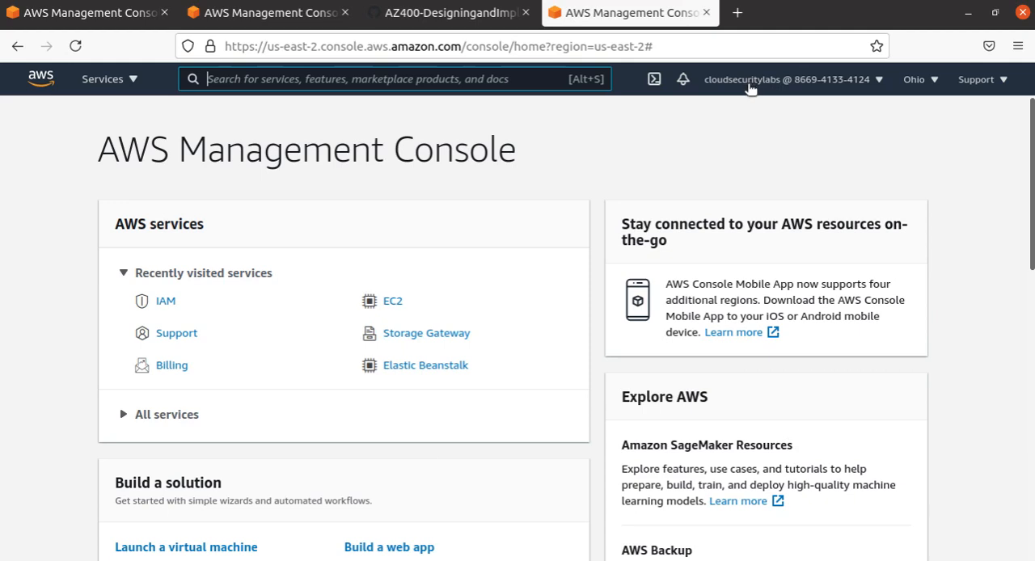
pyautogui.moveTo(751, 89)
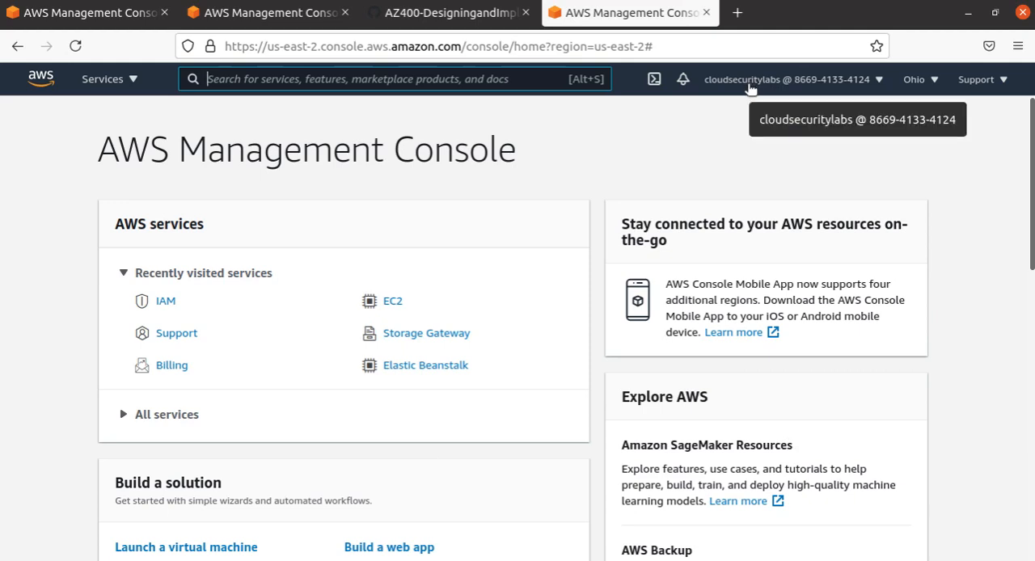
pyautogui.moveTo(753, 97)
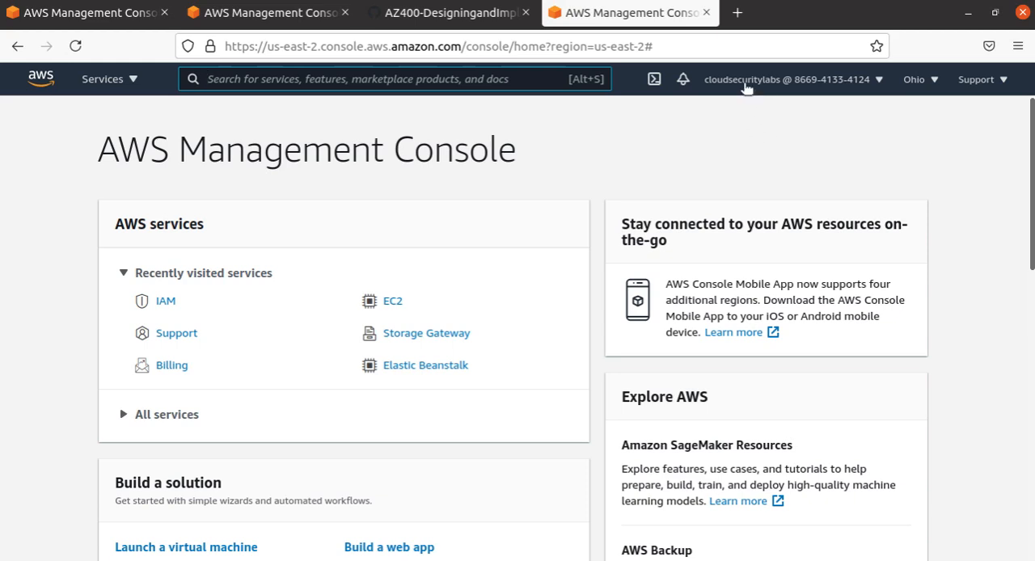
pyautogui.moveTo(747, 87)
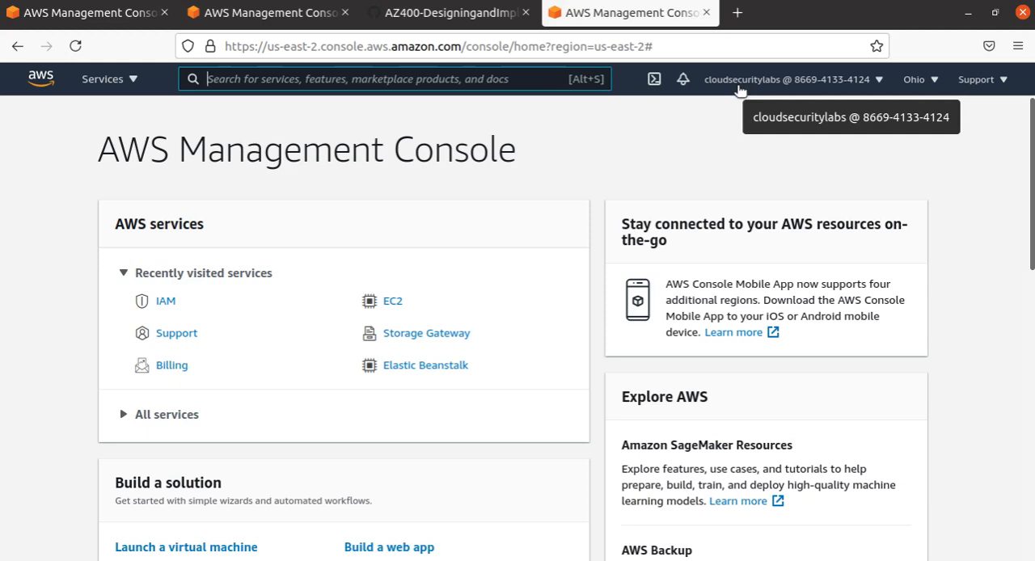
pyautogui.moveTo(877, 81)
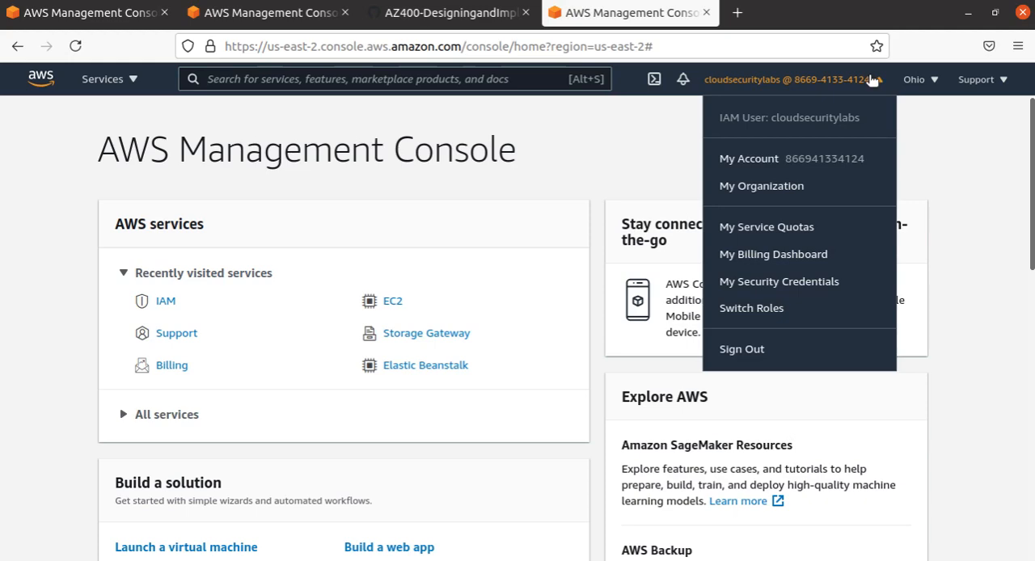
pyautogui.moveTo(786, 283)
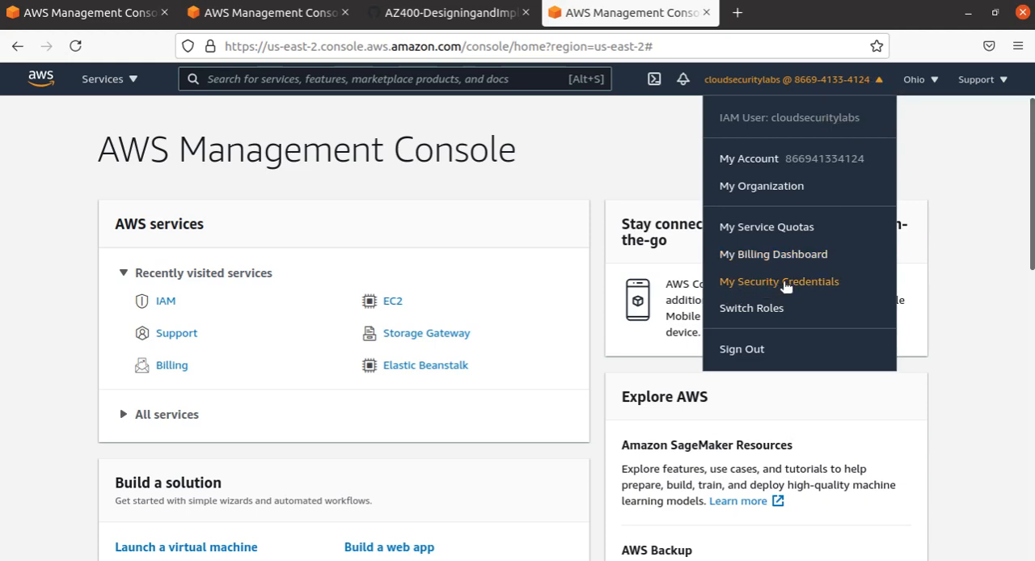
# Go to My Security Credentials and start assigning an MFA device
pyautogui.click(779, 281)
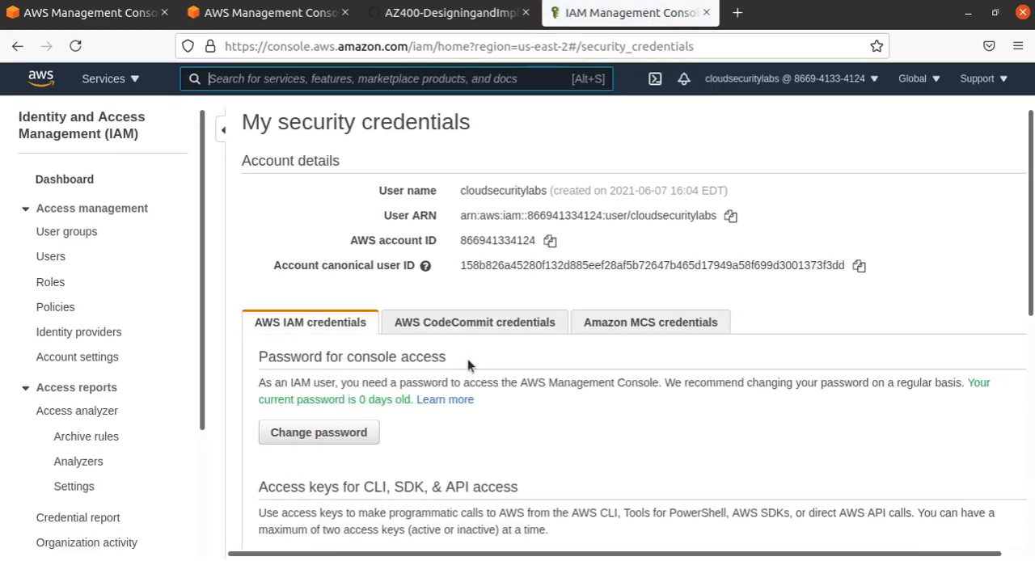
pyautogui.scroll(-3)
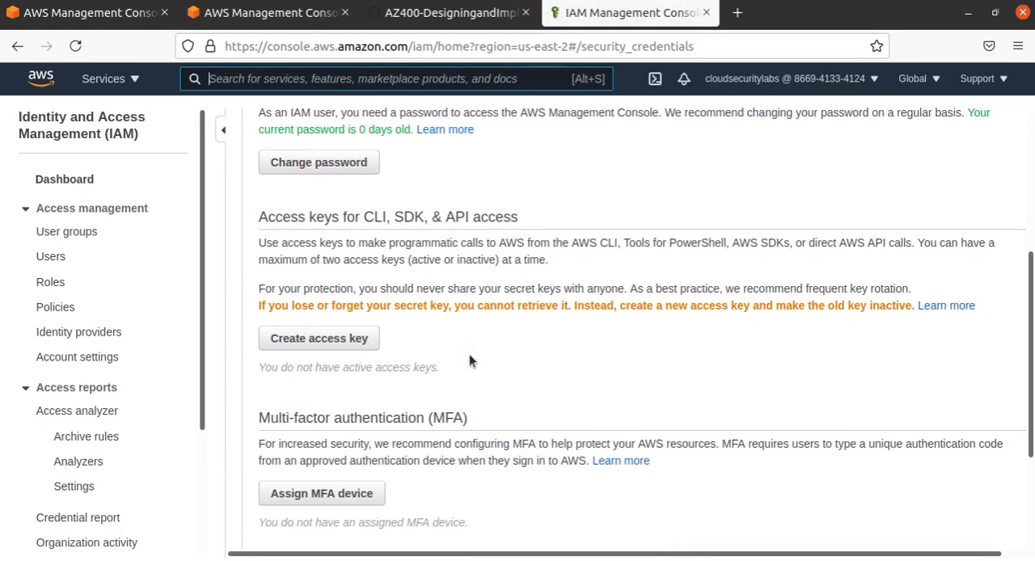
pyautogui.scroll(-3)
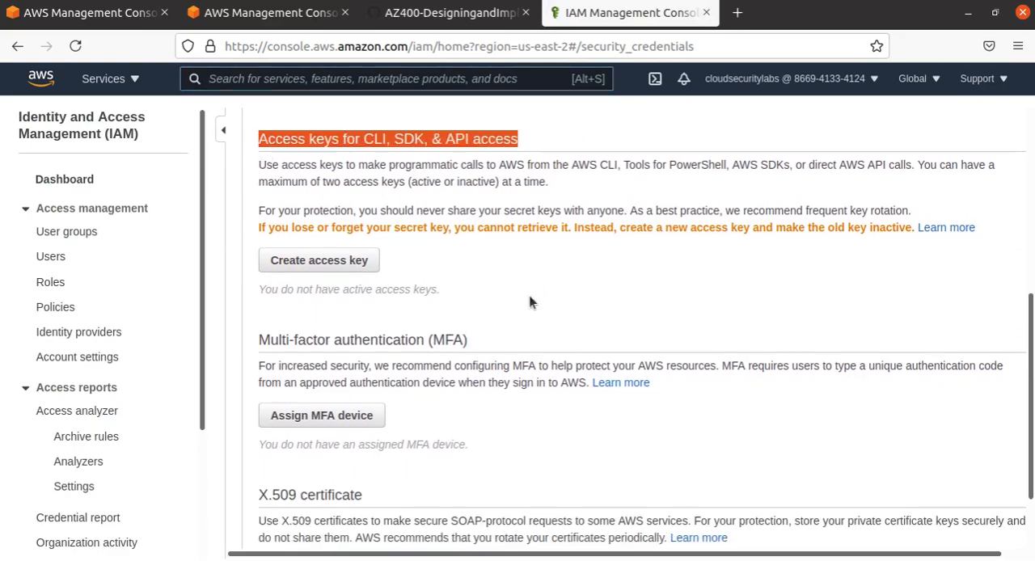
pyautogui.click(320, 414)
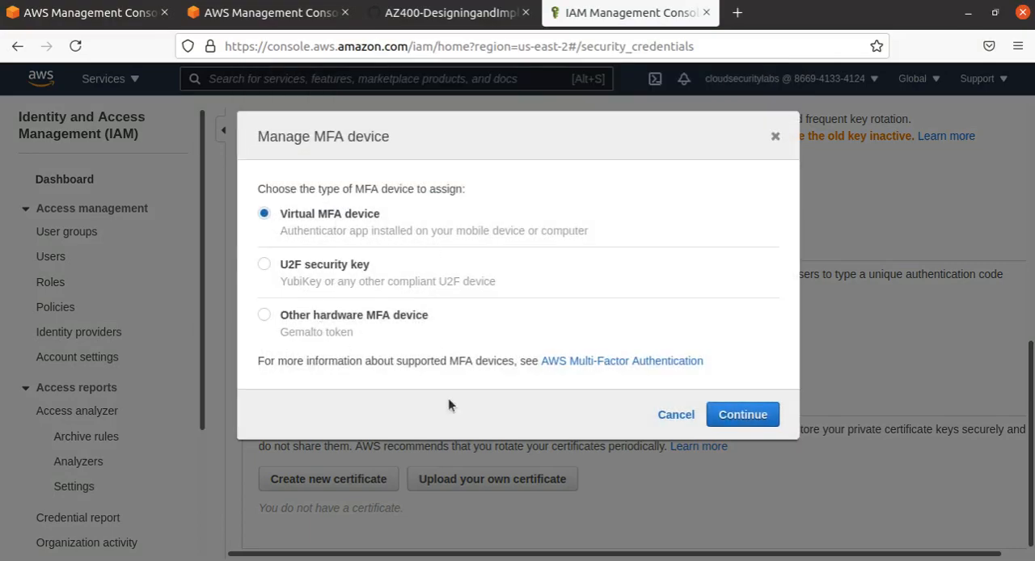
# Choose a virtual MFA device, scan the QR code and assign it with two consecutive codes
pyautogui.click(742, 414)
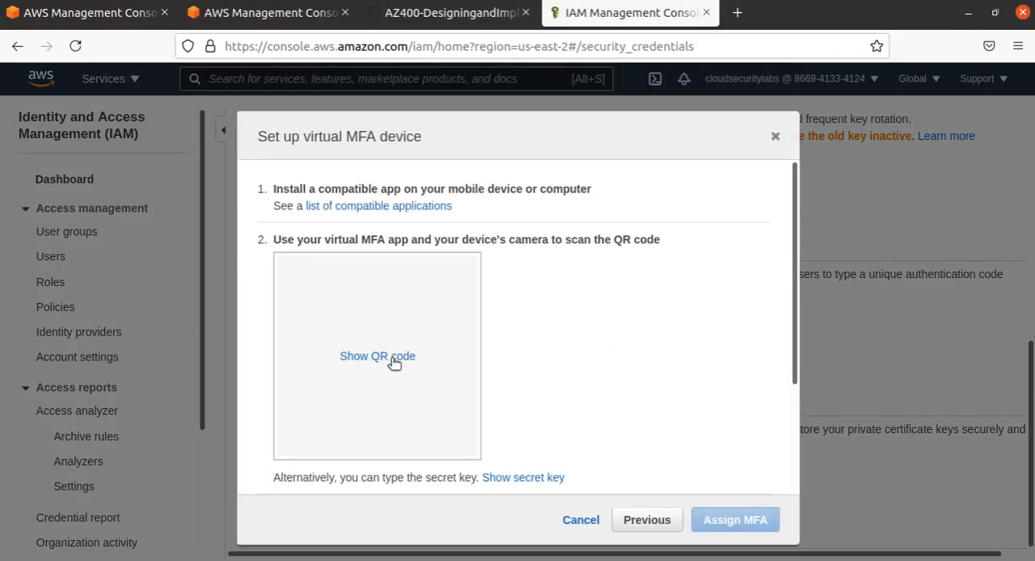
pyautogui.click(378, 357)
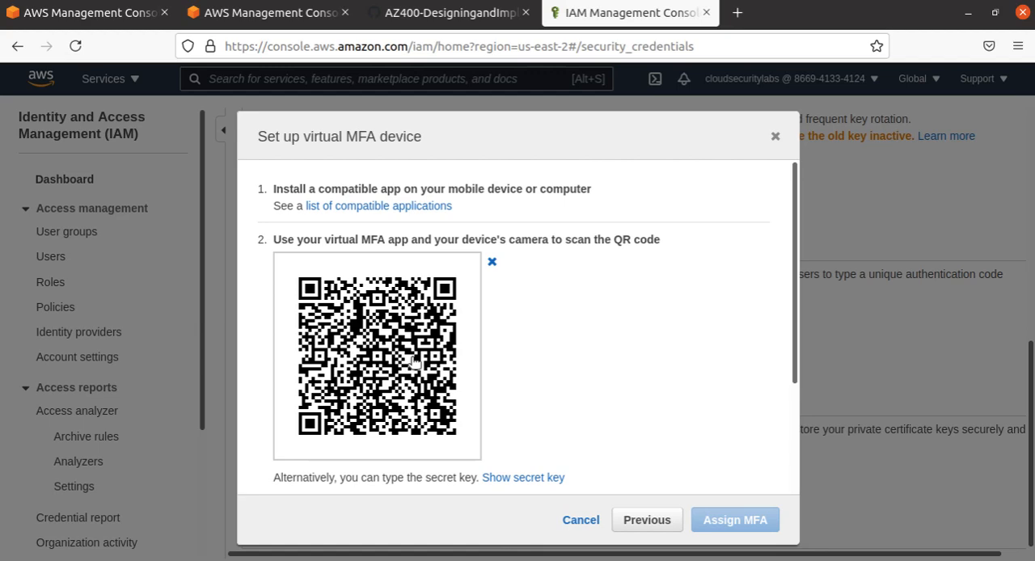
pyautogui.scroll(-3)
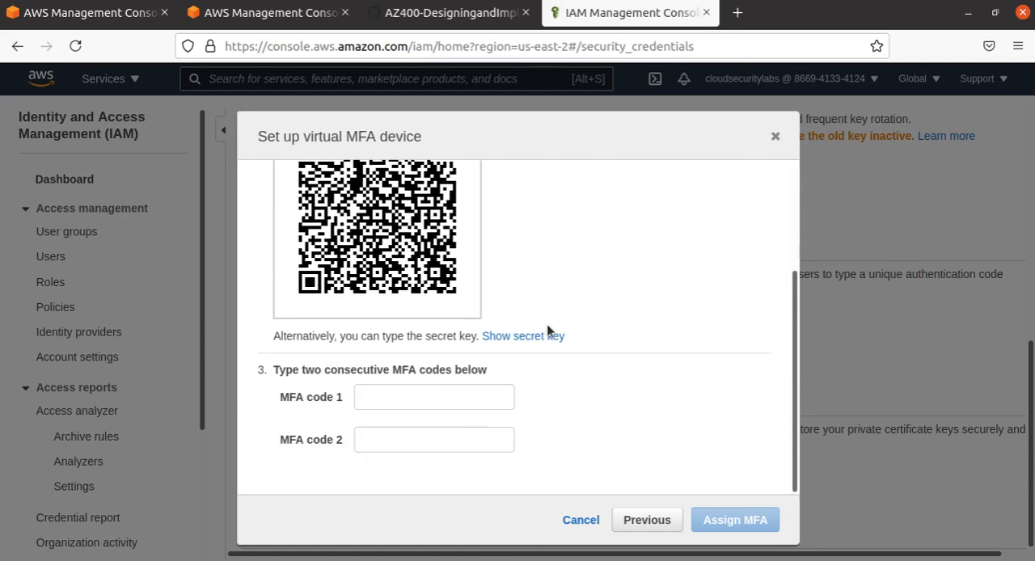
pyautogui.click(433, 398)
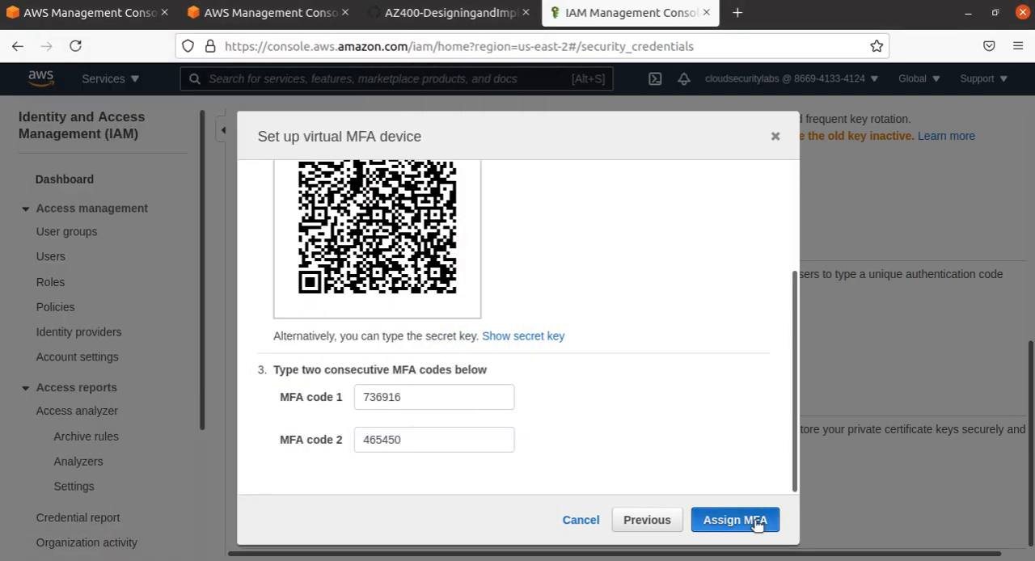
pyautogui.click(734, 519)
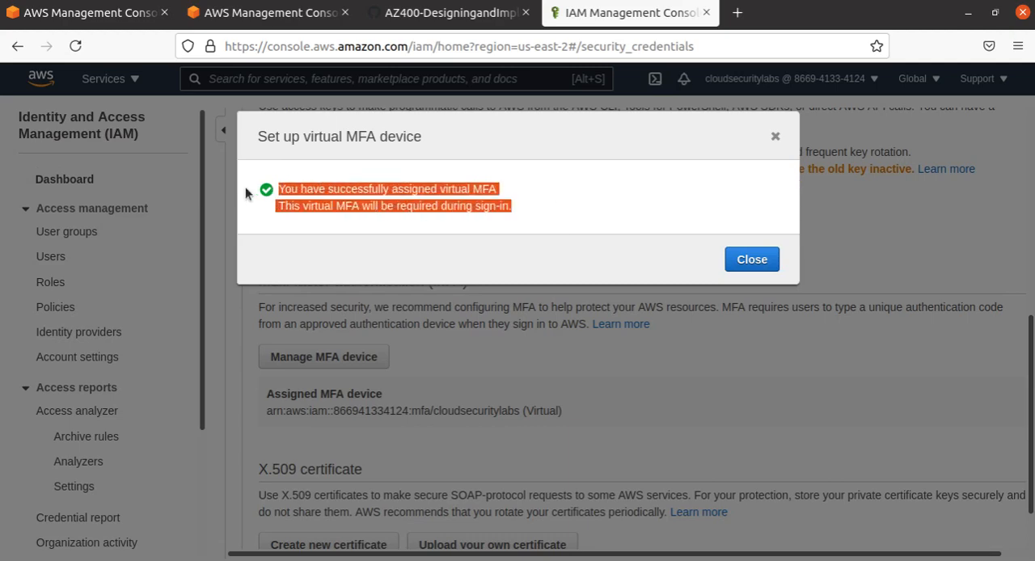
pyautogui.moveTo(304, 205)
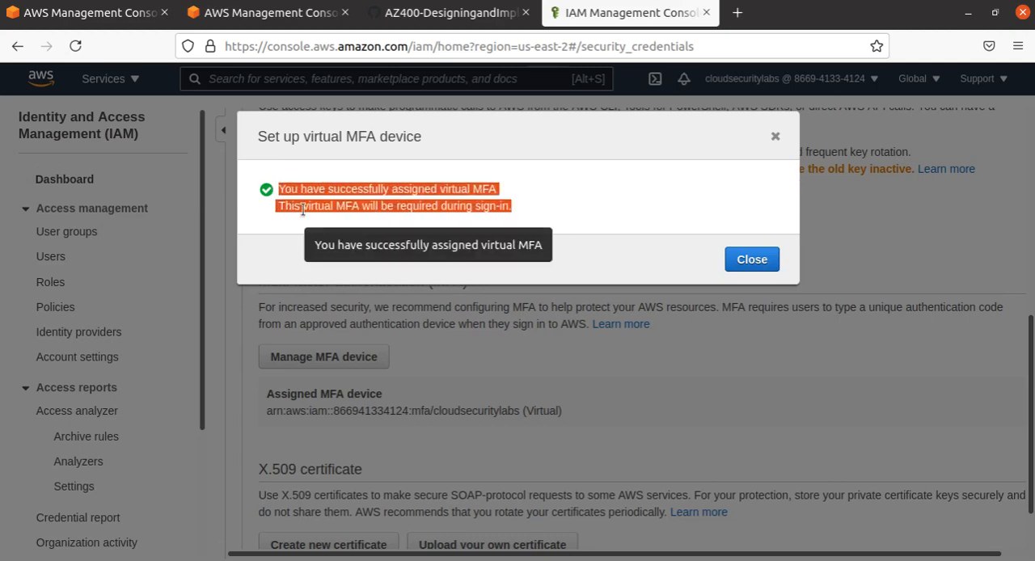
pyautogui.moveTo(752, 259)
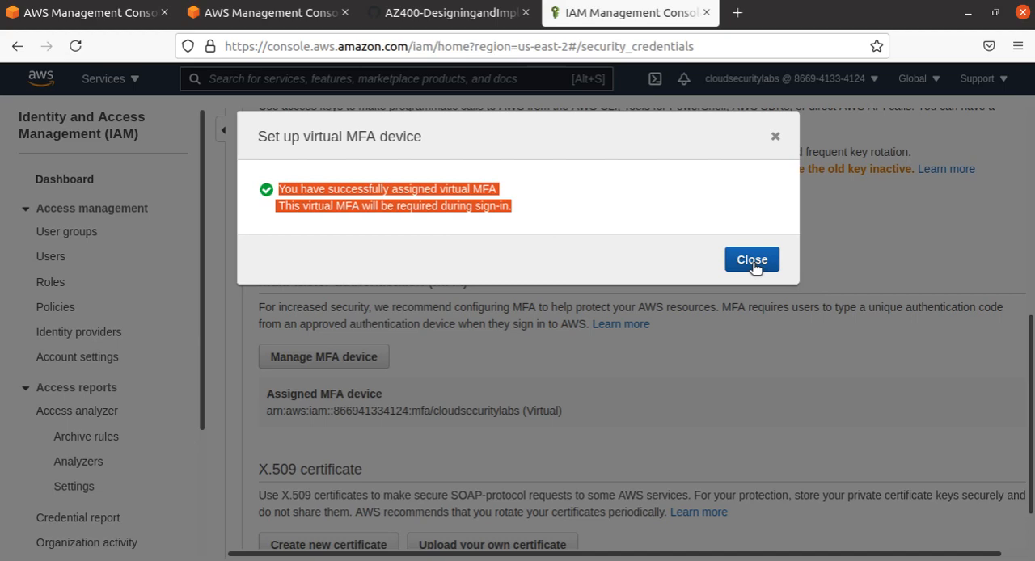
# Dismiss the MFA success message and return to the top of My security credentials
pyautogui.click(750, 259)
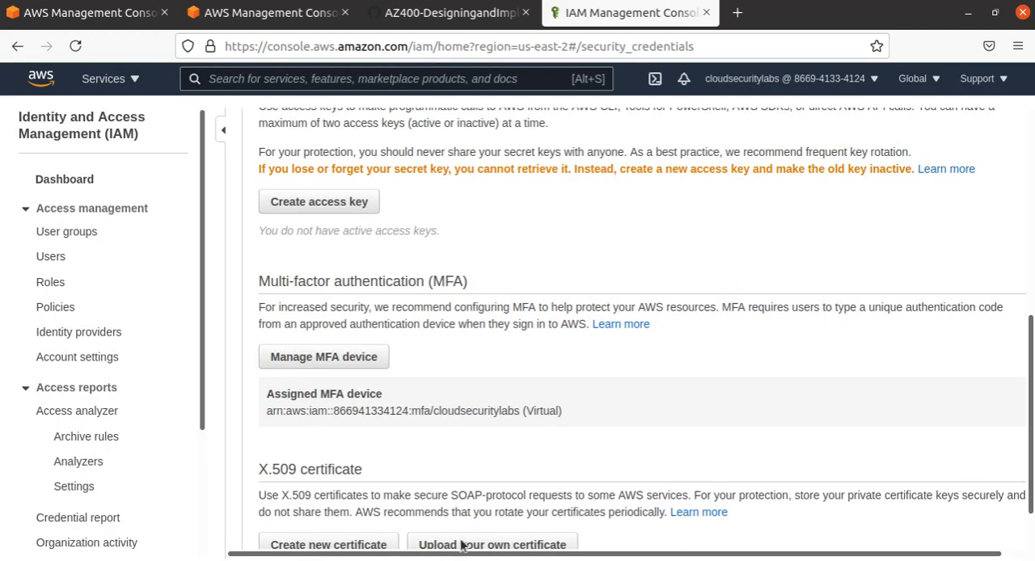
pyautogui.moveTo(434, 481)
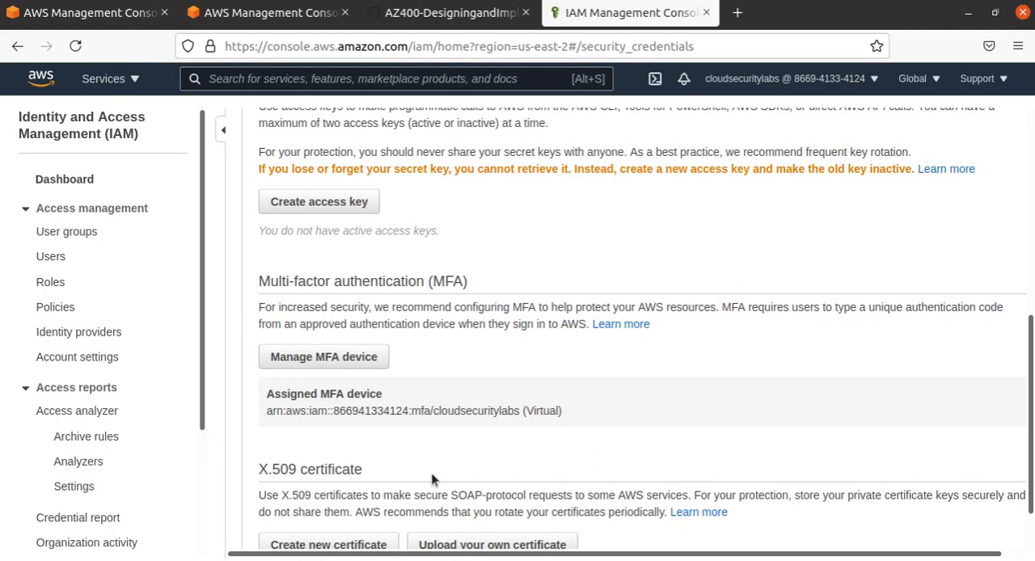
pyautogui.moveTo(459, 406)
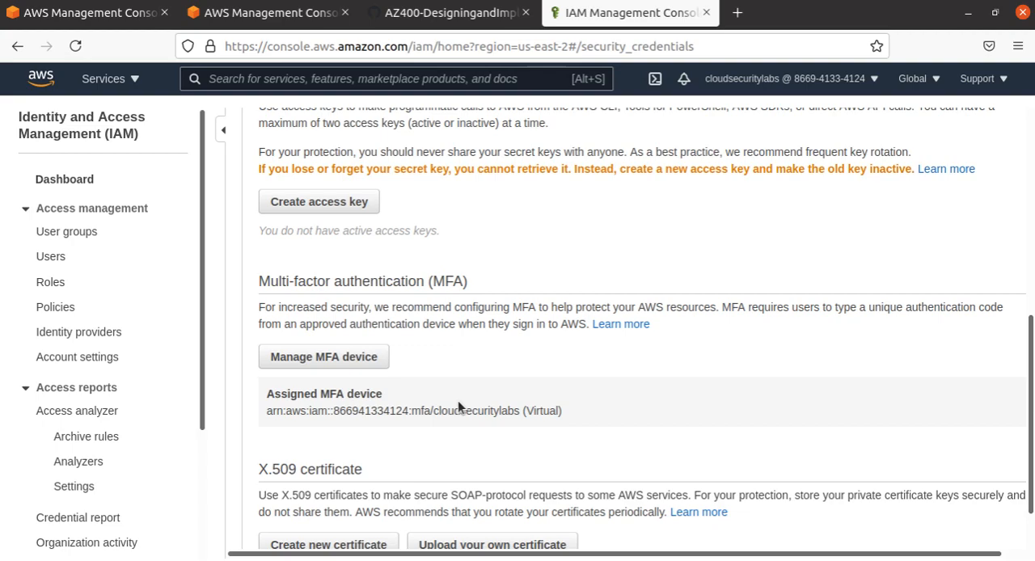
pyautogui.scroll(3)
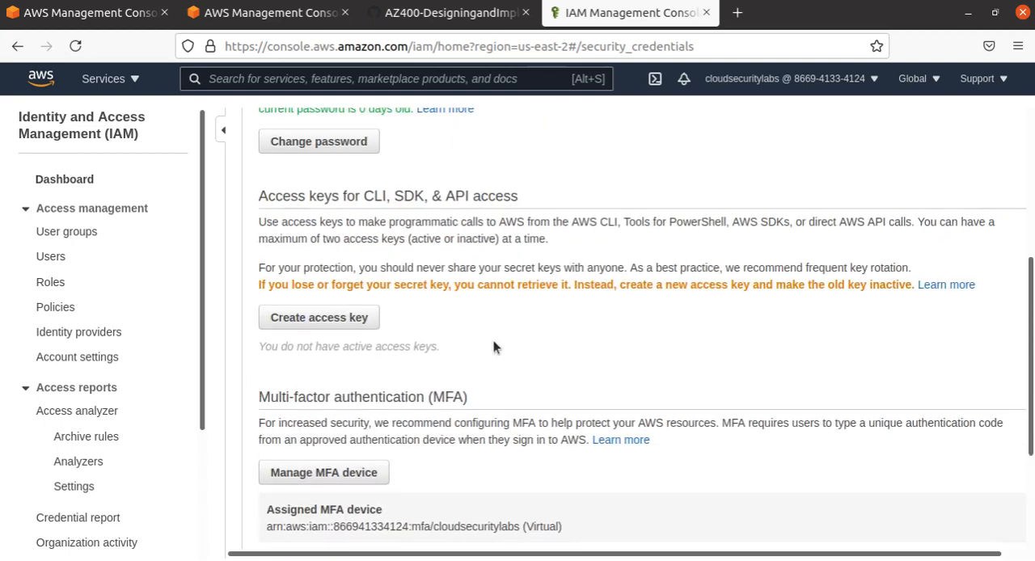
pyautogui.scroll(3)
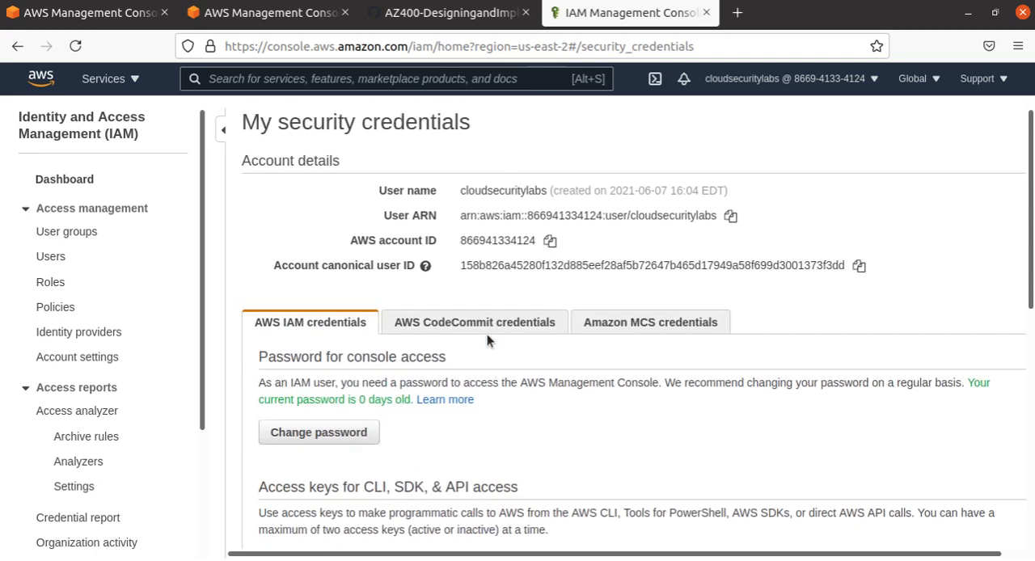
pyautogui.moveTo(526, 382)
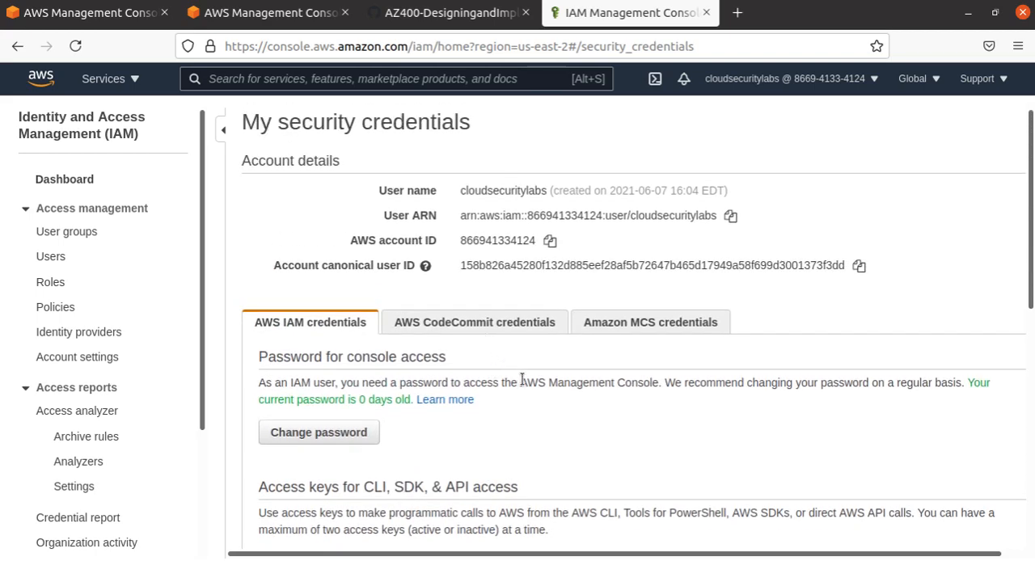
pyautogui.moveTo(524, 385)
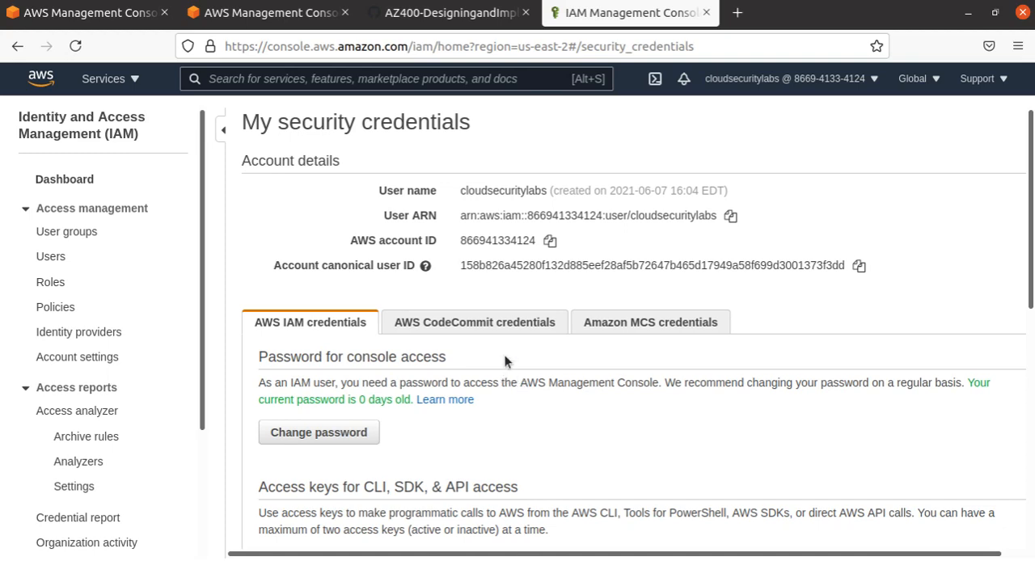
pyautogui.moveTo(511, 363)
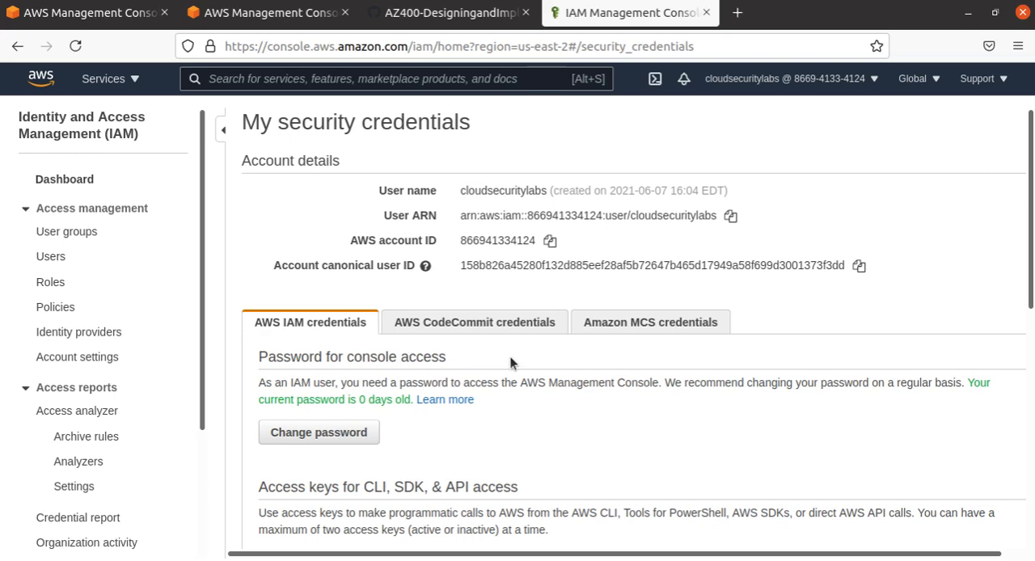
pyautogui.moveTo(524, 367)
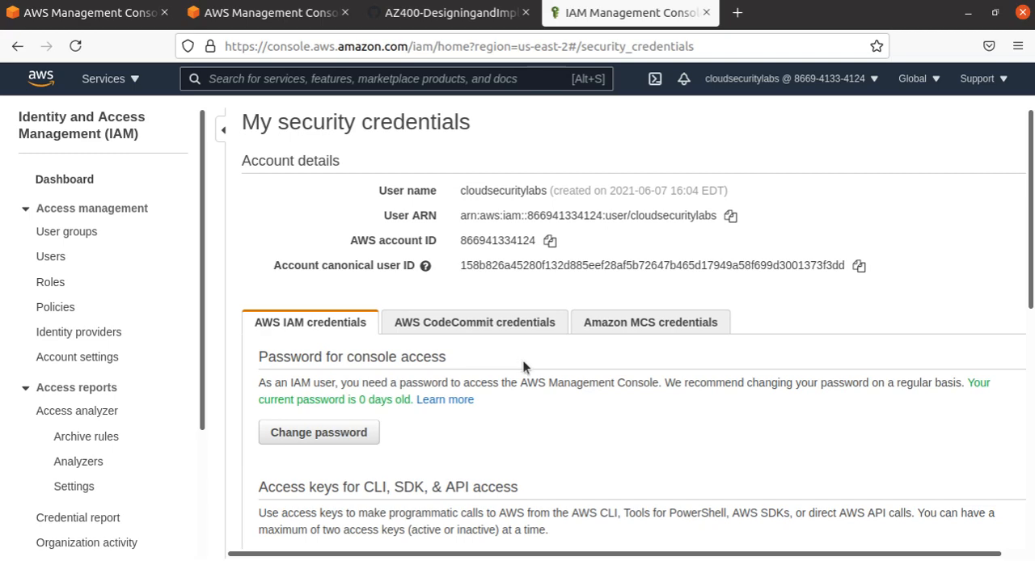